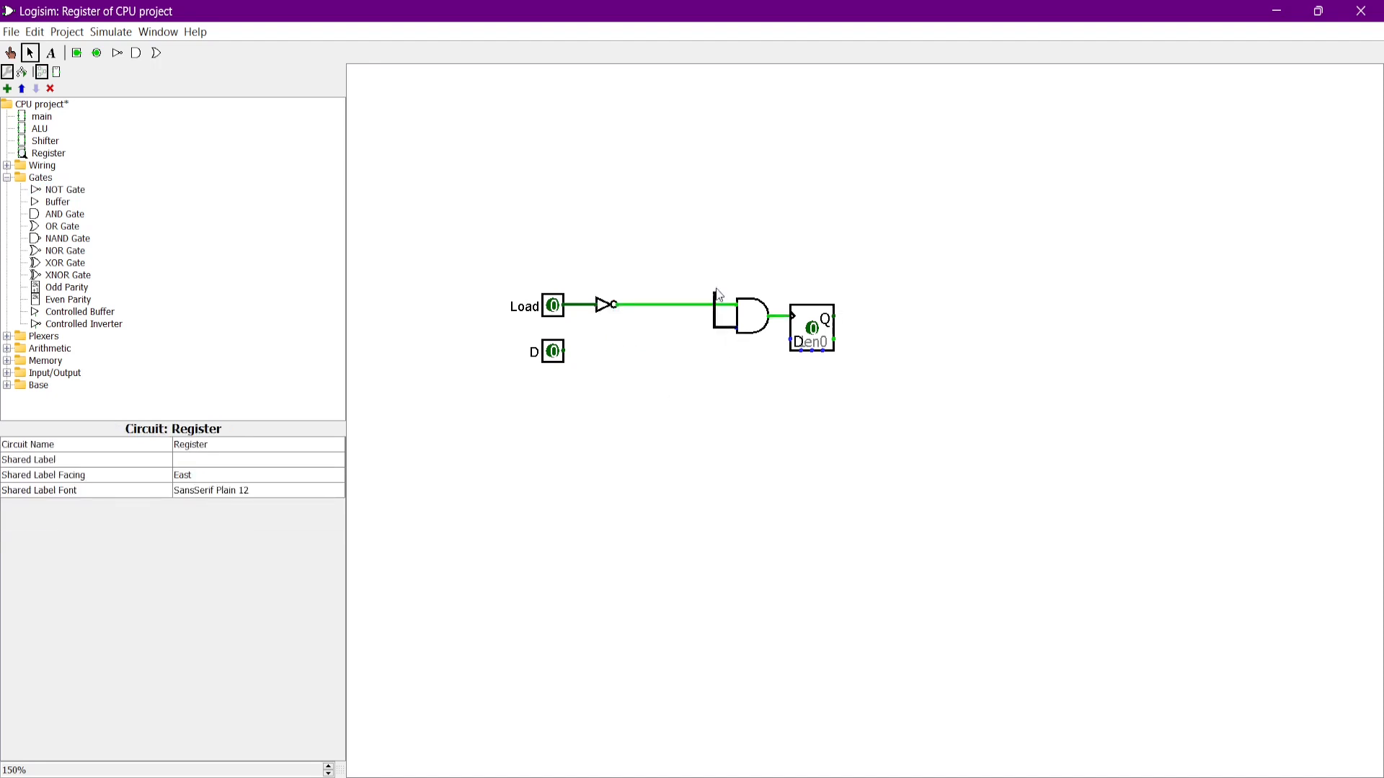
Step: Wire the inverted Load into the AND gate and add a Clock input for the flip-flop
click(736, 315)
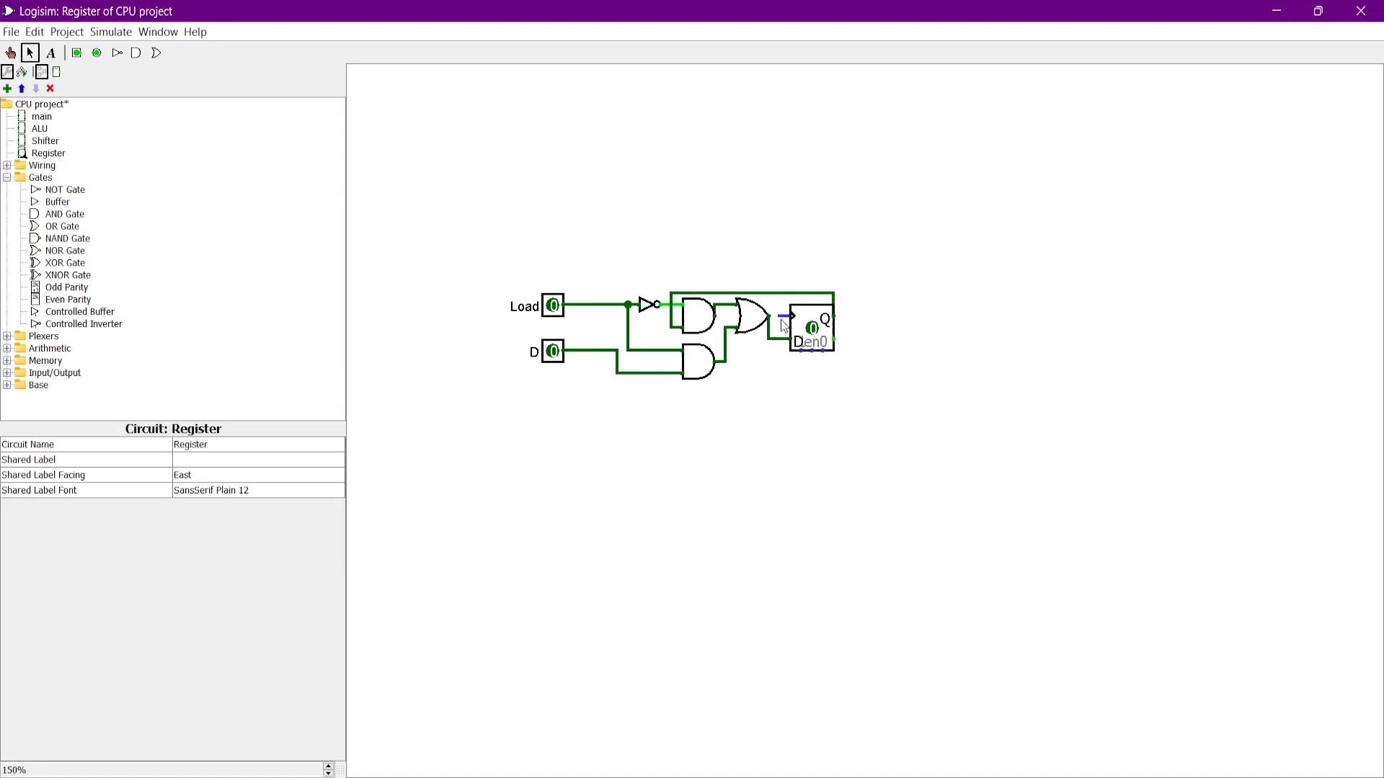
click(56, 239)
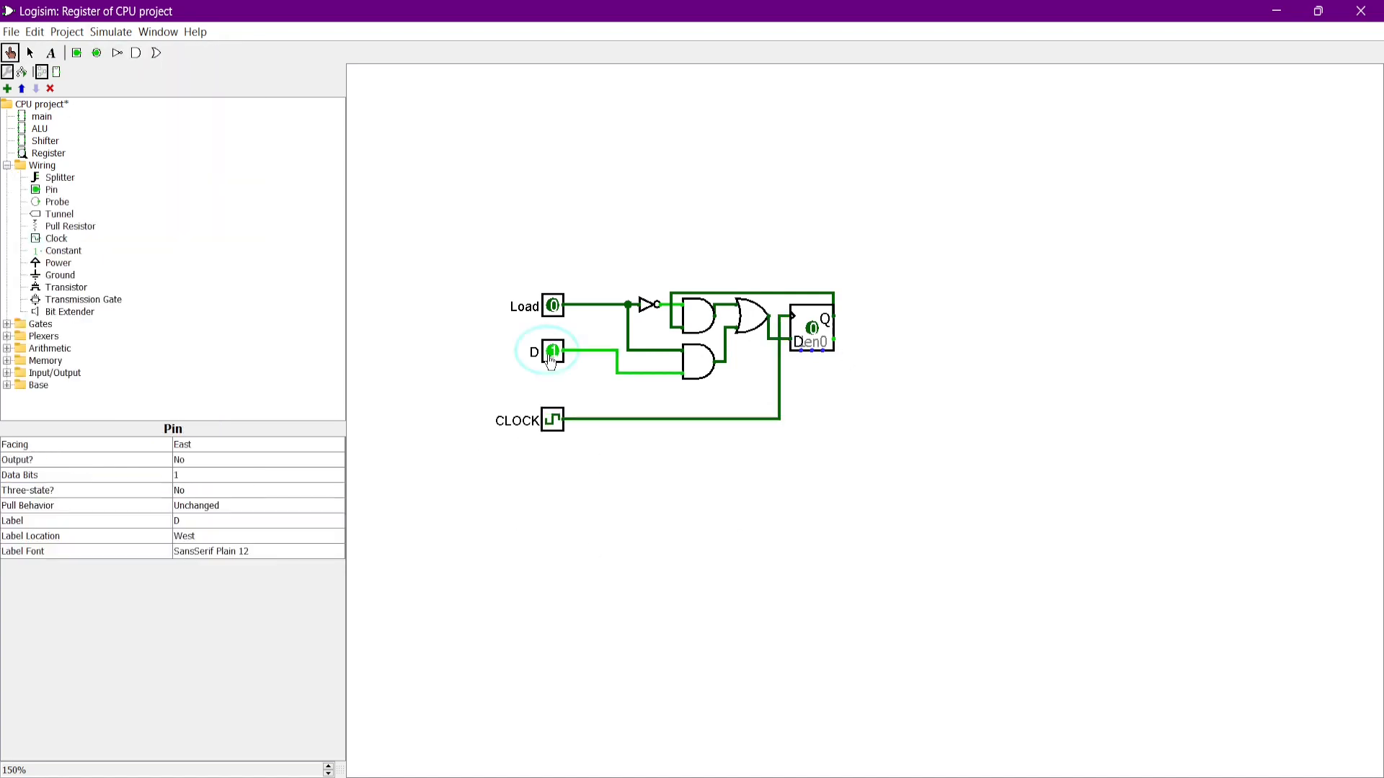
Step: Toggle Load and D to verify the cell stores D only while Load is high
click(554, 306)
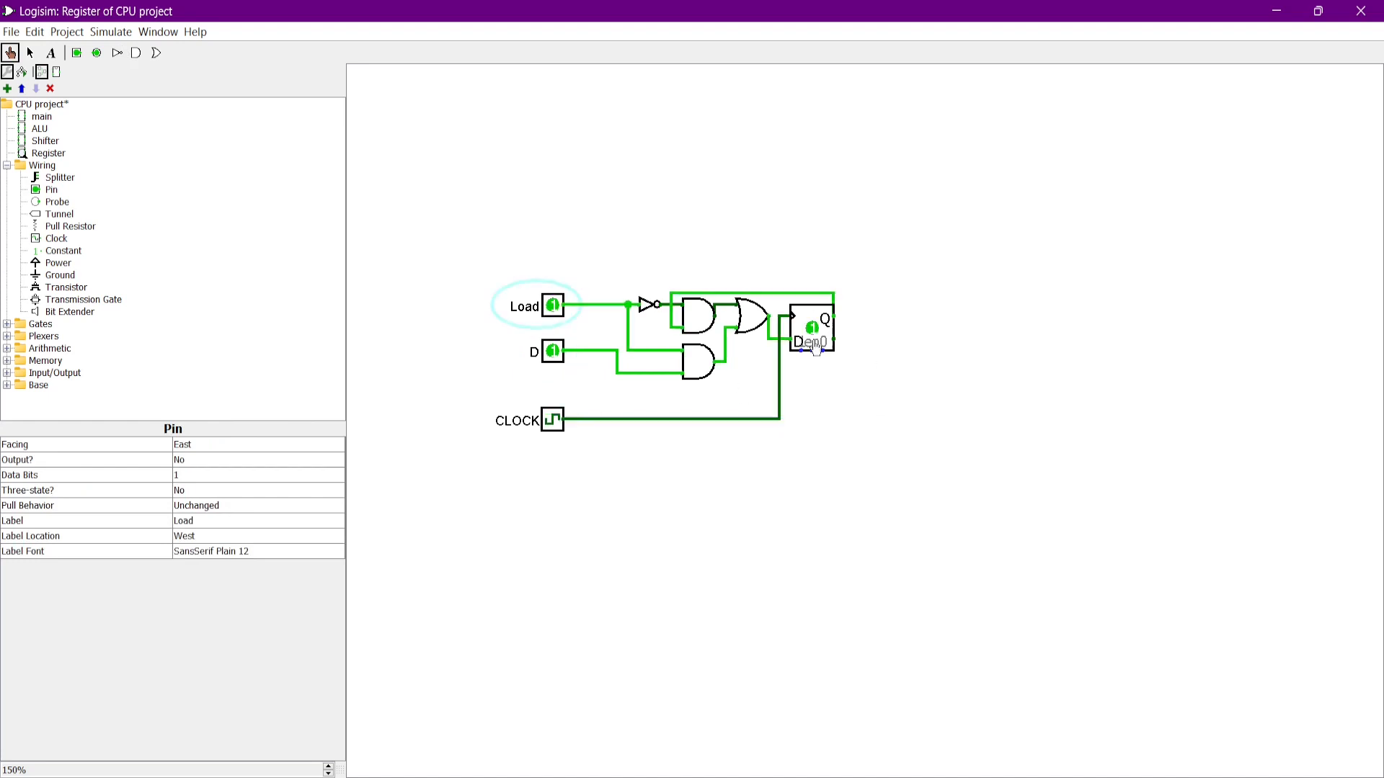
click(554, 305)
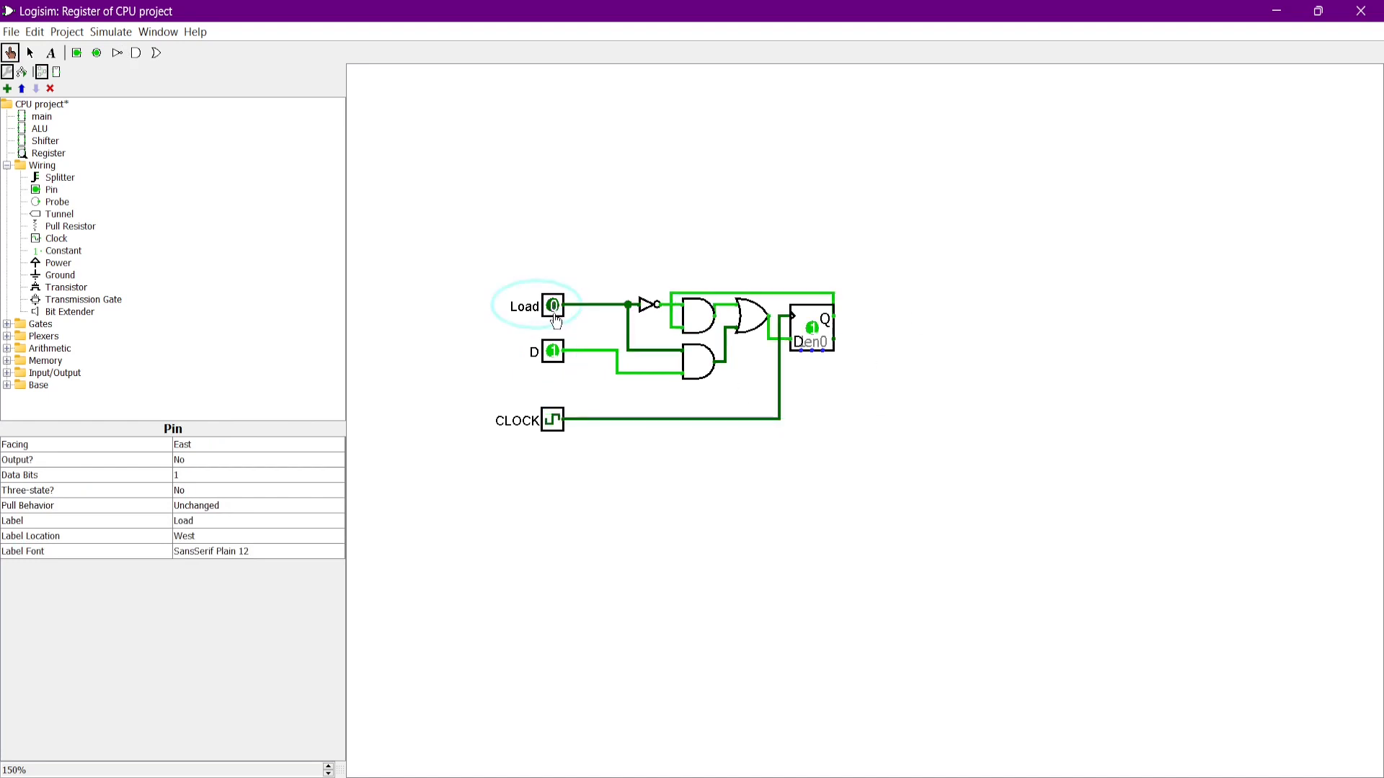
click(553, 352)
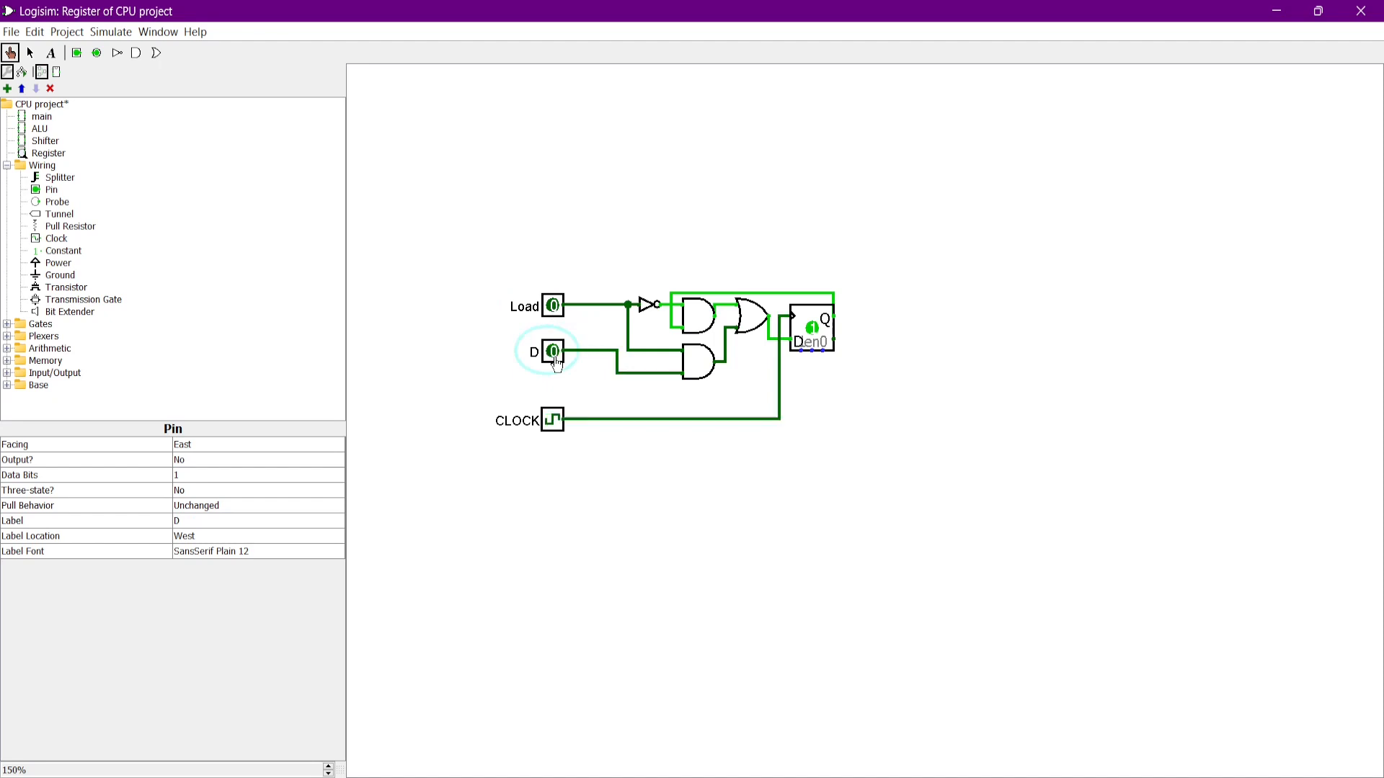
mouse_move(551, 323)
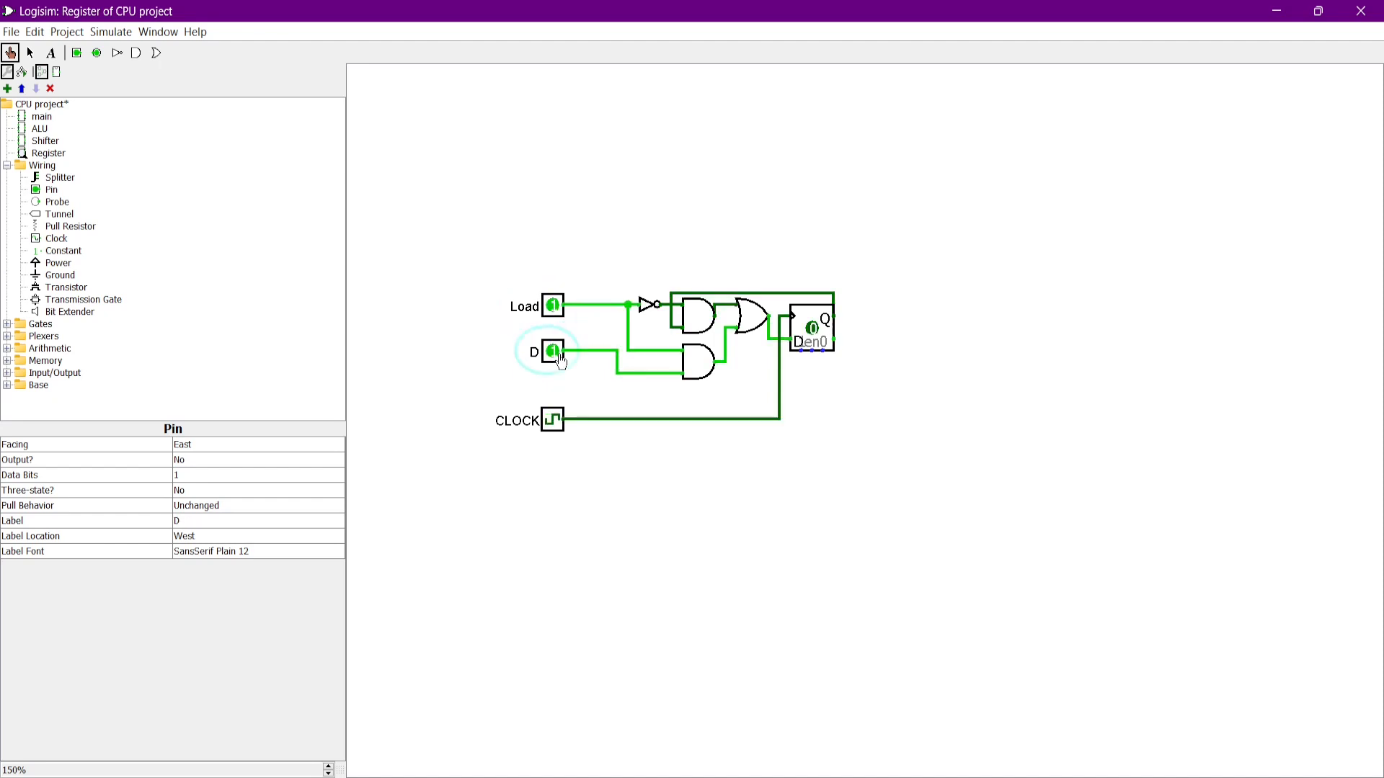
click(553, 305)
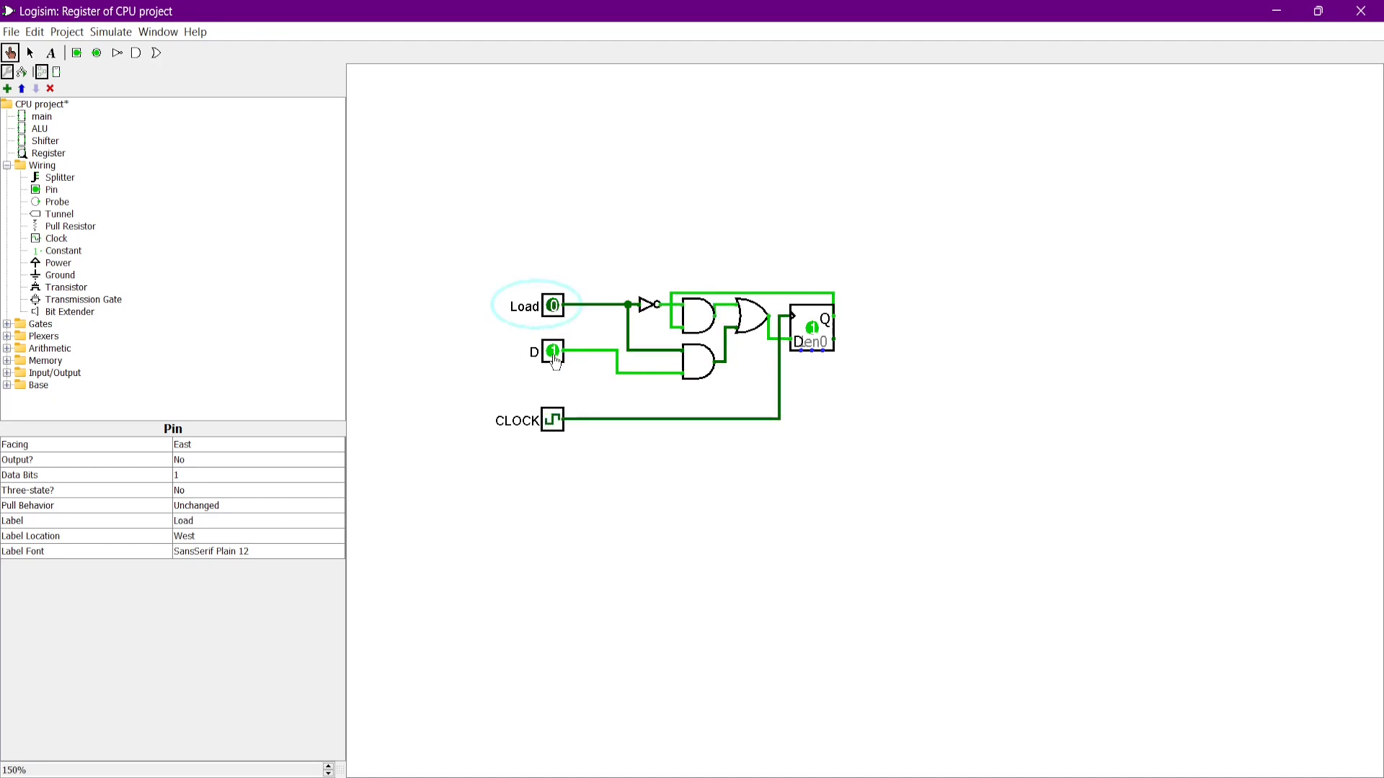
click(554, 351)
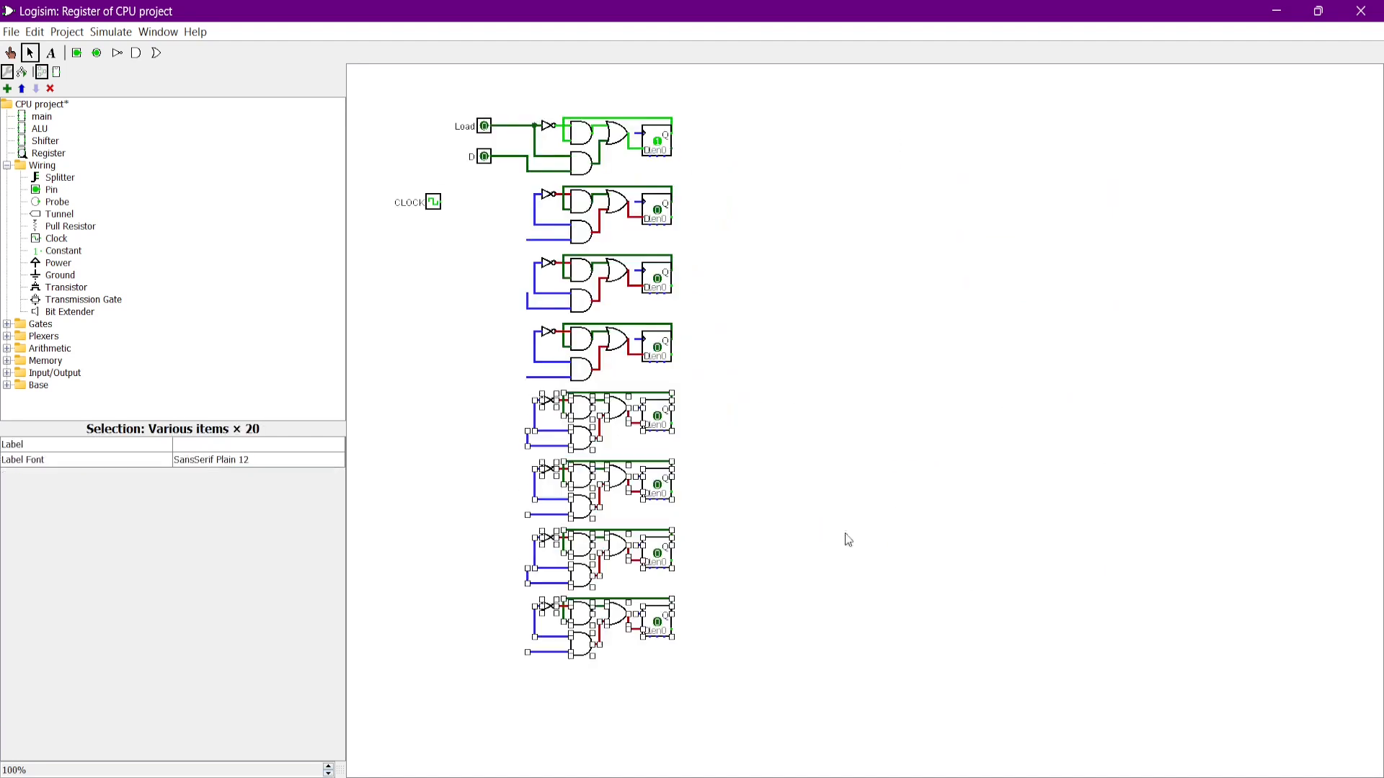
Step: Add data input pins beside the second and remaining register cells
click(483, 240)
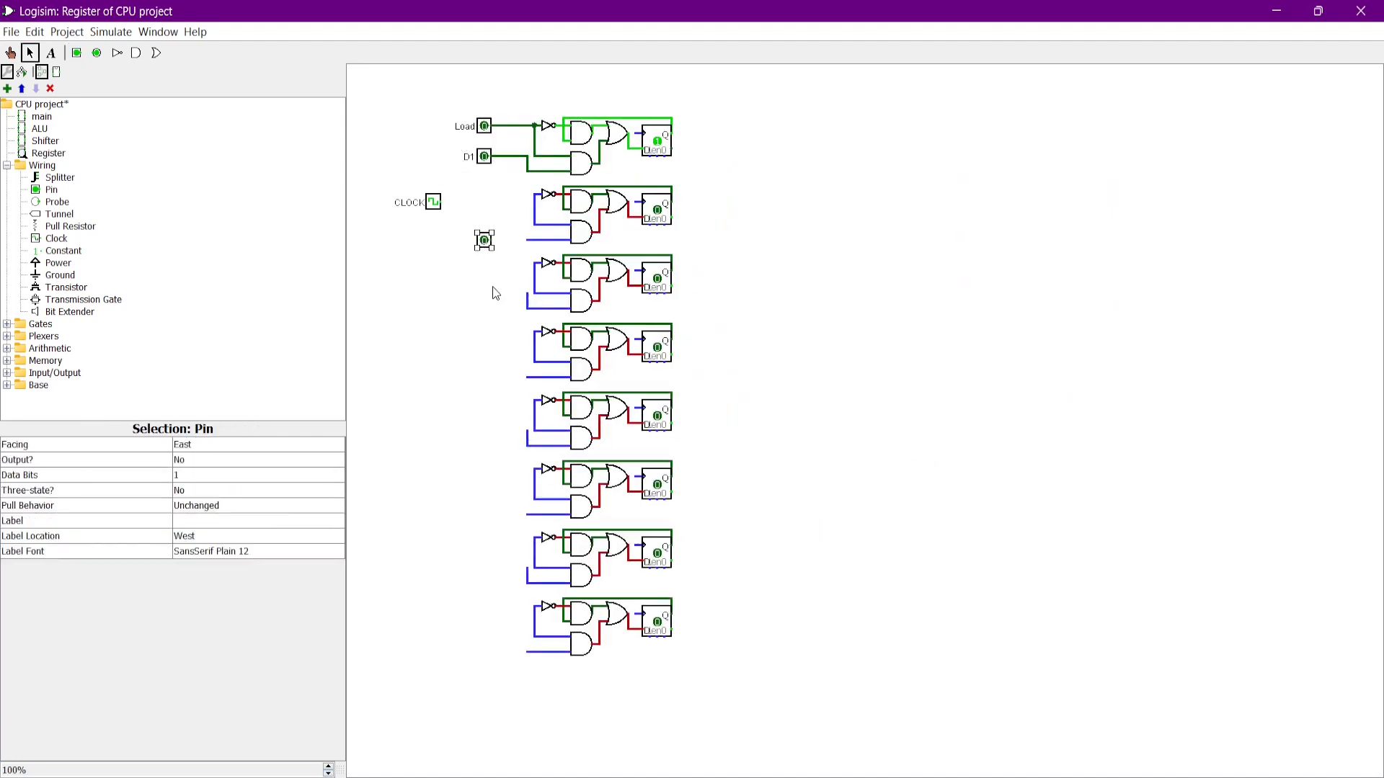
click(491, 474)
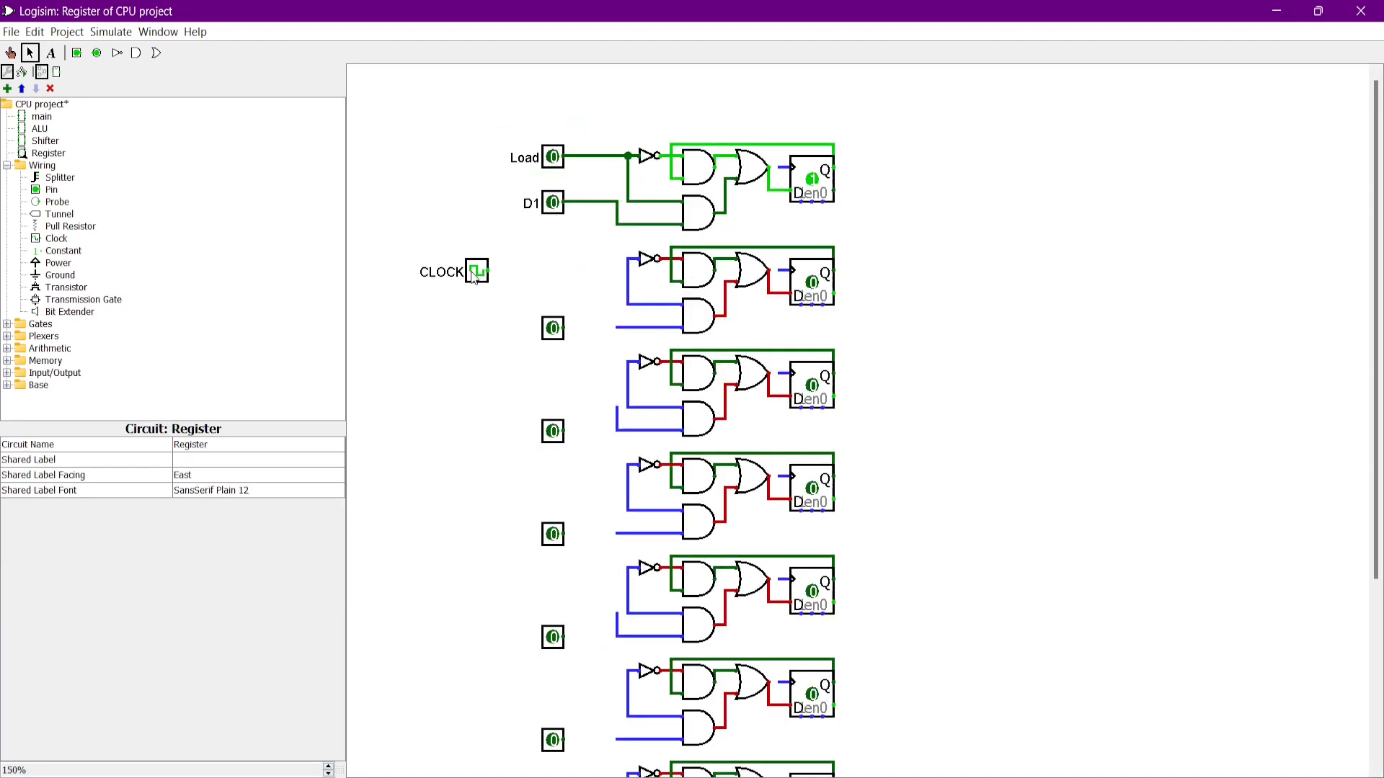
scroll(down, 3)
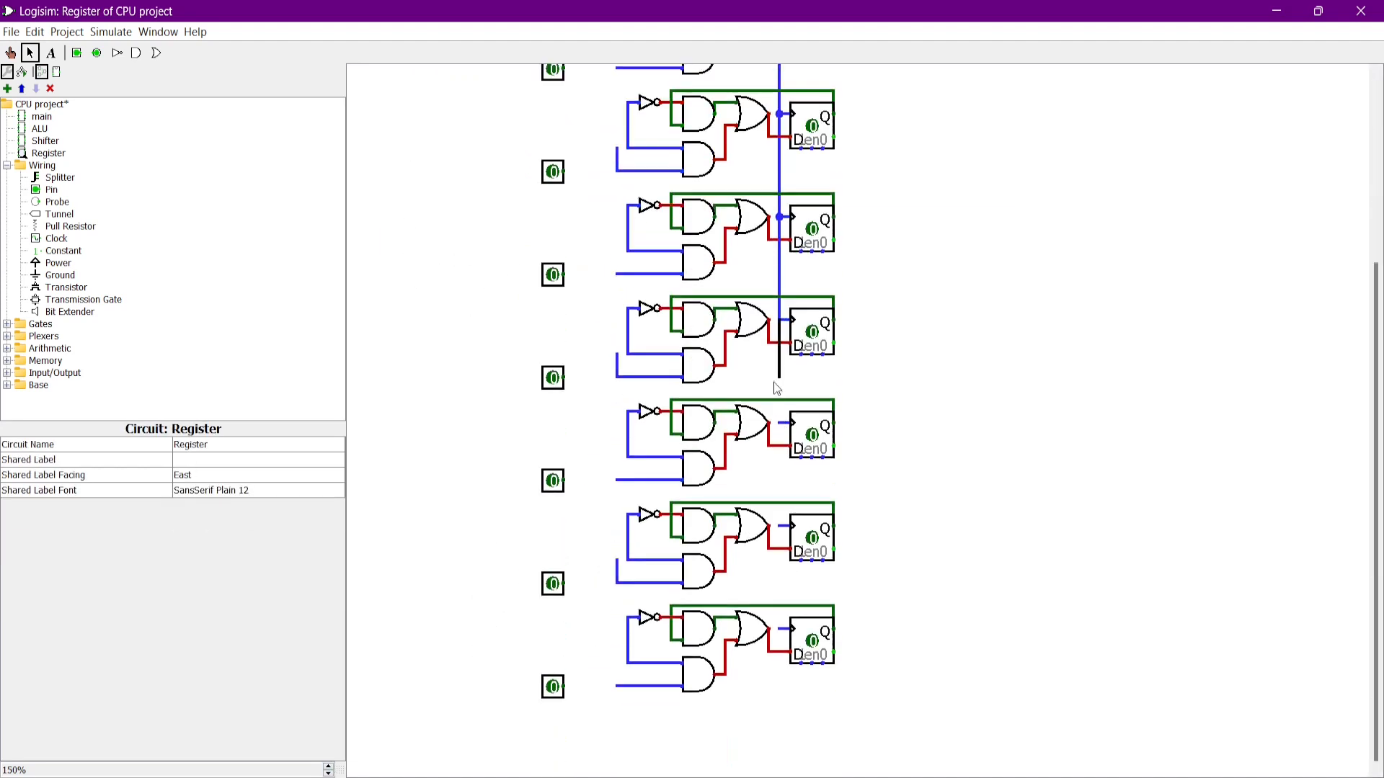
scroll(up, 3)
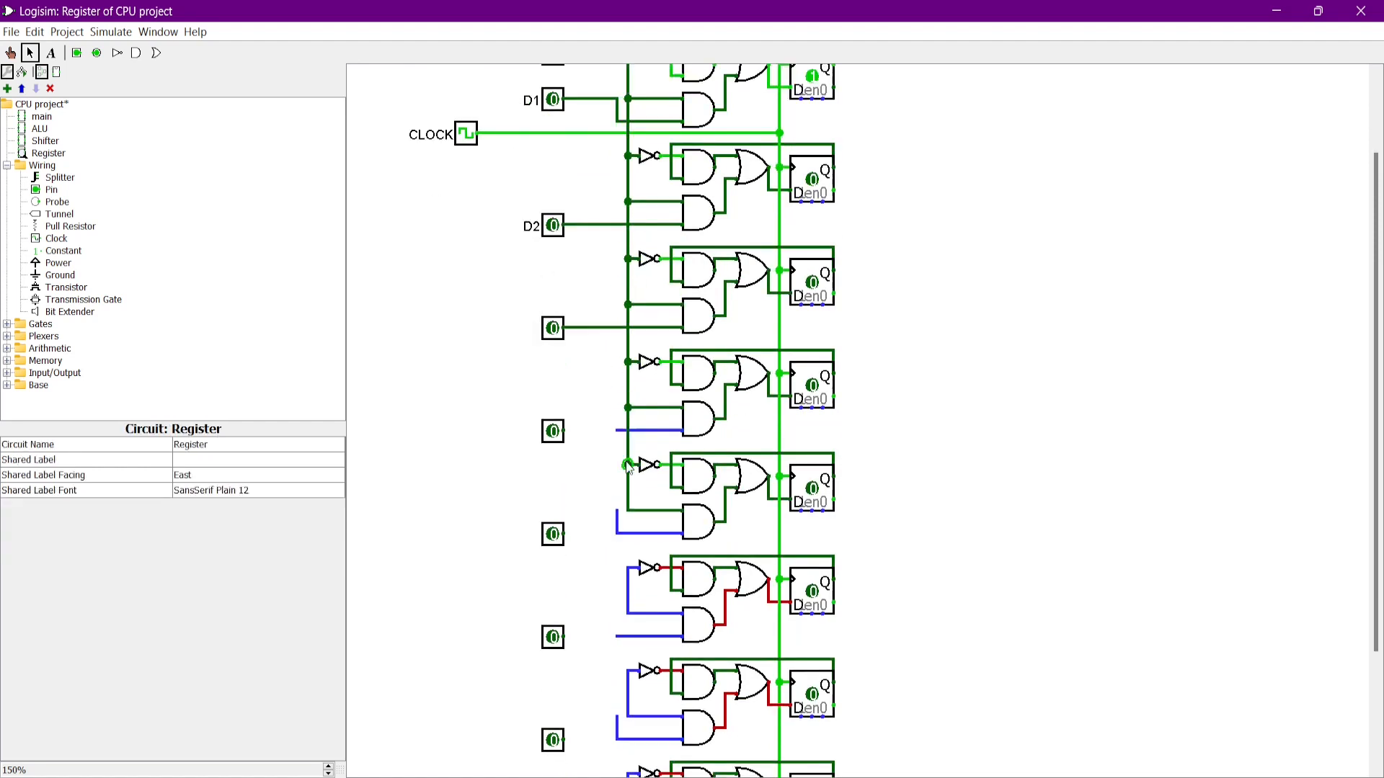
Step: Connect the shared Load line to every cell and test with Load and D3 high
click(552, 480)
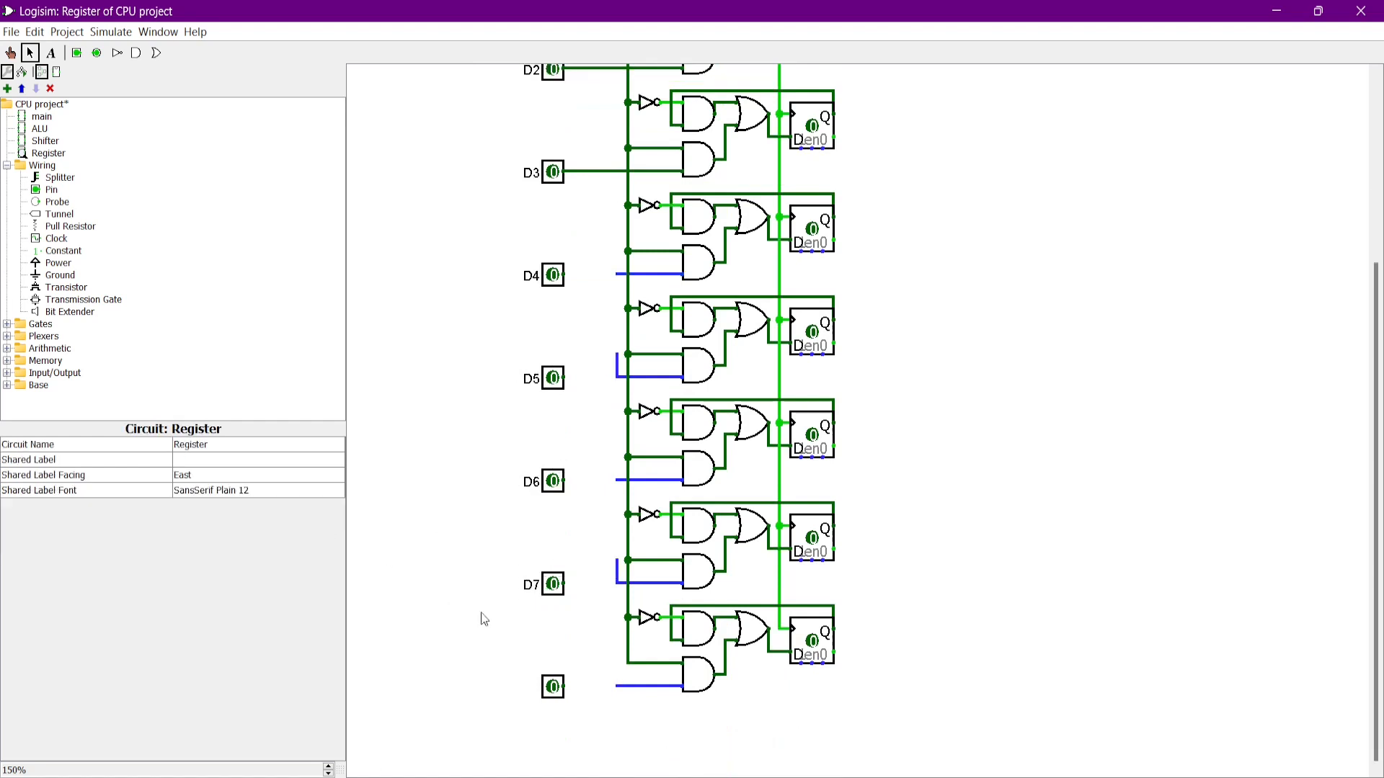
scroll(up, 3)
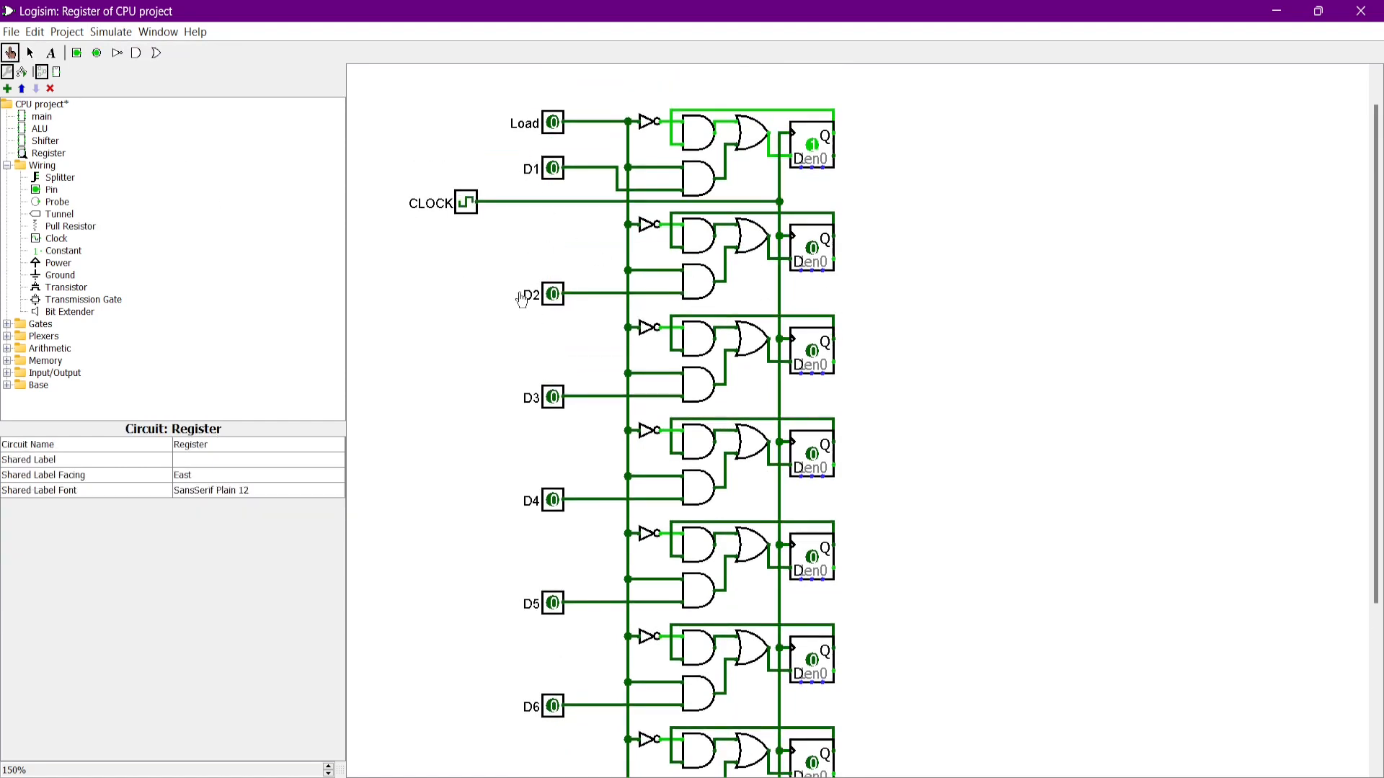
click(553, 397)
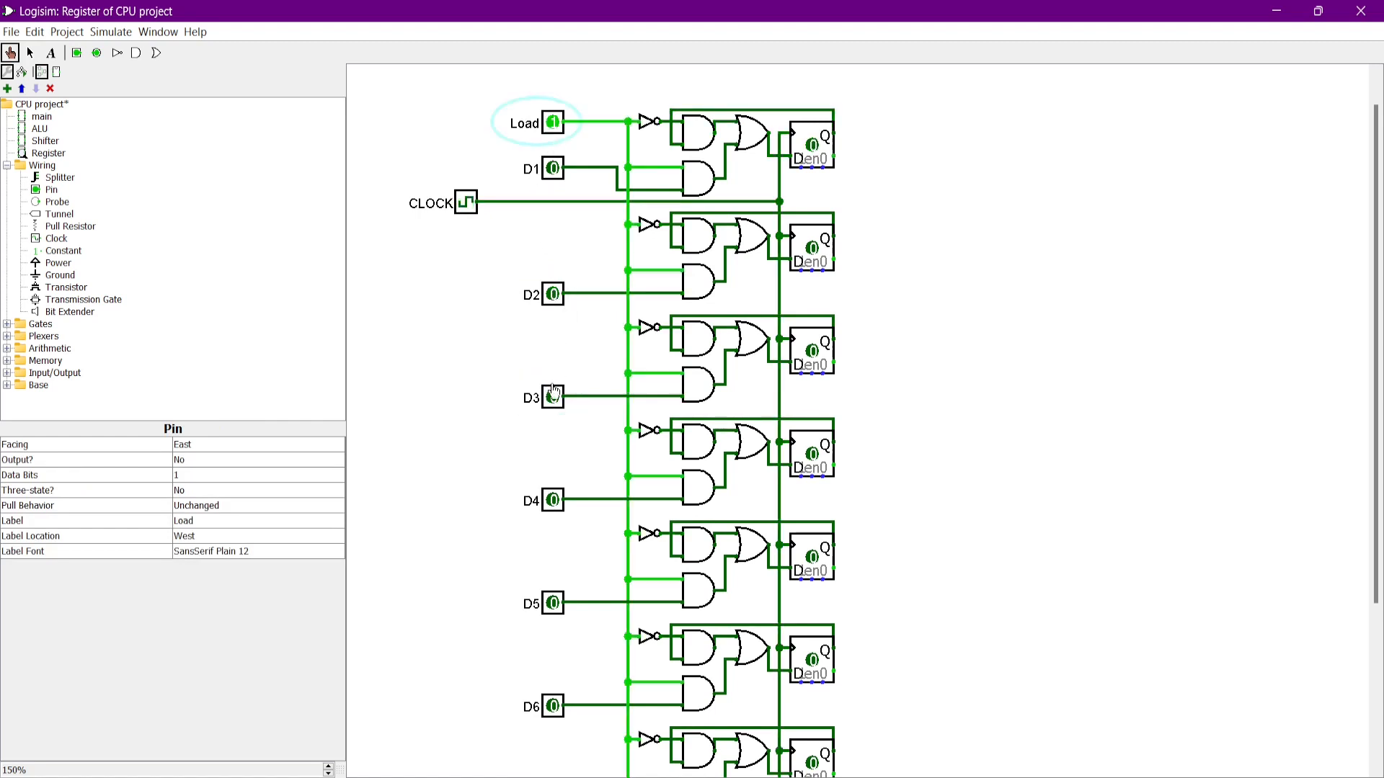
click(553, 396)
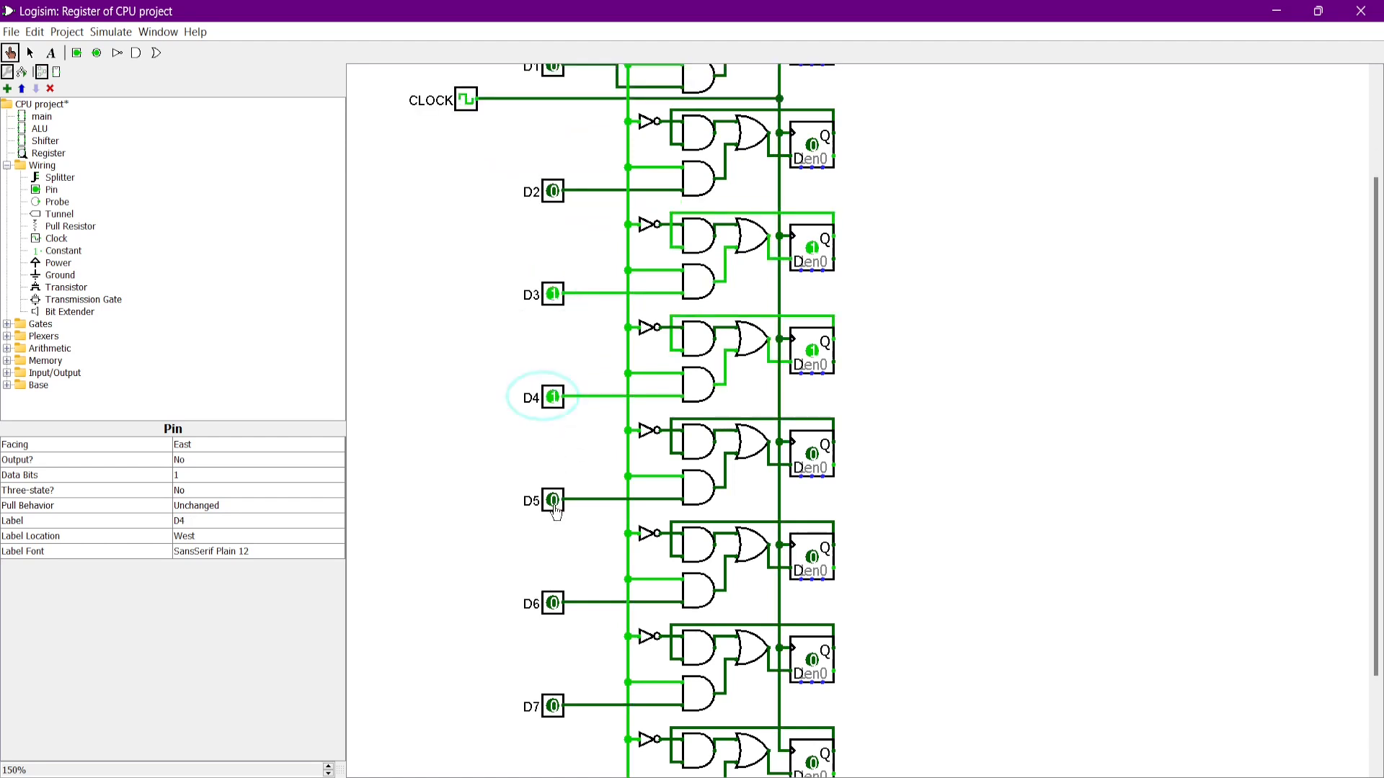
scroll(down, 3)
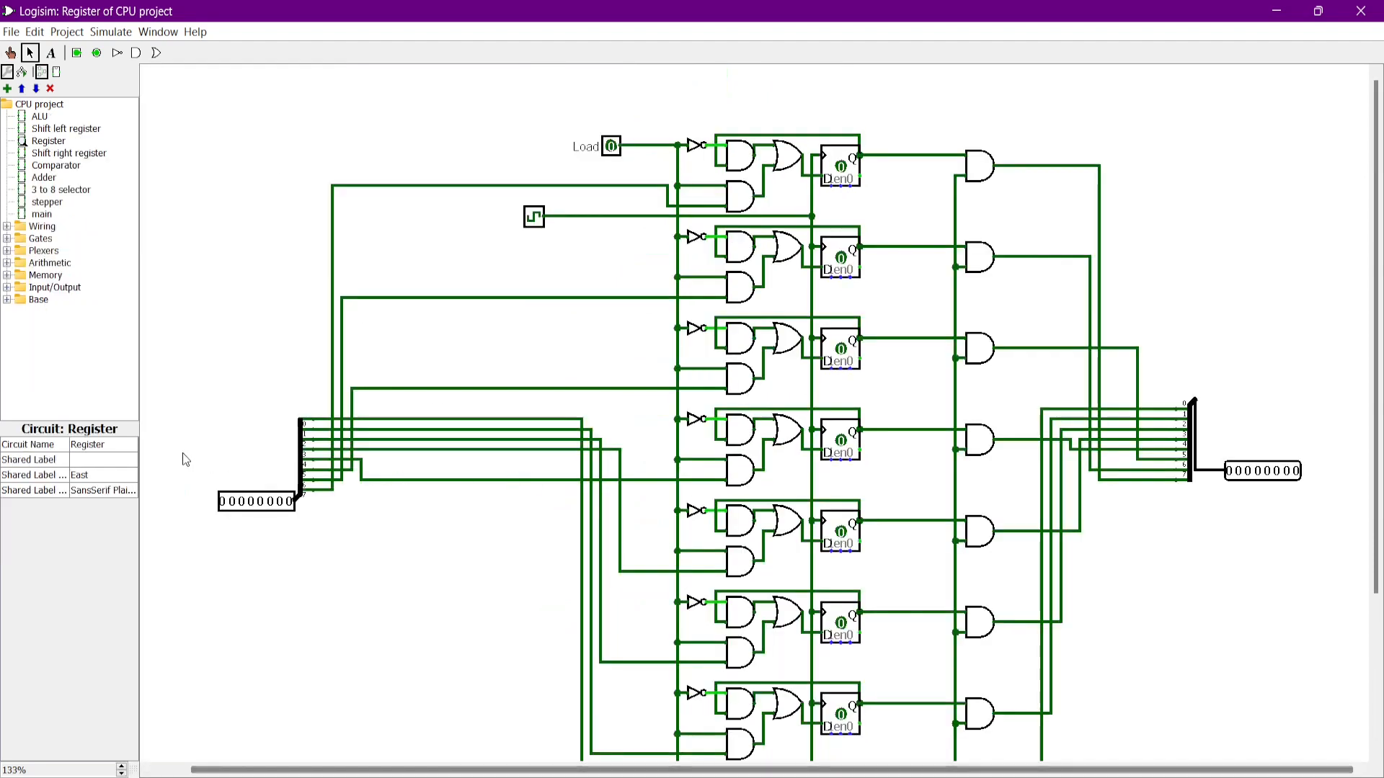
mouse_move(1351, 485)
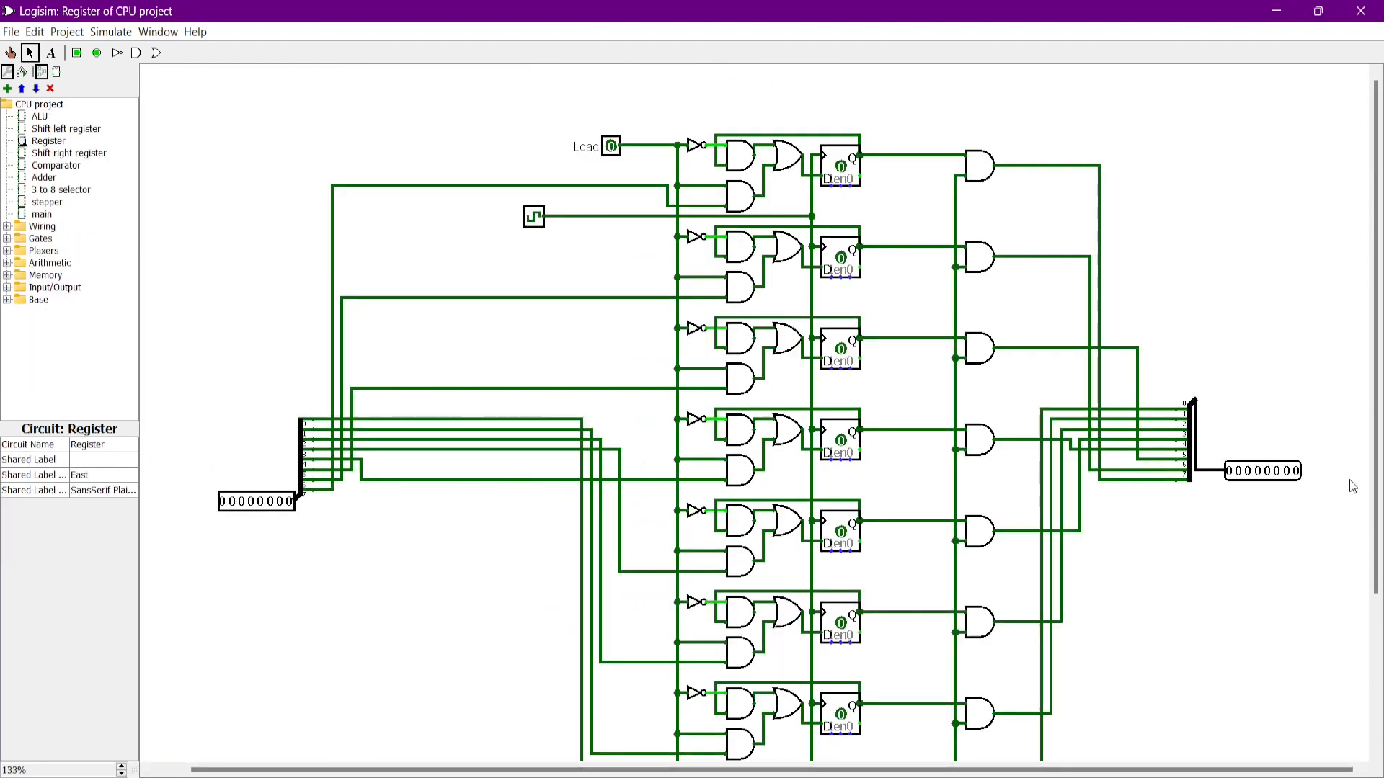
mouse_move(81, 178)
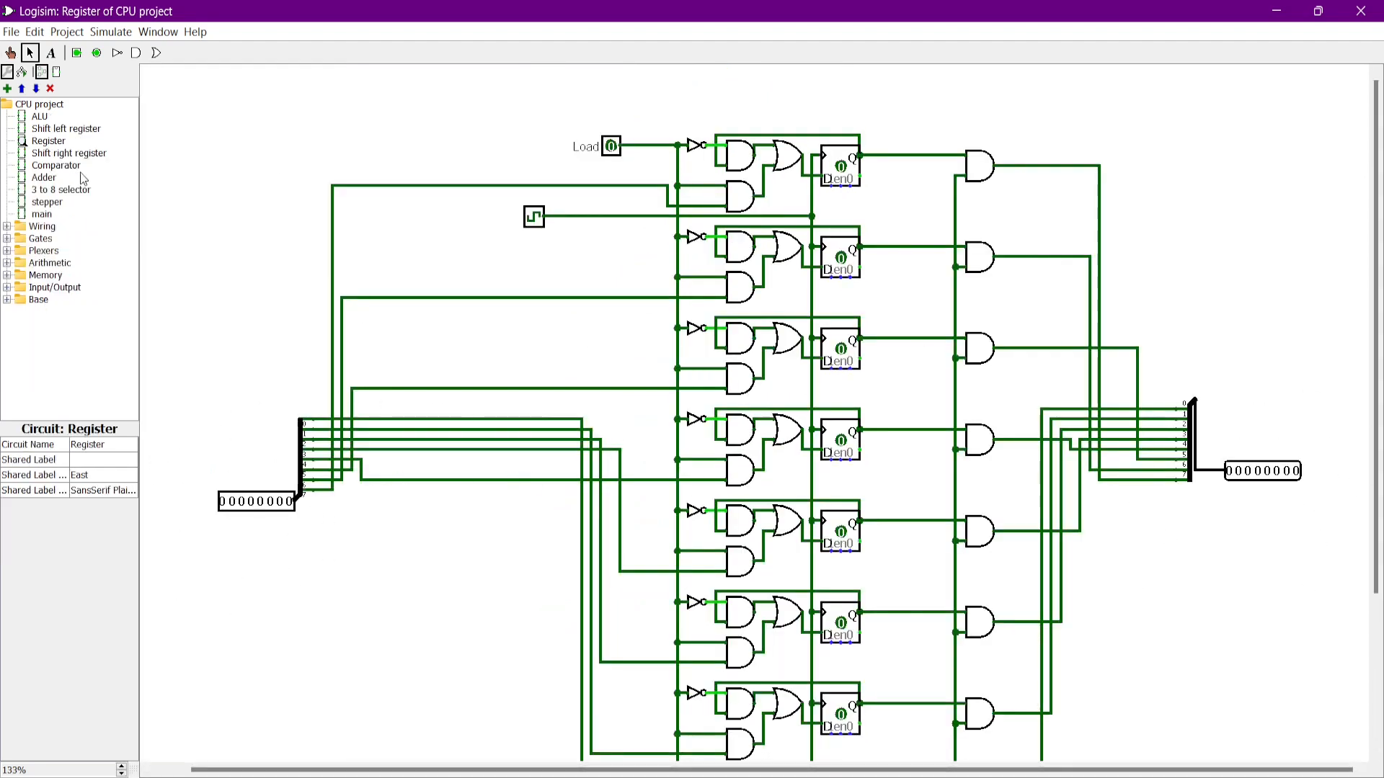
Step: Open 'Shift right register' from the explorer tree to view the Right shifter
double_click(66, 128)
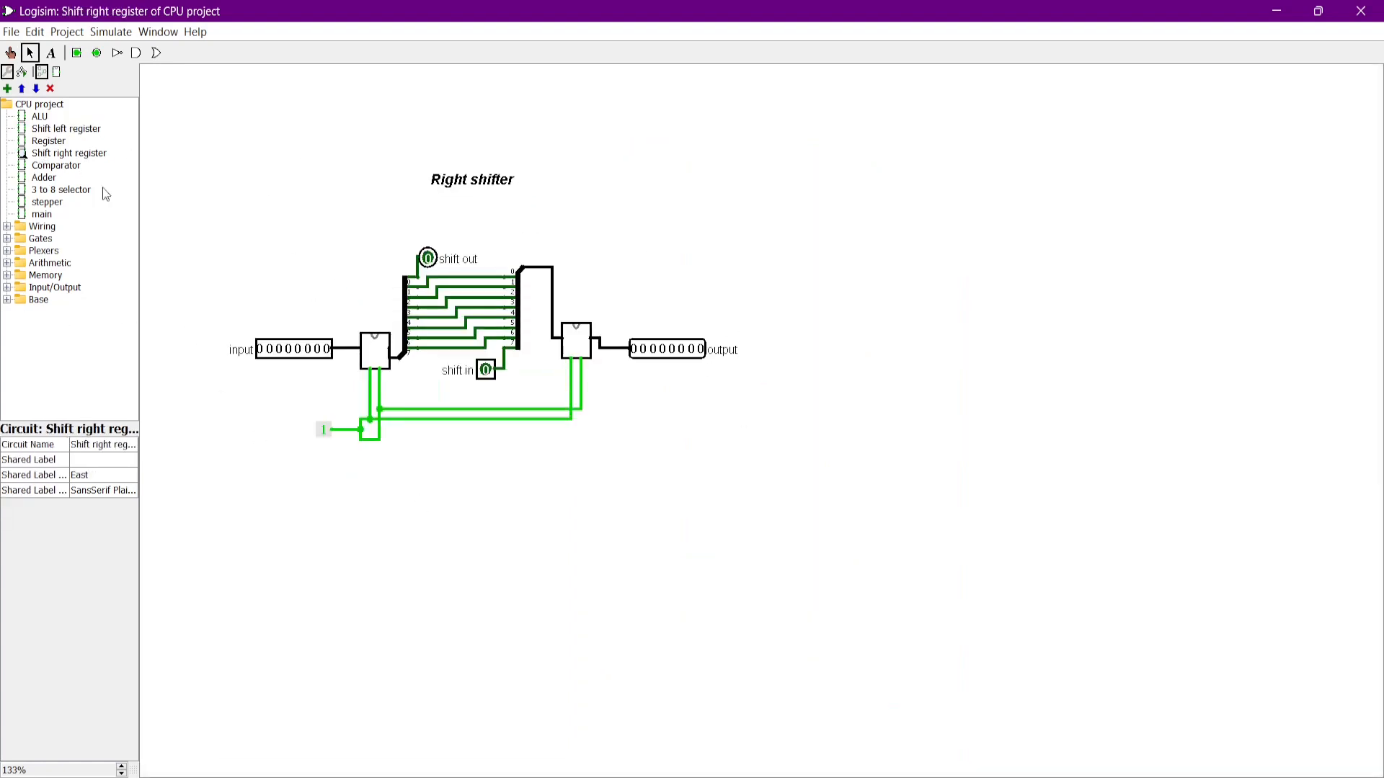
mouse_move(247, 477)
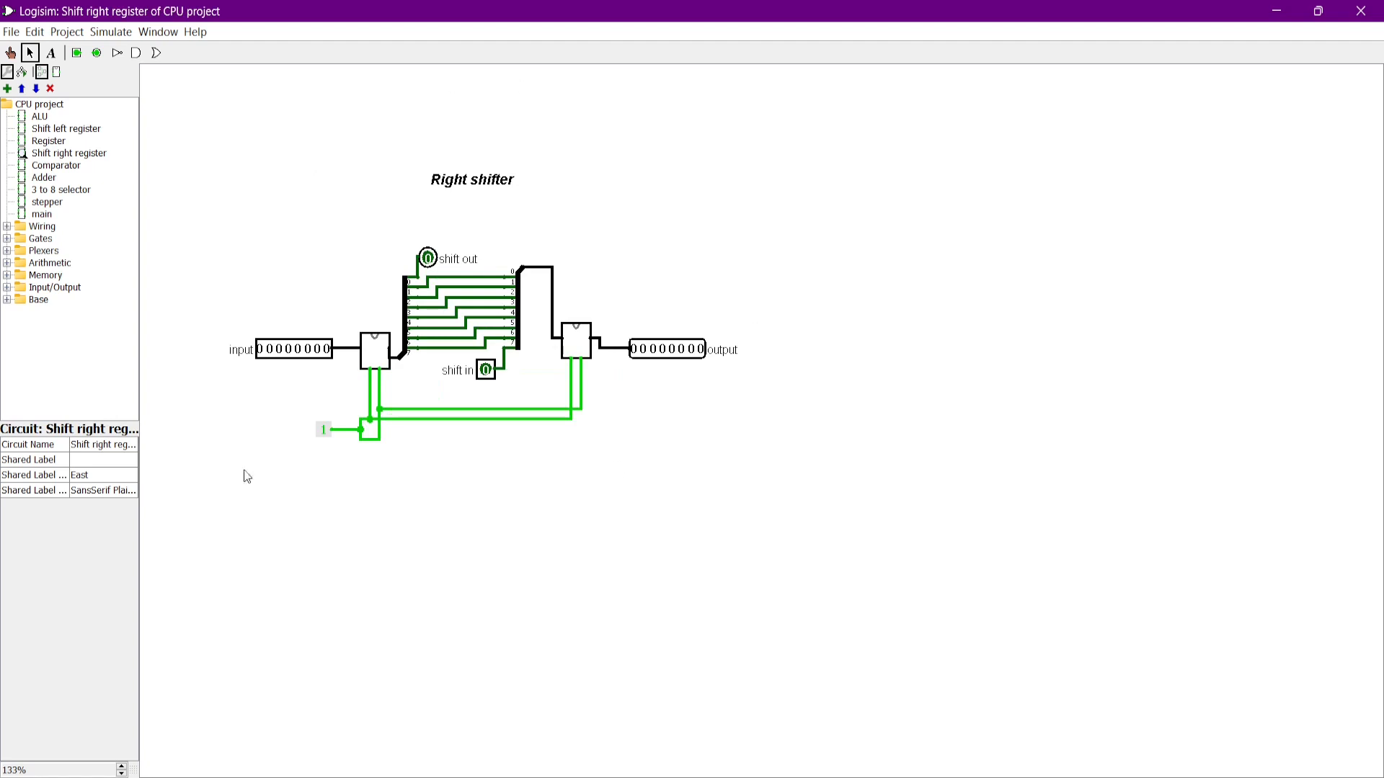
mouse_move(743, 651)
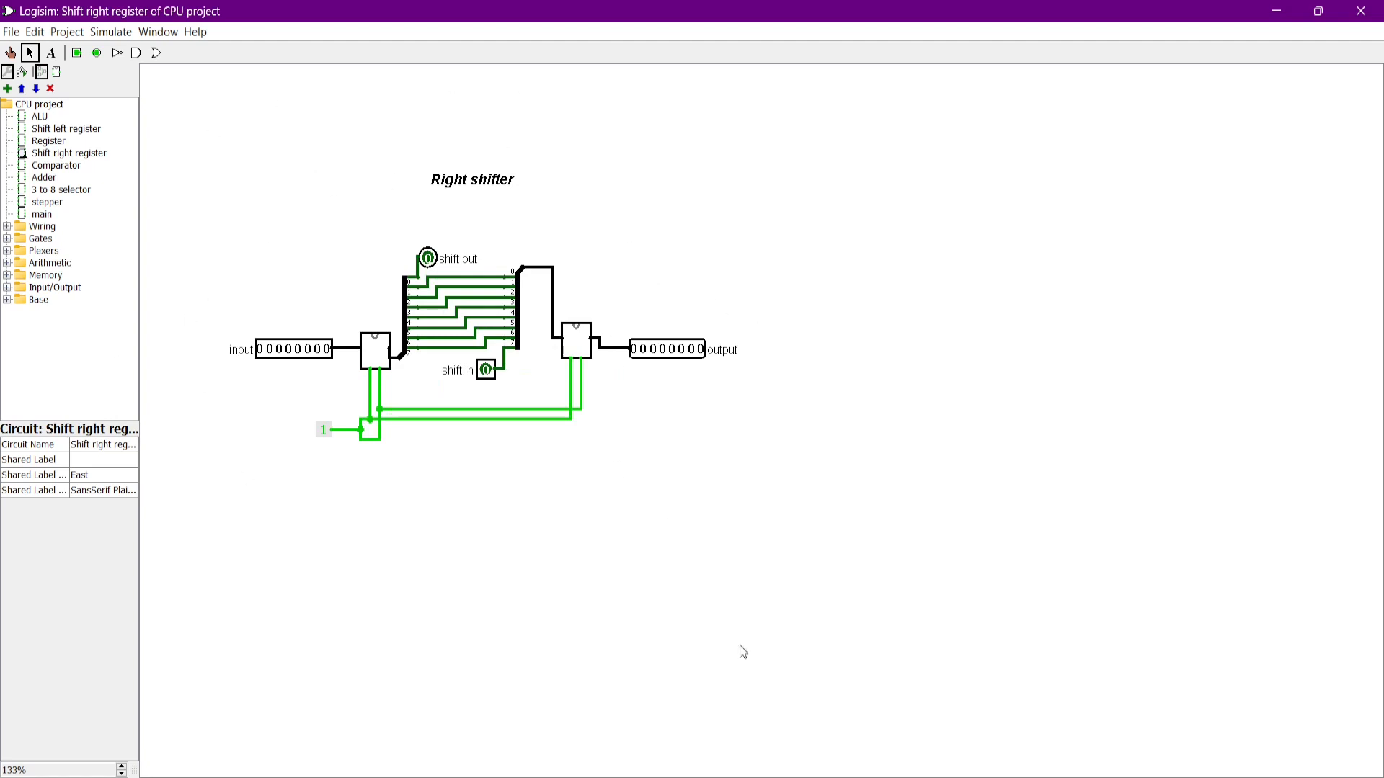
mouse_move(439, 424)
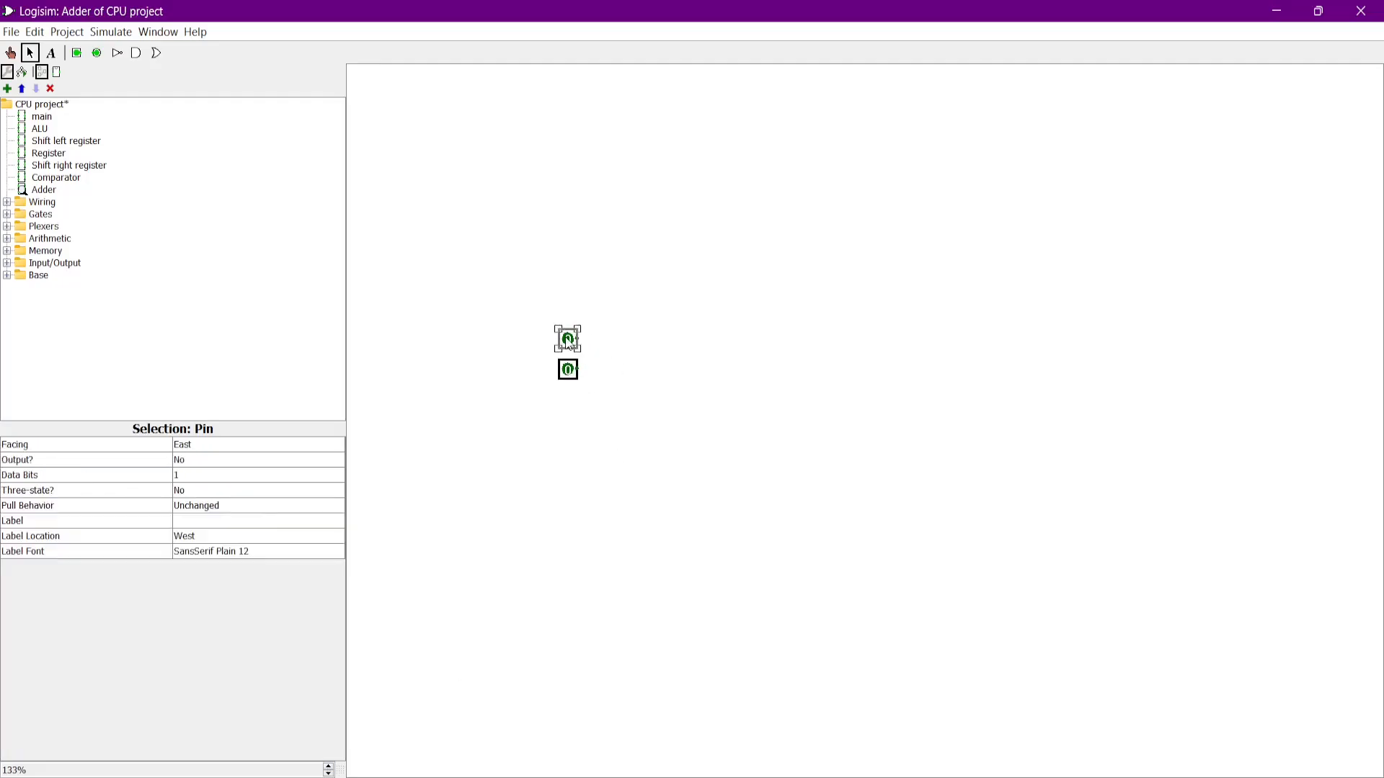
Step: Add another adder input, an AND gate for carry, and a second XOR for Sum
click(649, 527)
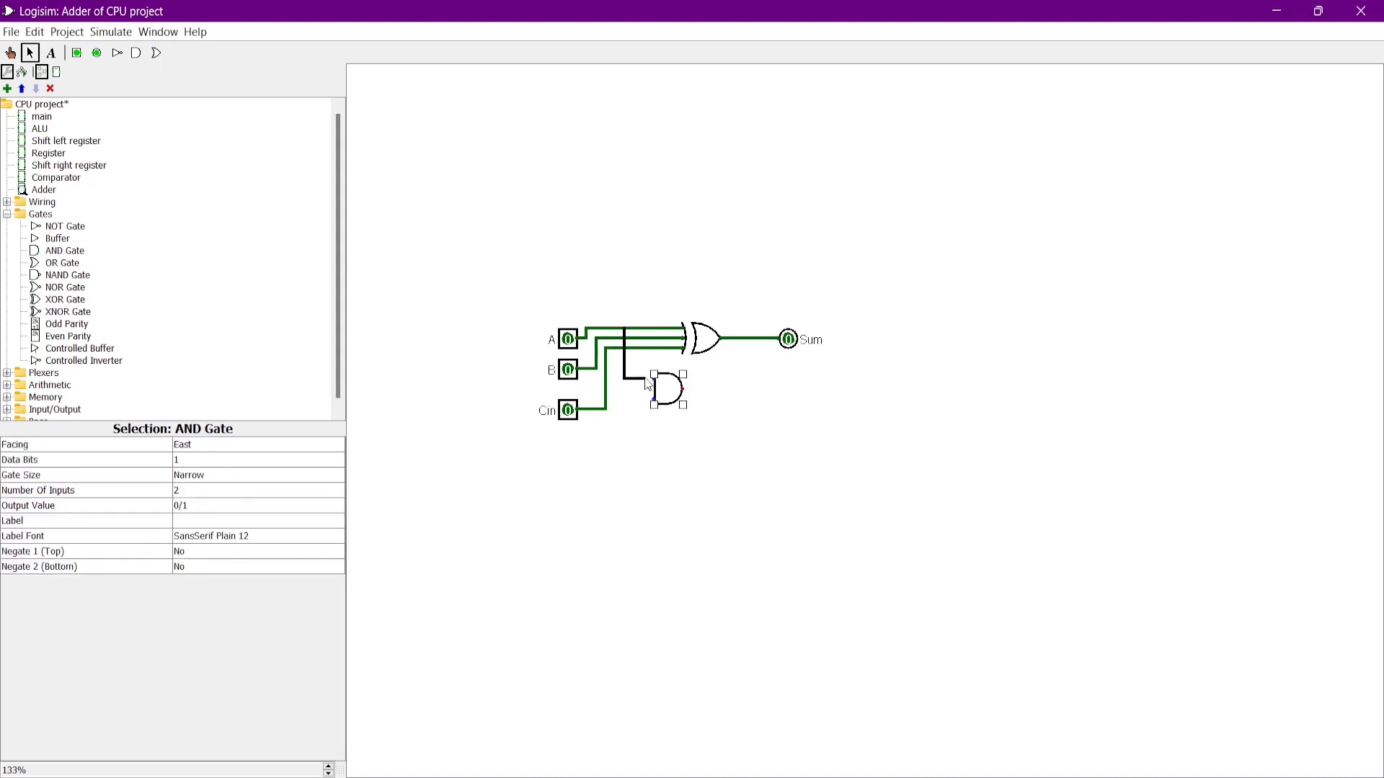
click(63, 262)
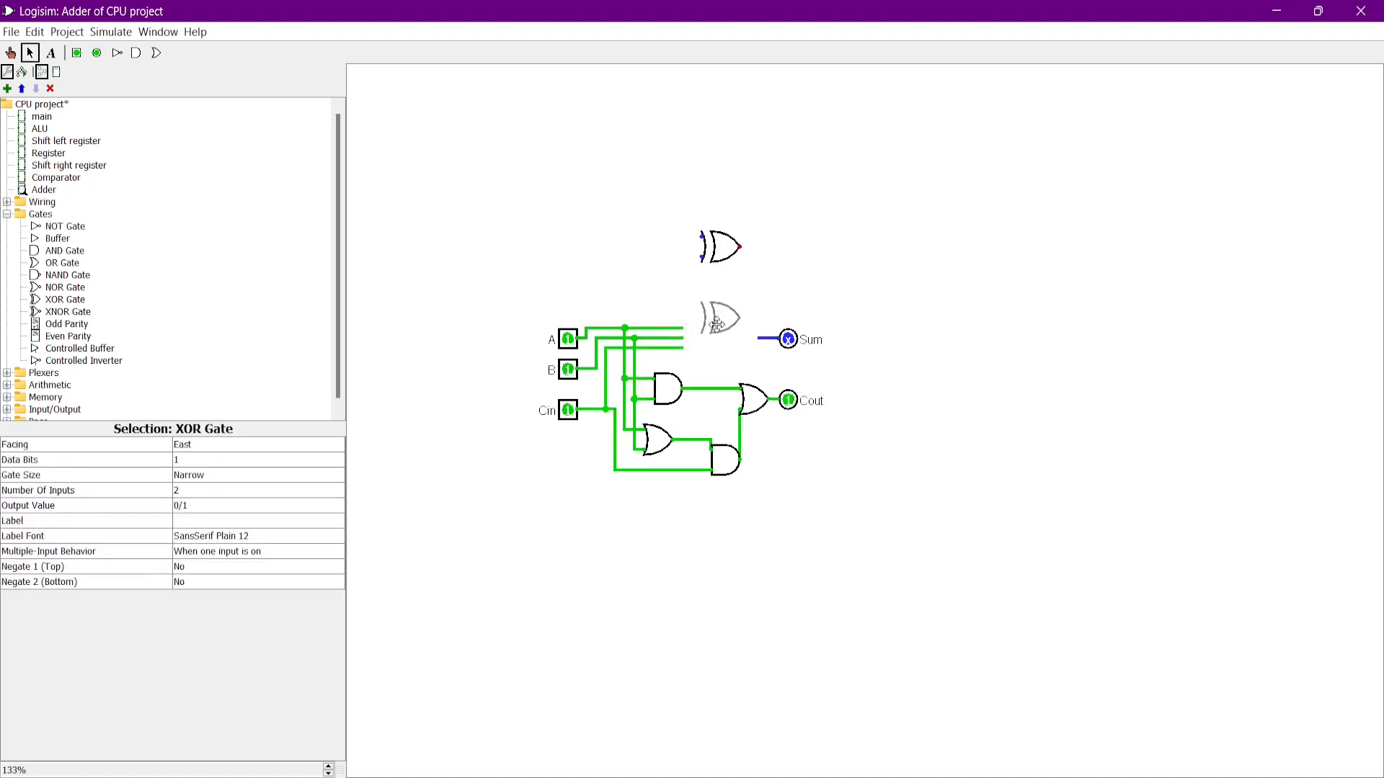
click(567, 410)
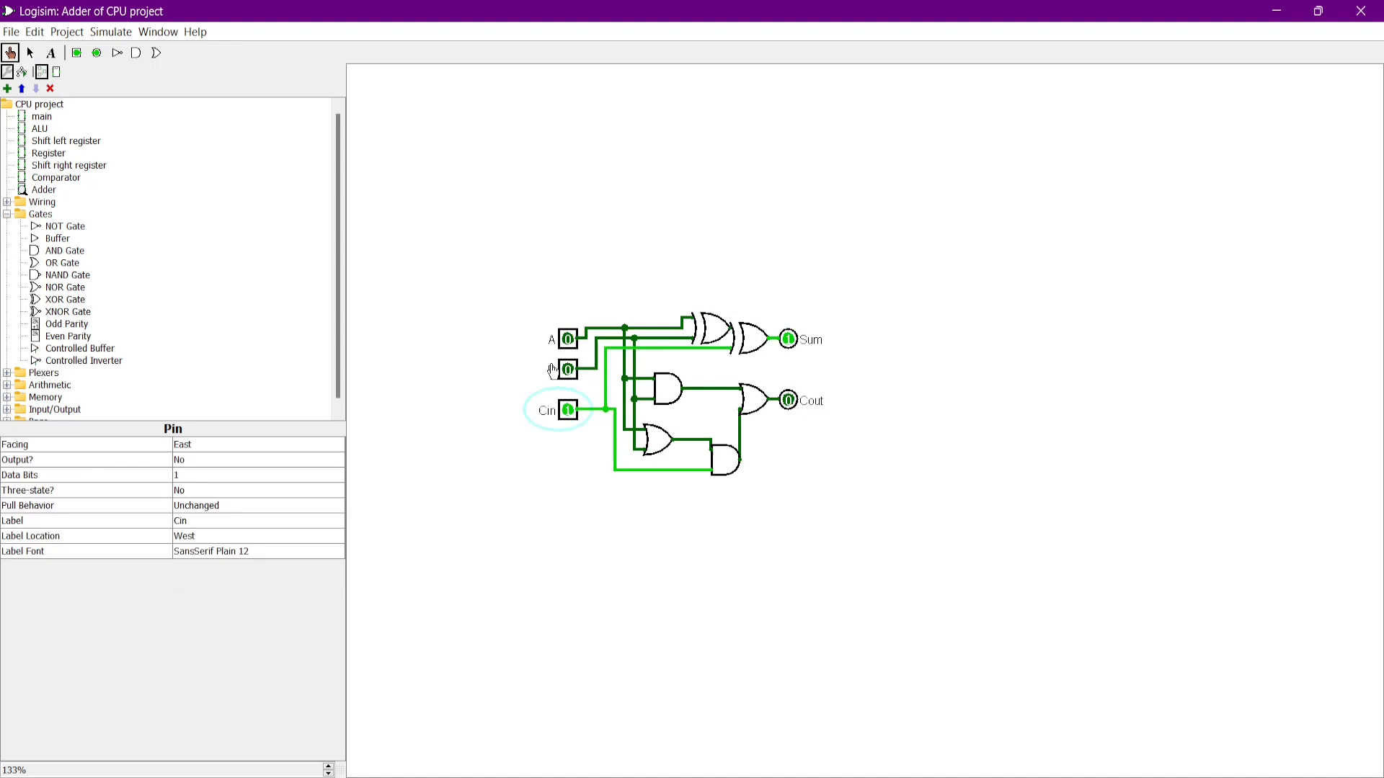
Step: Toggle inputs A, B and Cin to test the full adder's Sum and Cout
click(567, 369)
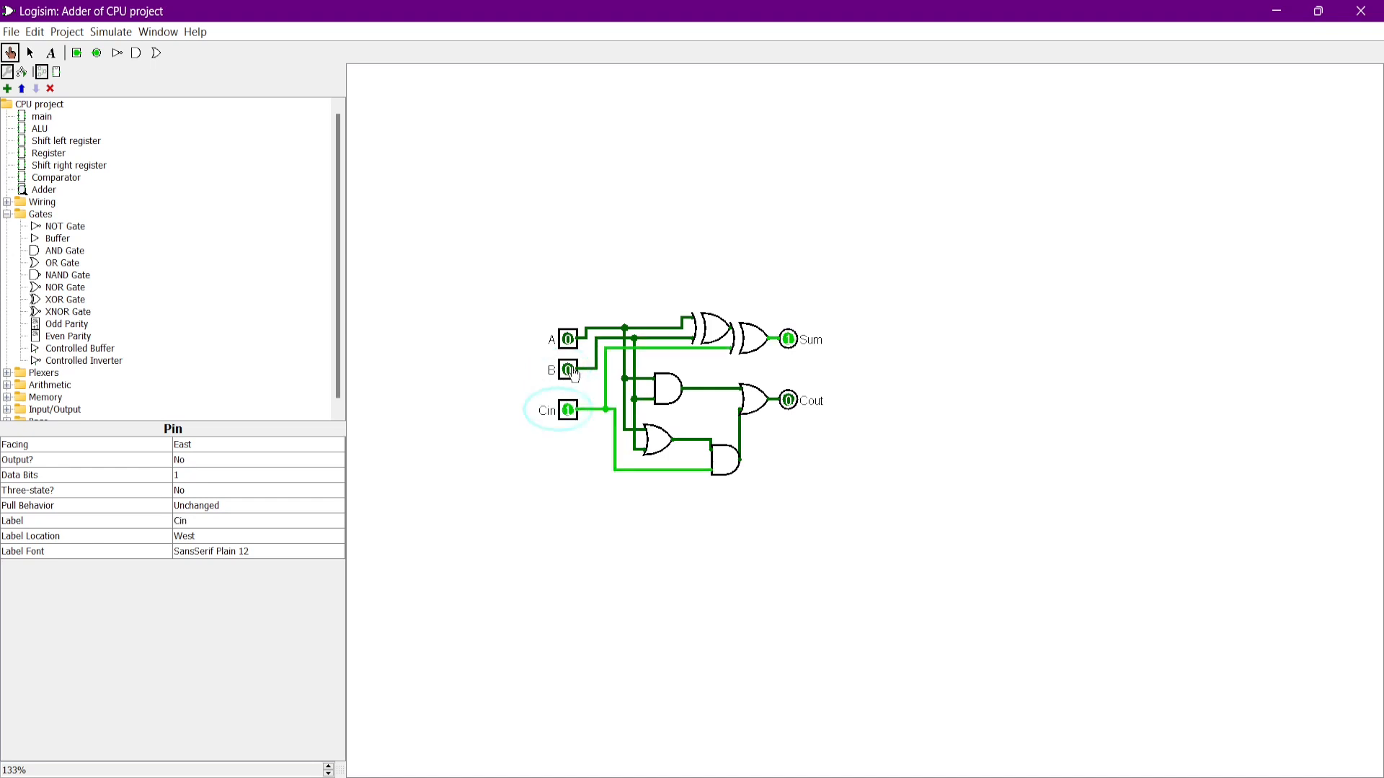
click(568, 369)
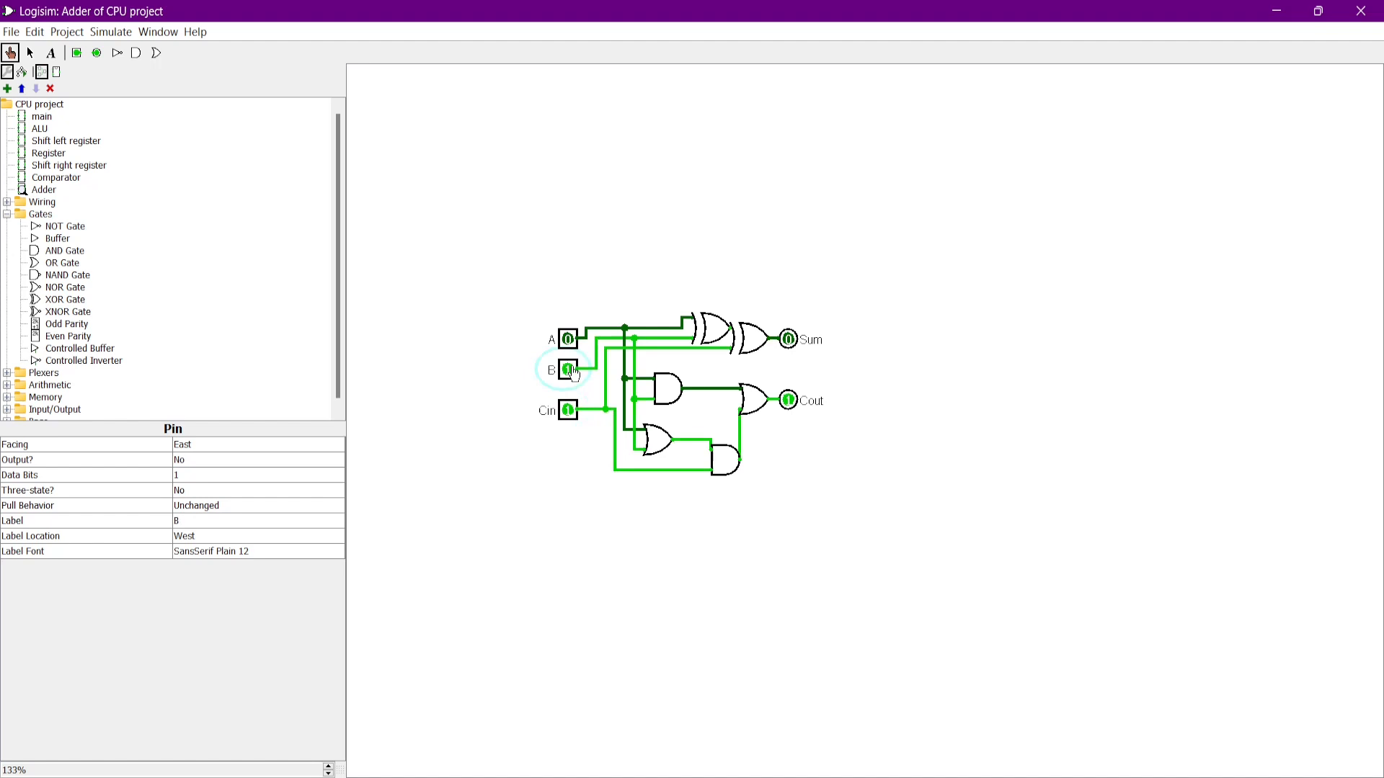
click(567, 410)
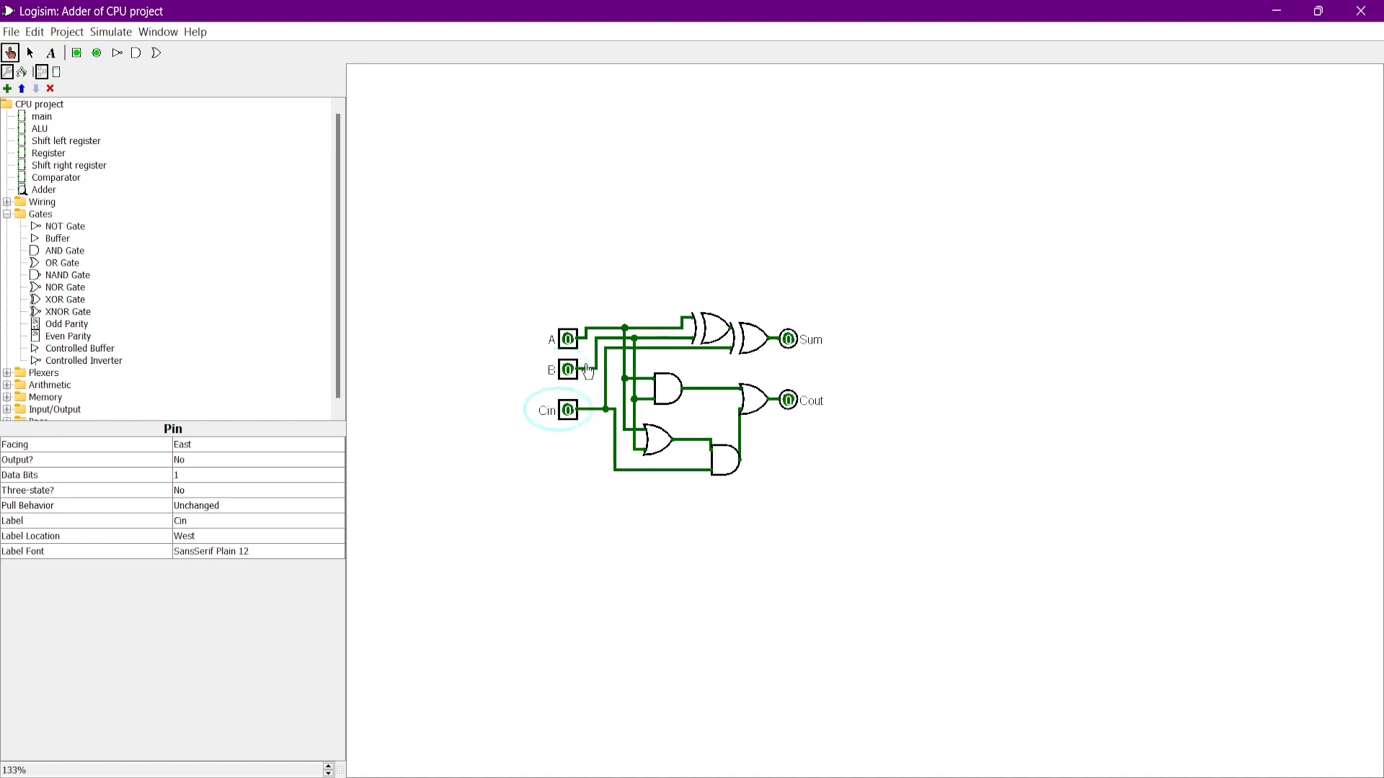
click(567, 339)
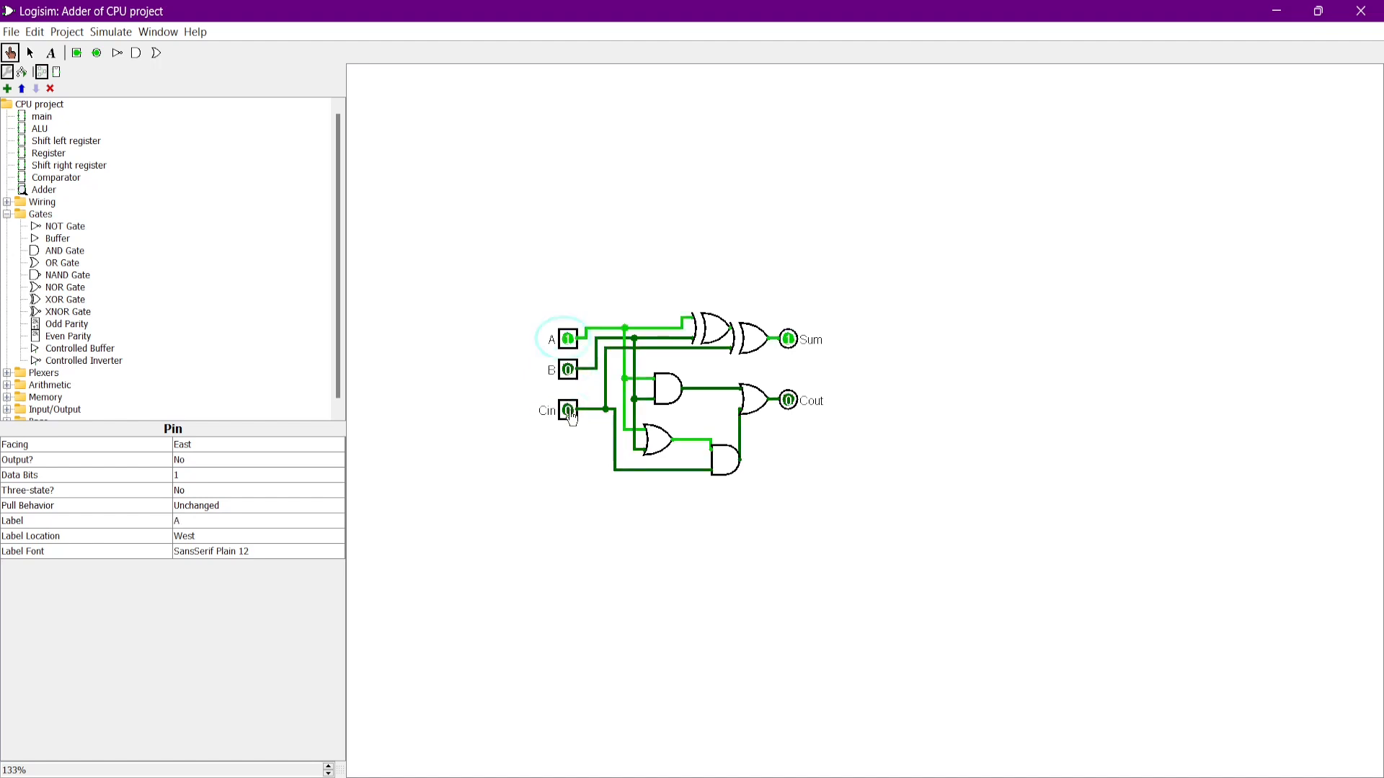
click(569, 411)
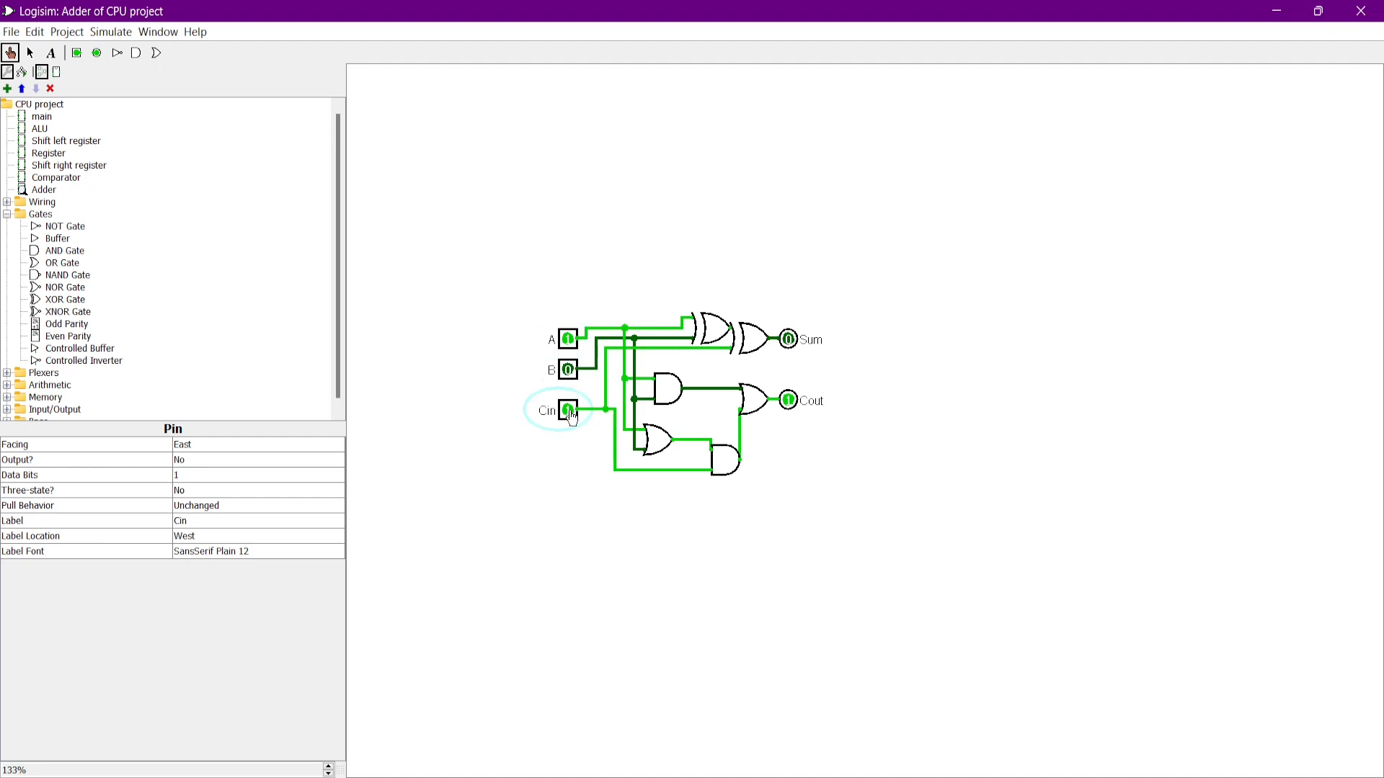
click(567, 370)
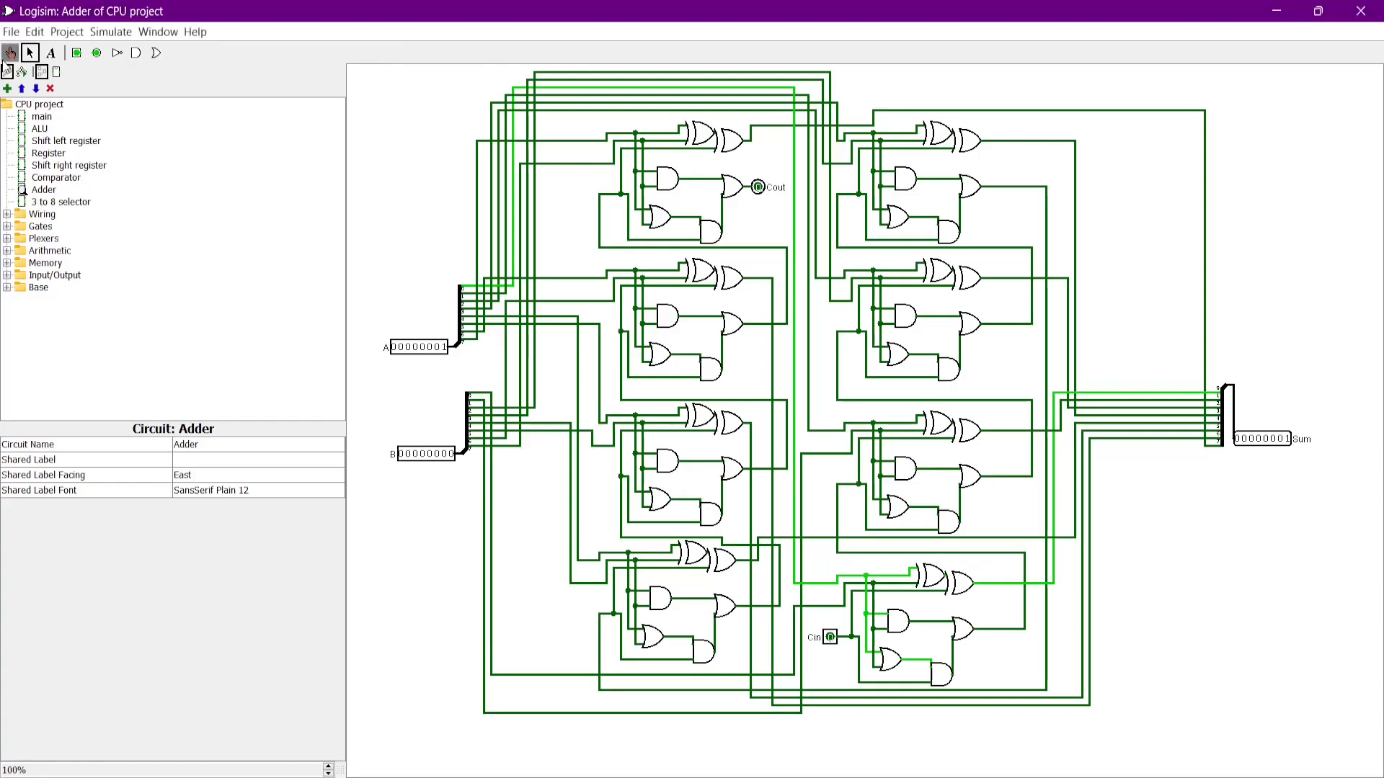
Step: Set A to 00000010 and B to 10010000, giving Sum 10010010
click(426, 454)
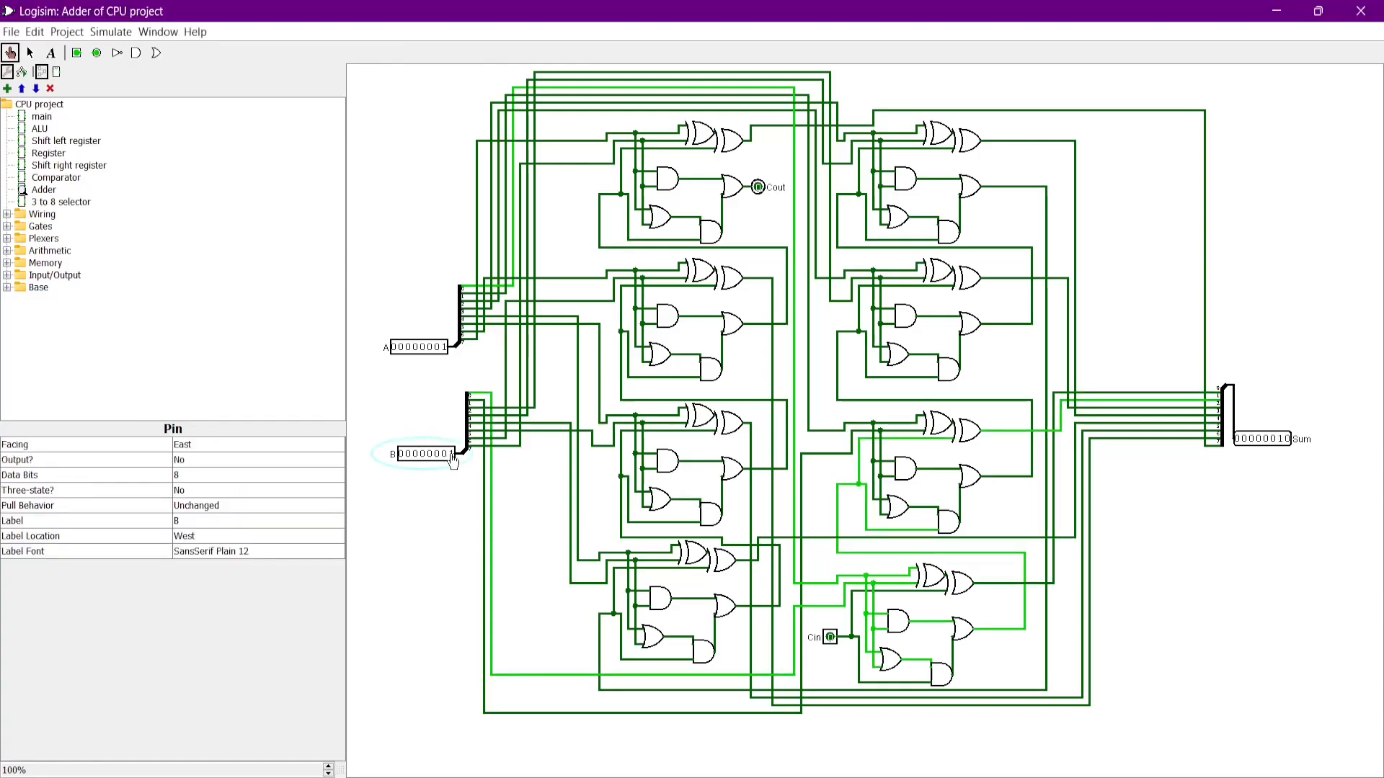
click(432, 345)
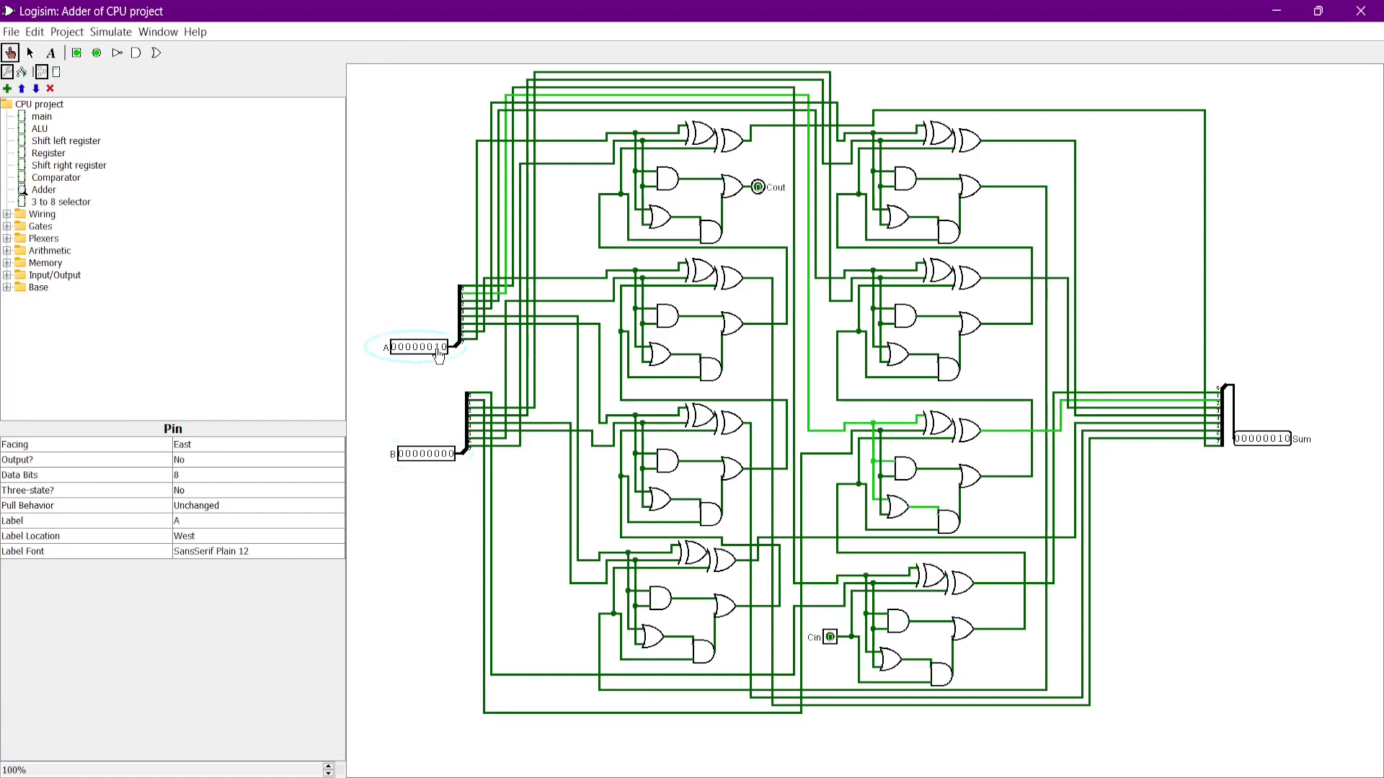
click(427, 453)
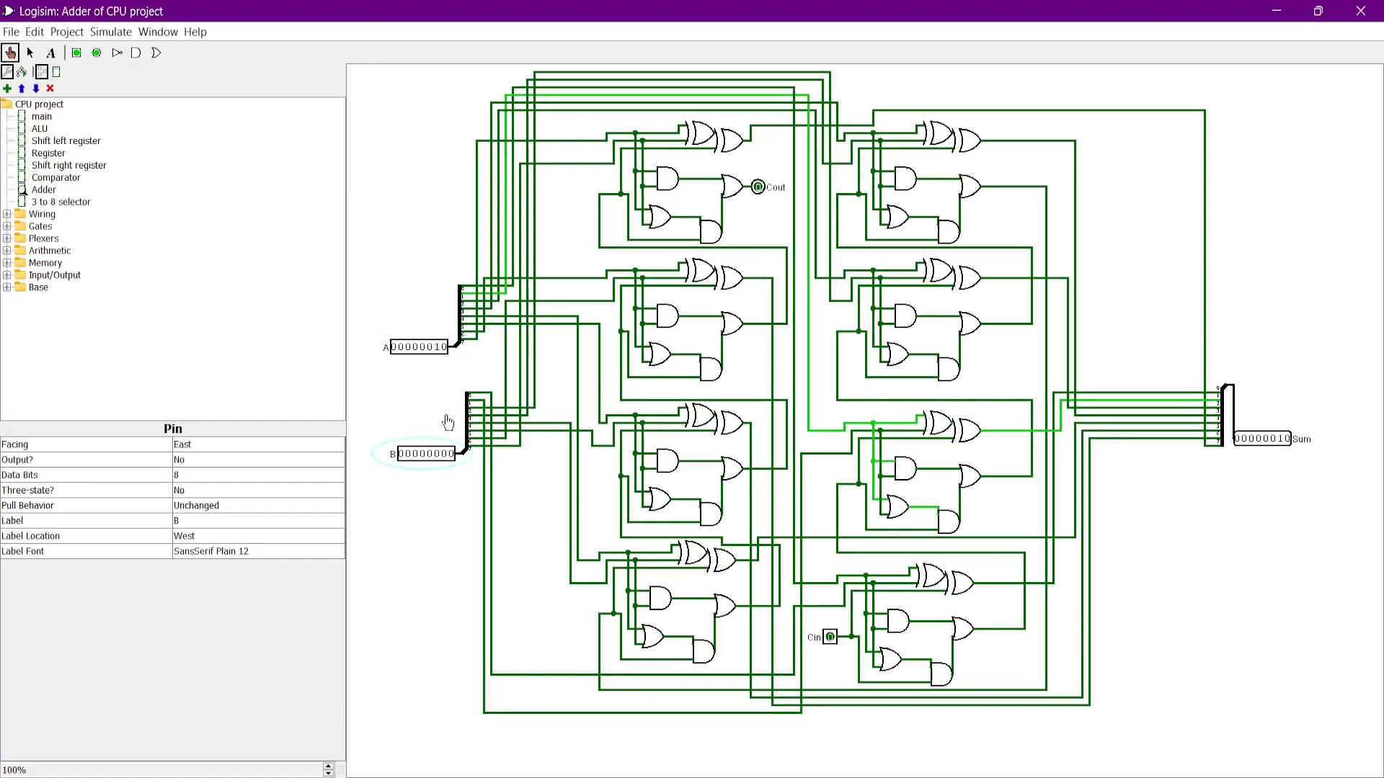
click(410, 452)
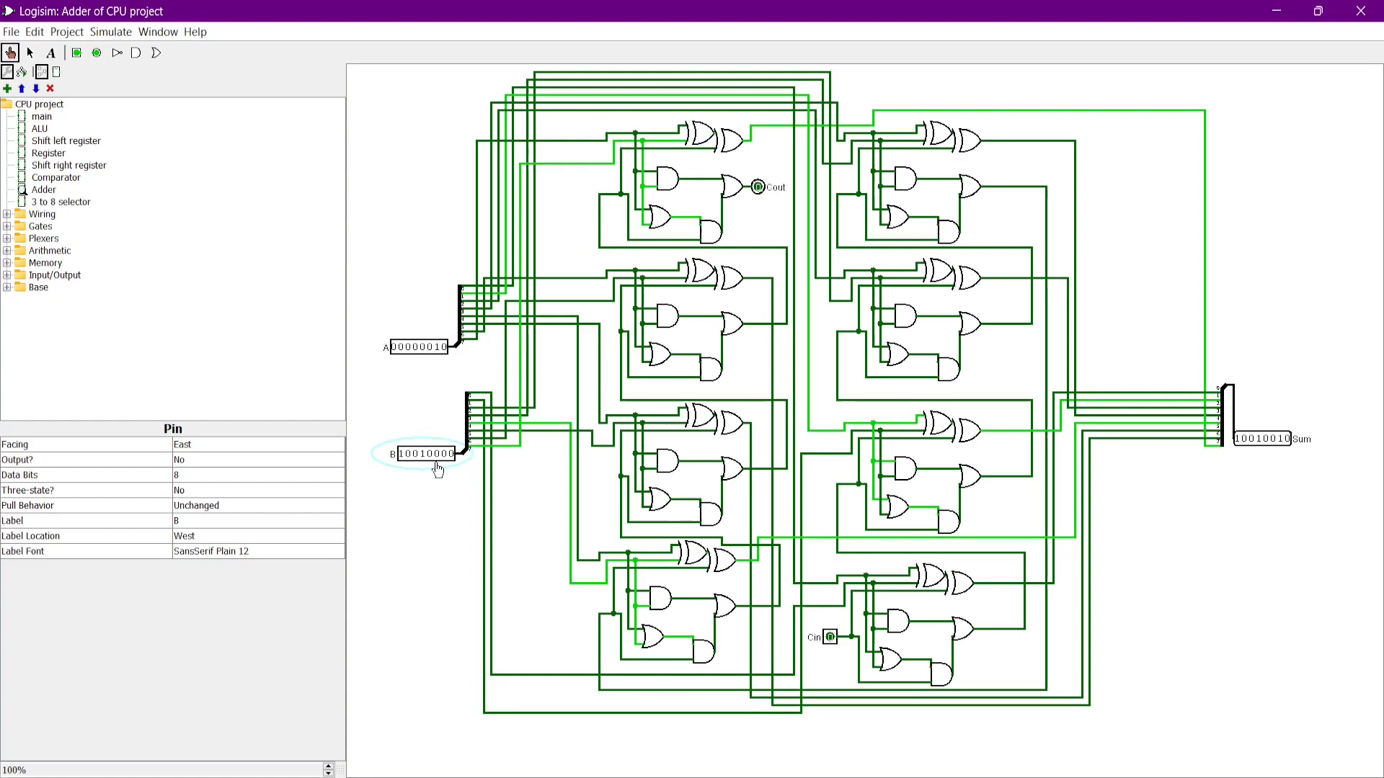
mouse_move(1057, 486)
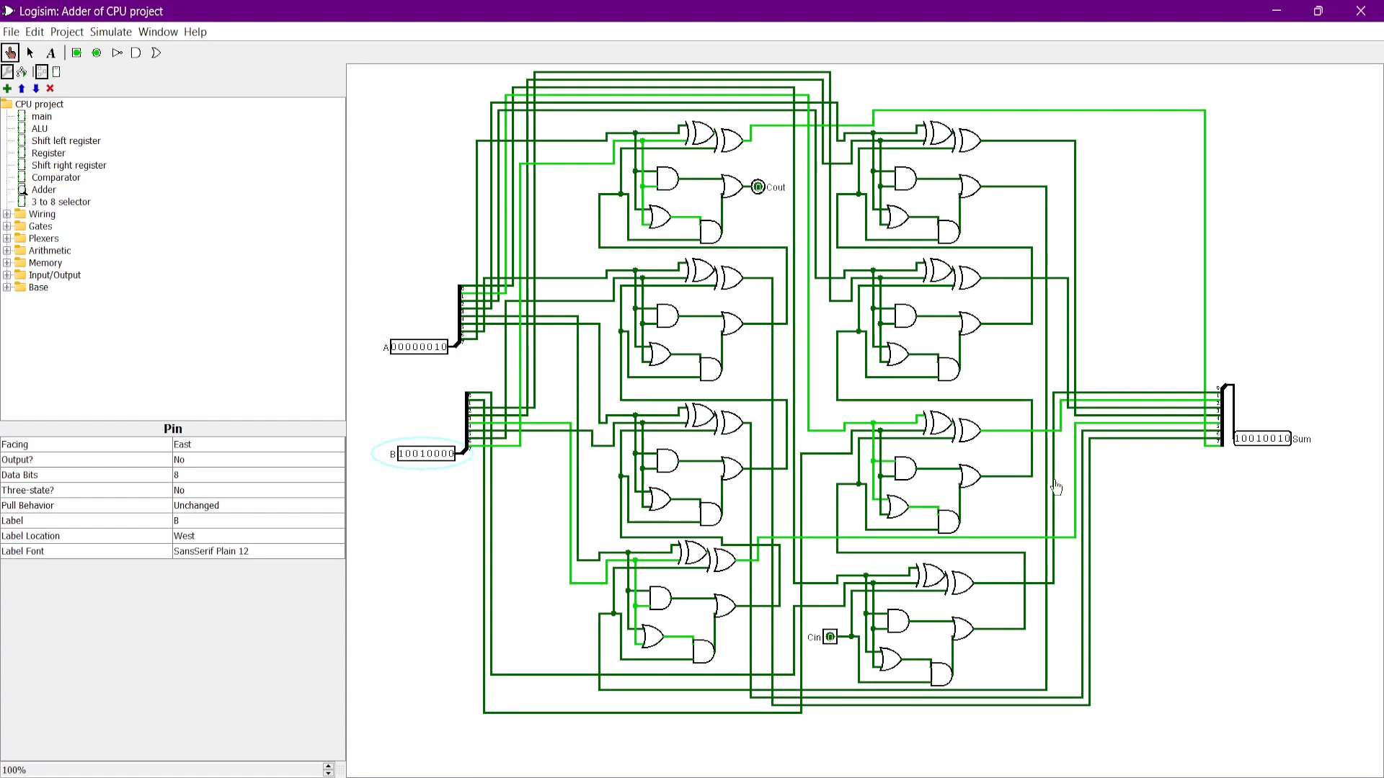
Step: Toggle carry-in Cin to 1 and back to 0, then open the 3 to 8 selector
click(830, 637)
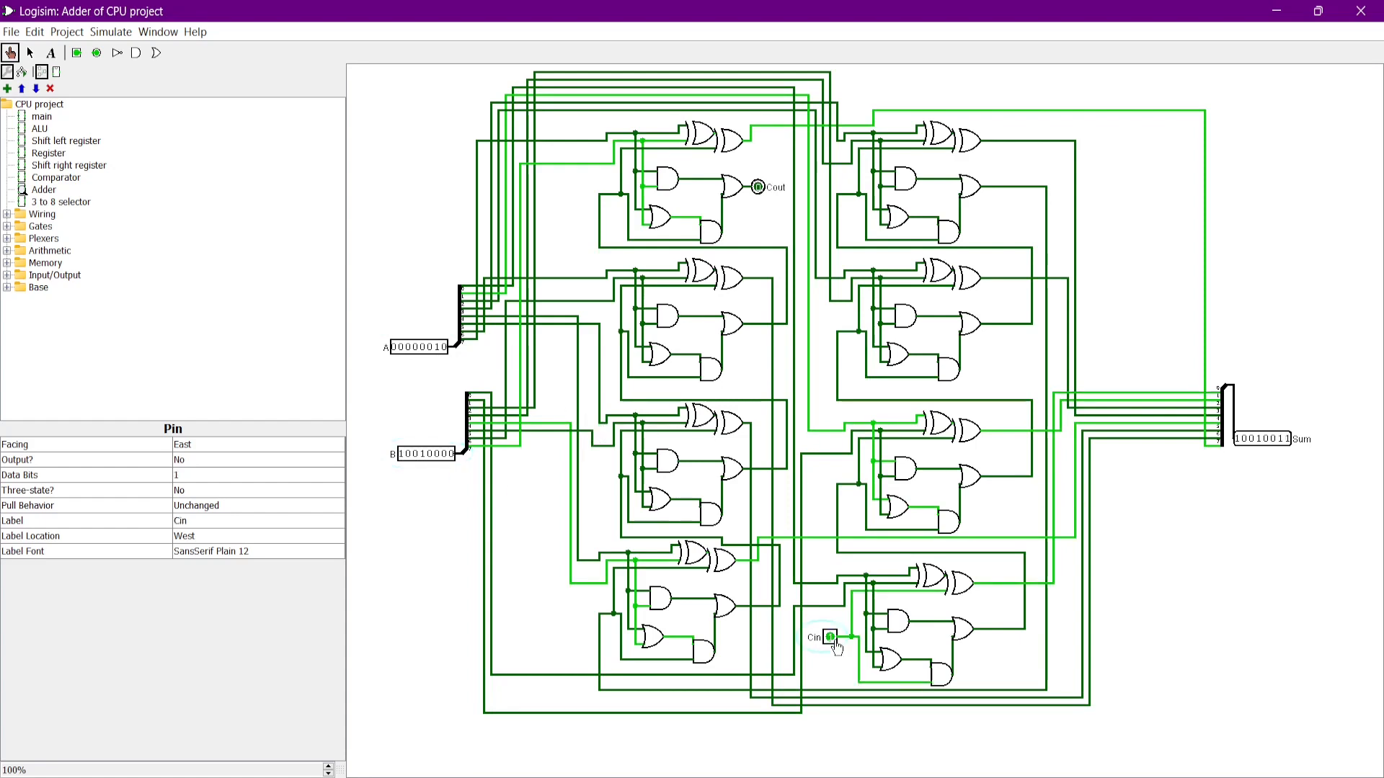
click(829, 637)
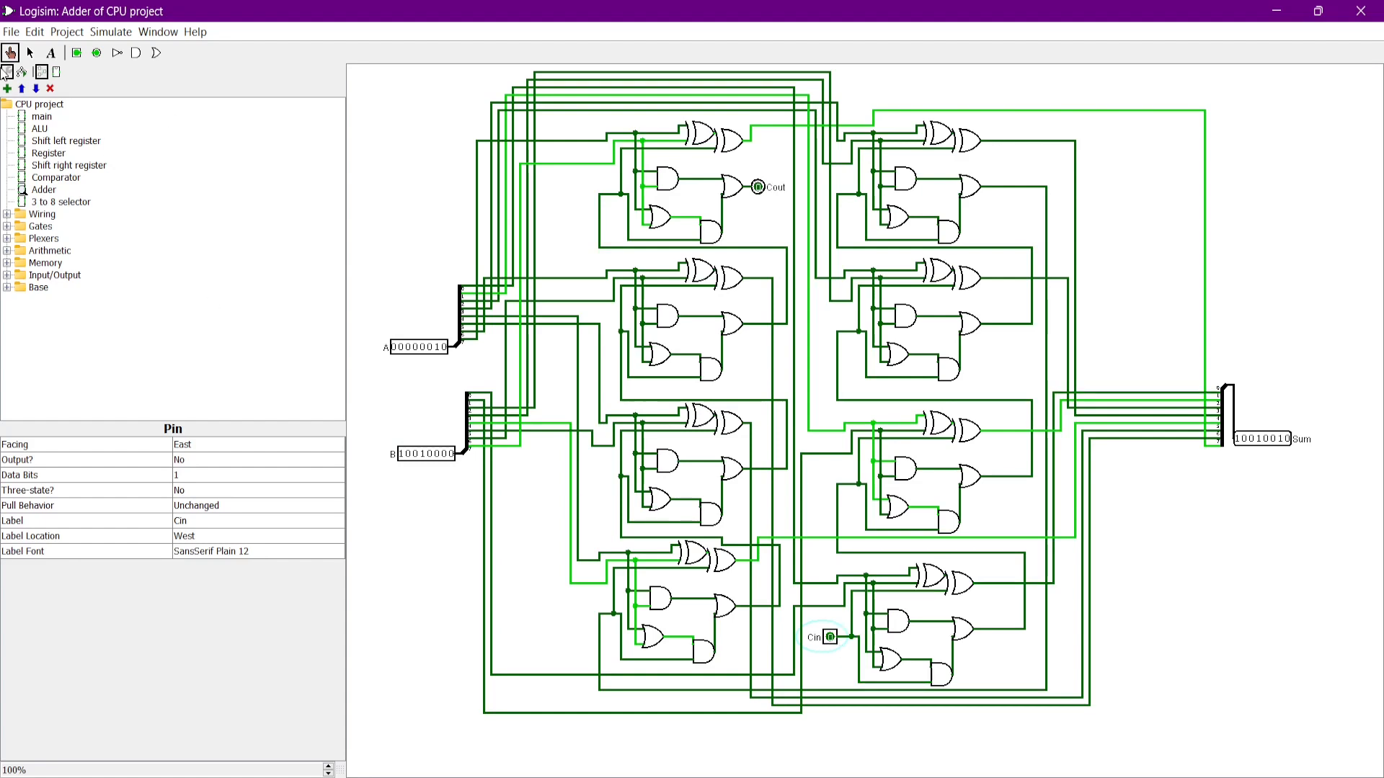
double_click(60, 201)
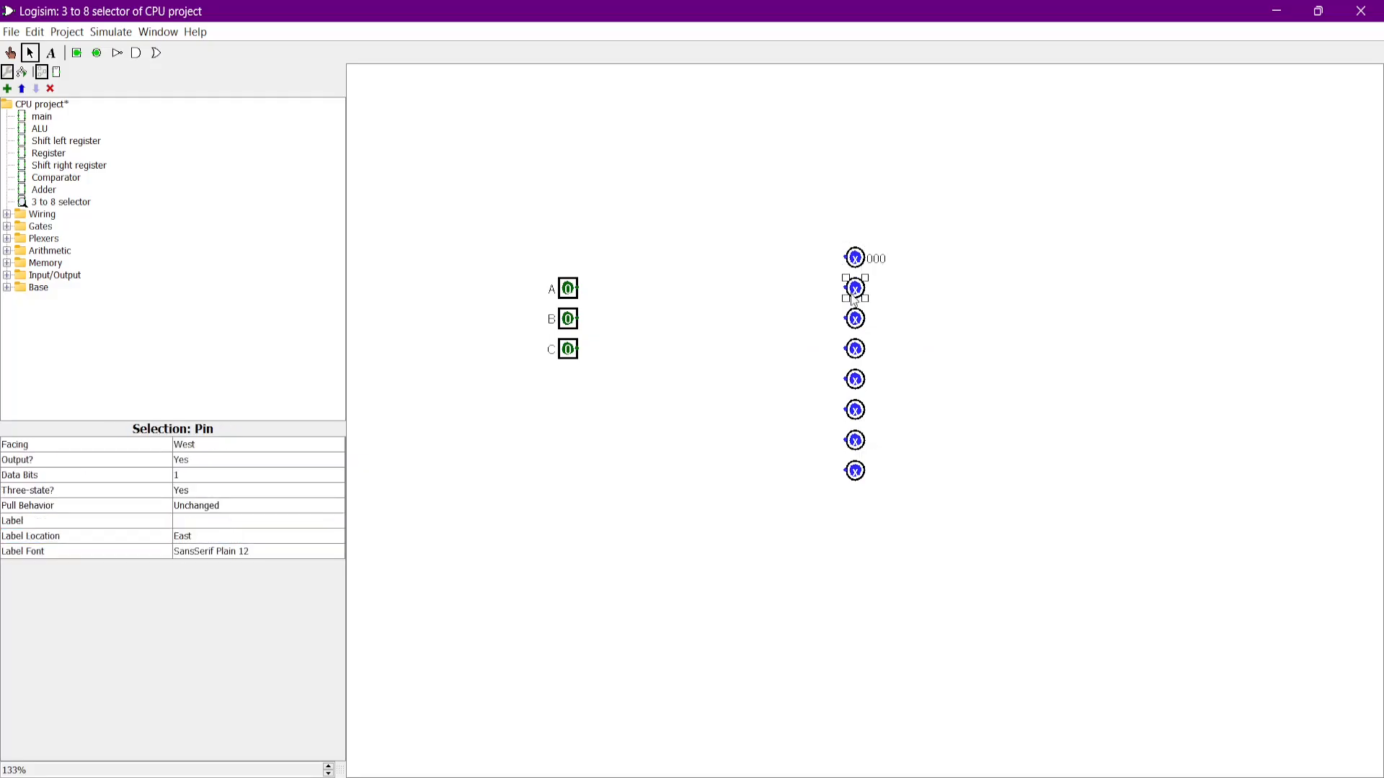
Step: Place the eighth AND gate for output 111, then toggle inputs A, B and C to test the outputs
click(854, 470)
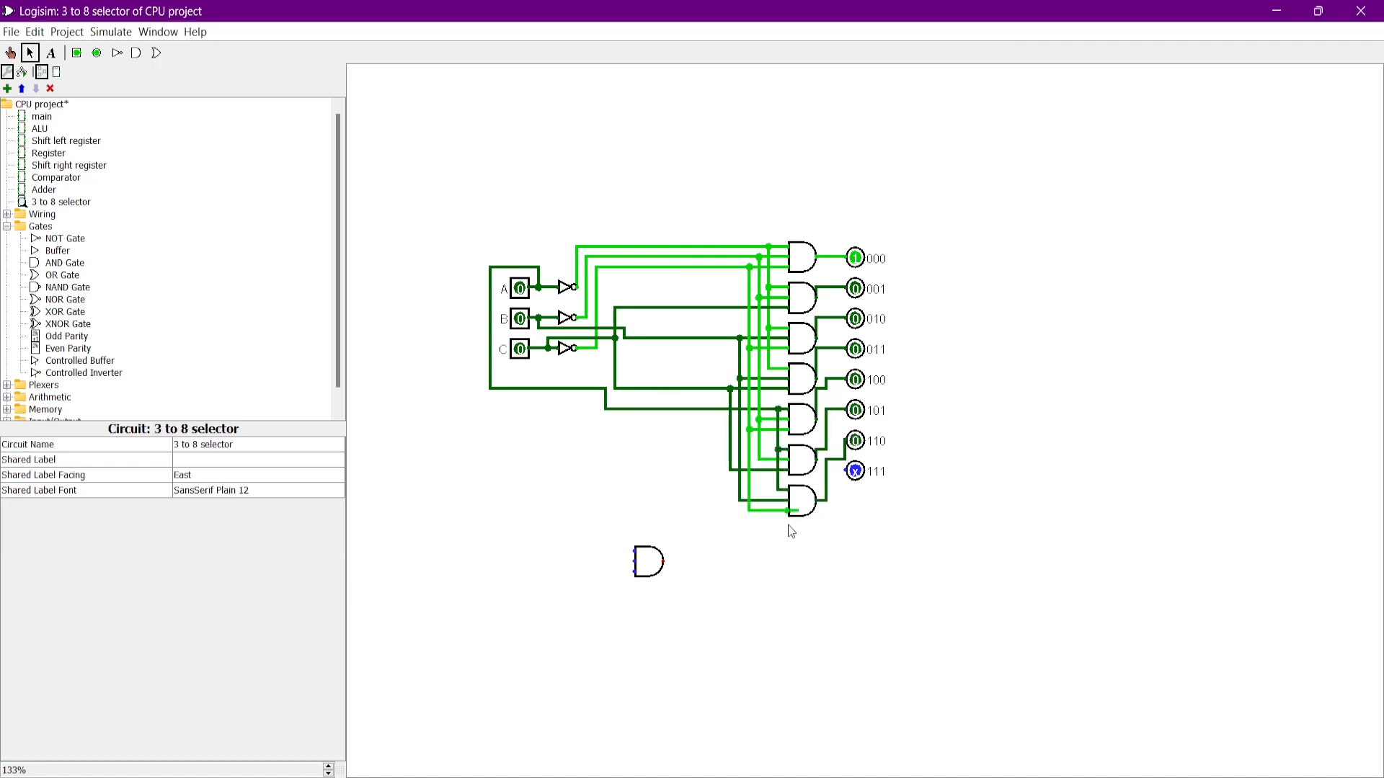
click(520, 349)
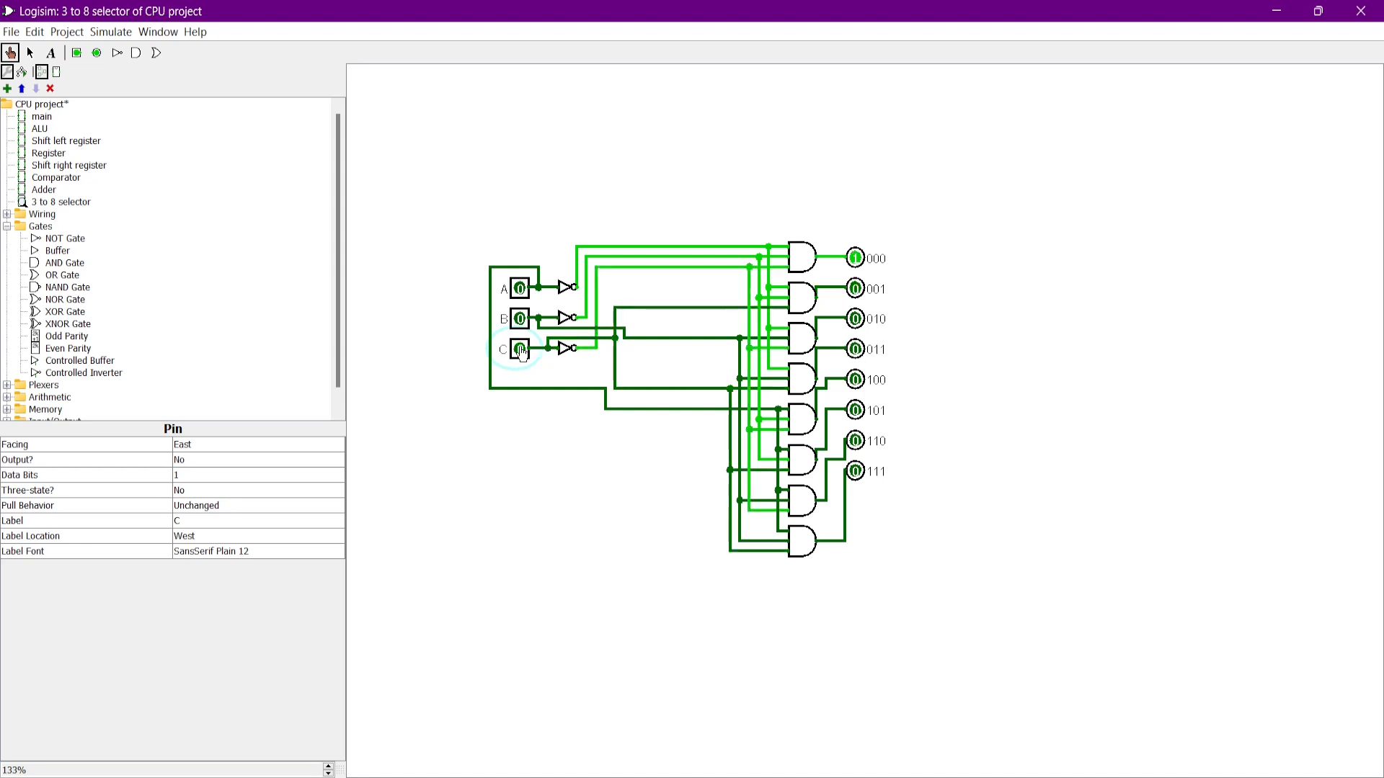
click(519, 319)
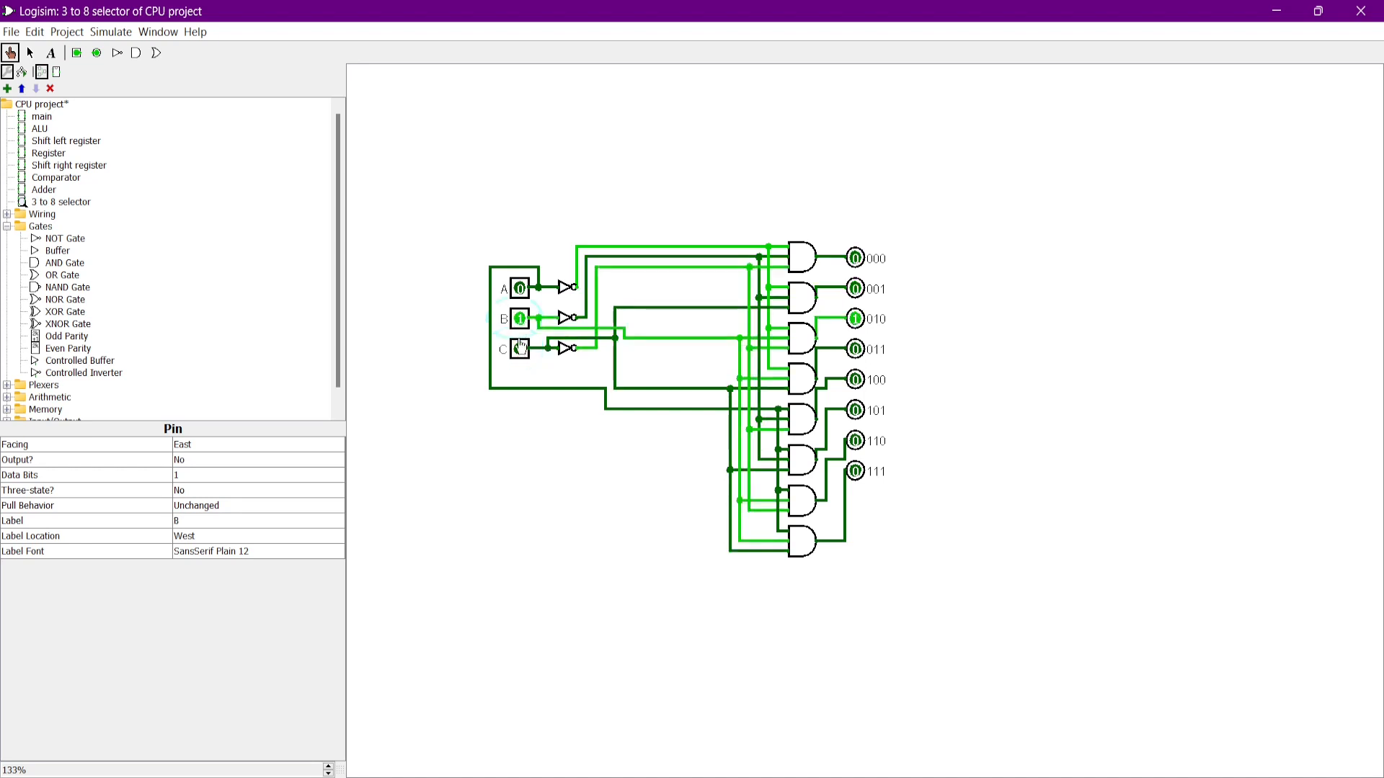
click(518, 347)
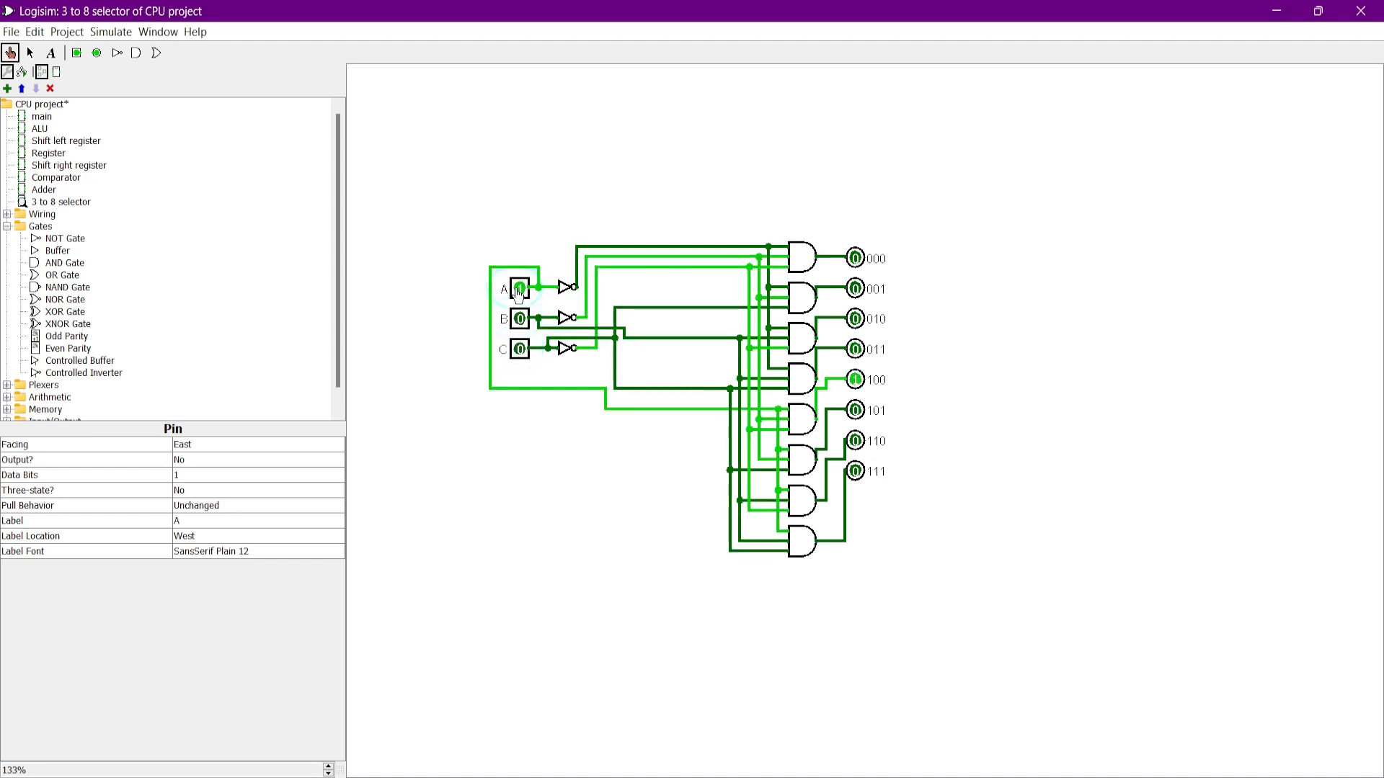
click(519, 347)
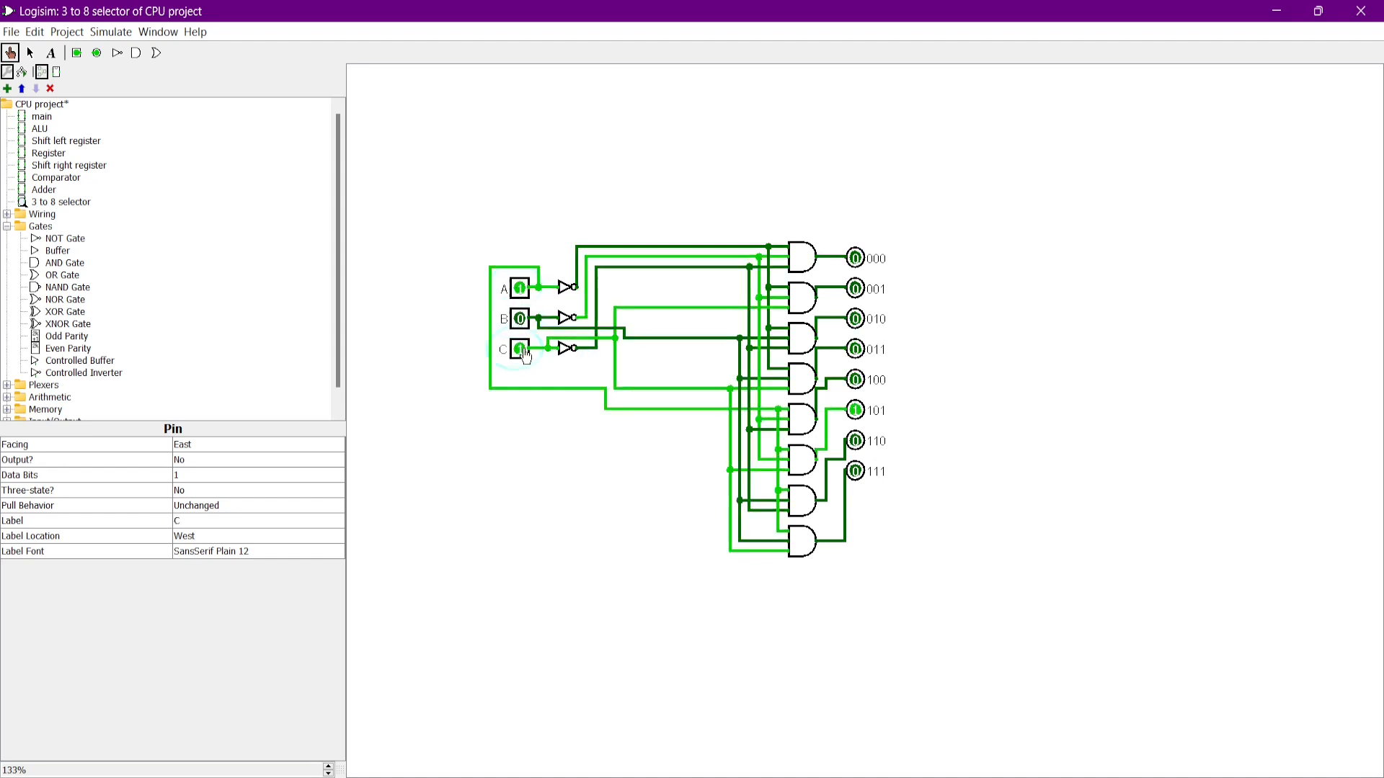
click(519, 319)
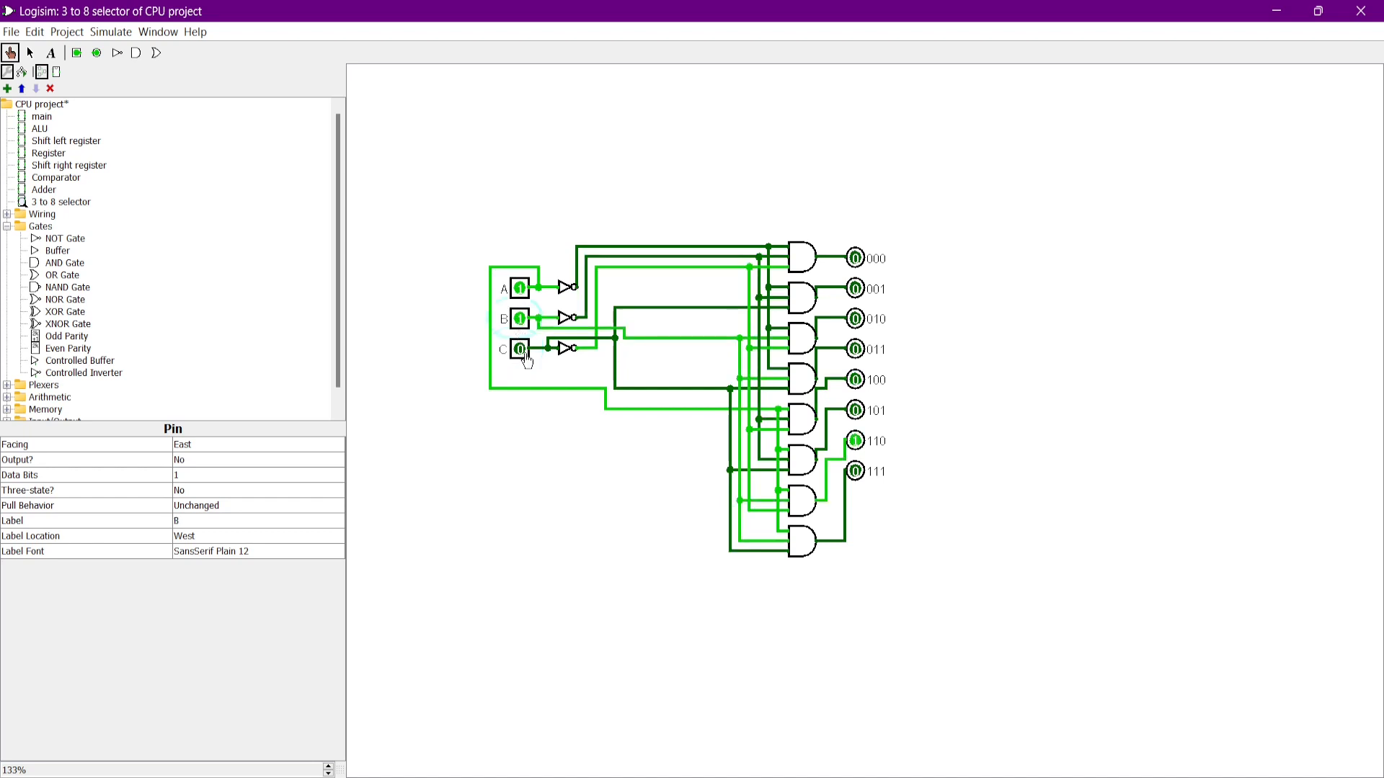
click(65, 287)
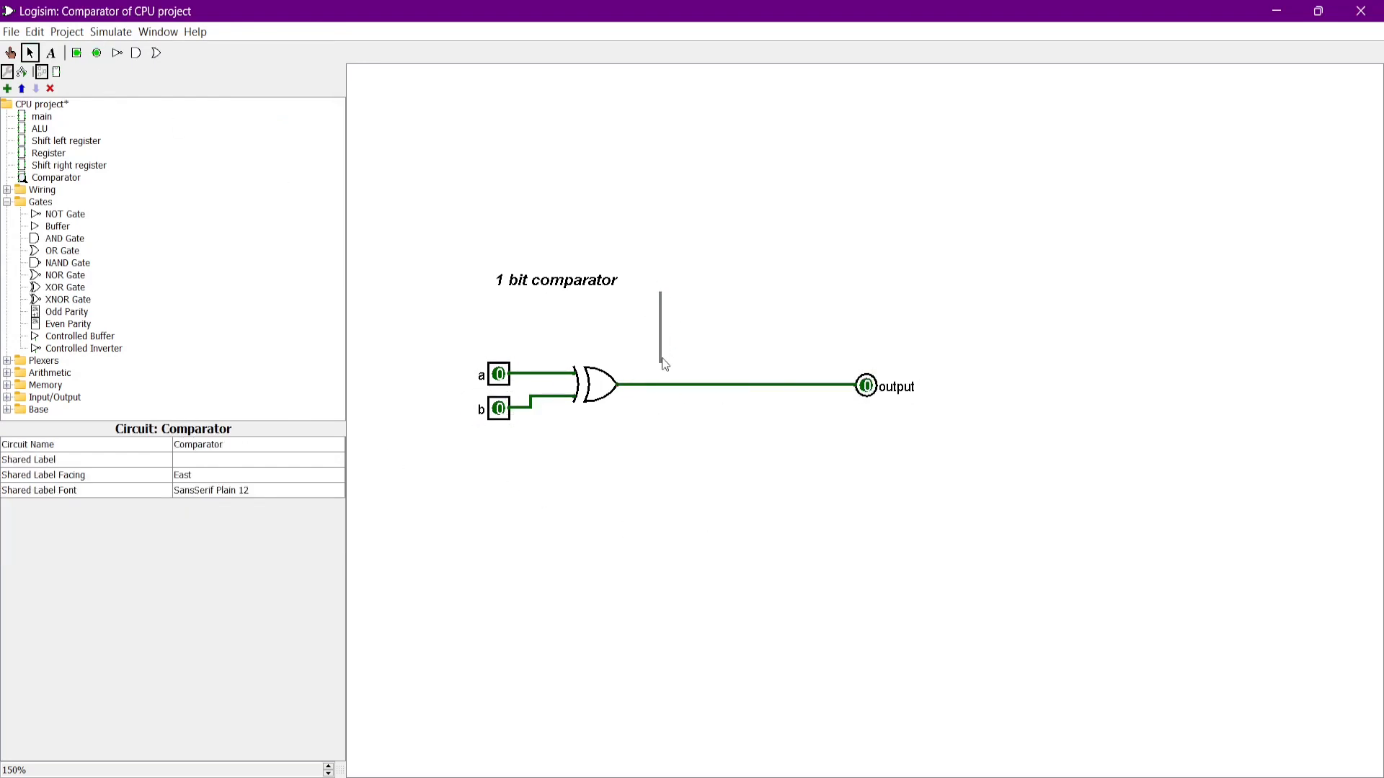
Step: Add the 'All bits above are equal' line, its AND gate and the equal output pin
click(647, 267)
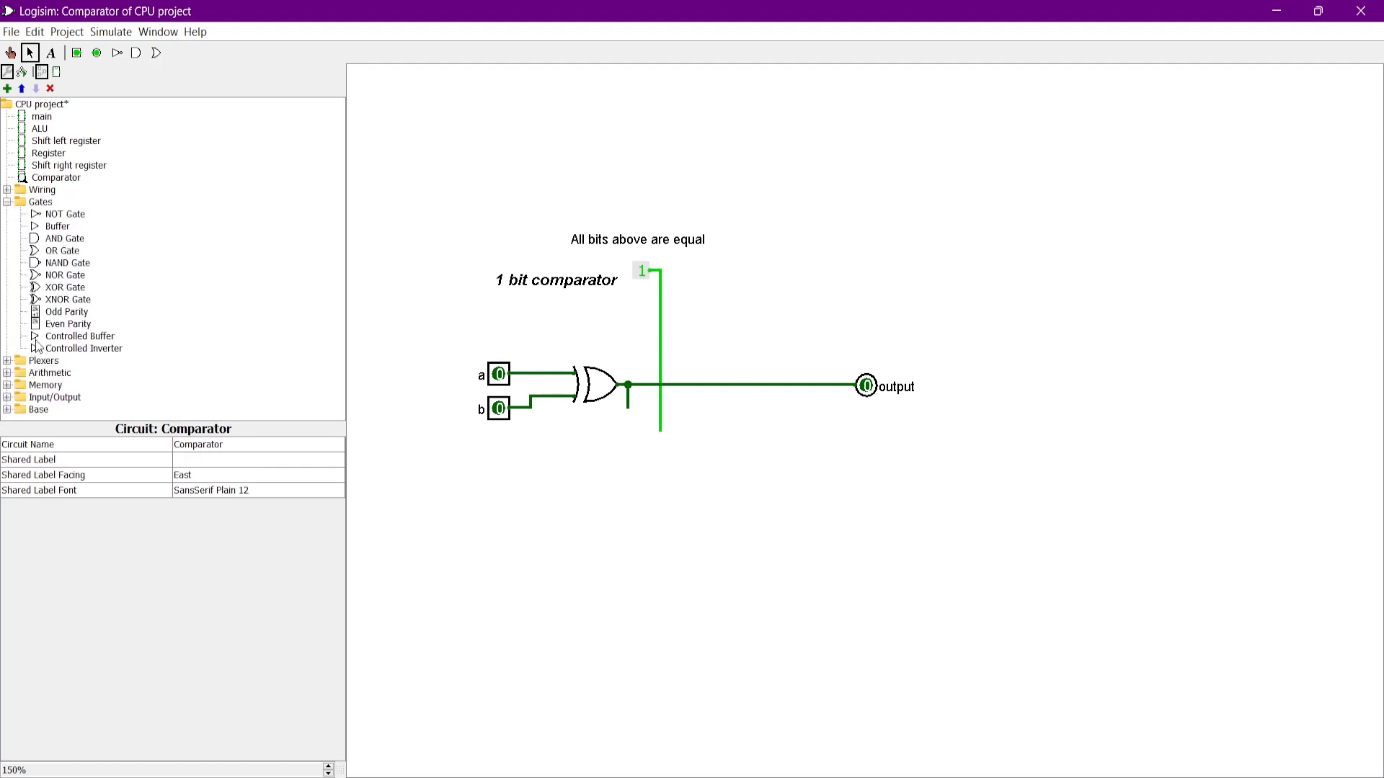
click(626, 538)
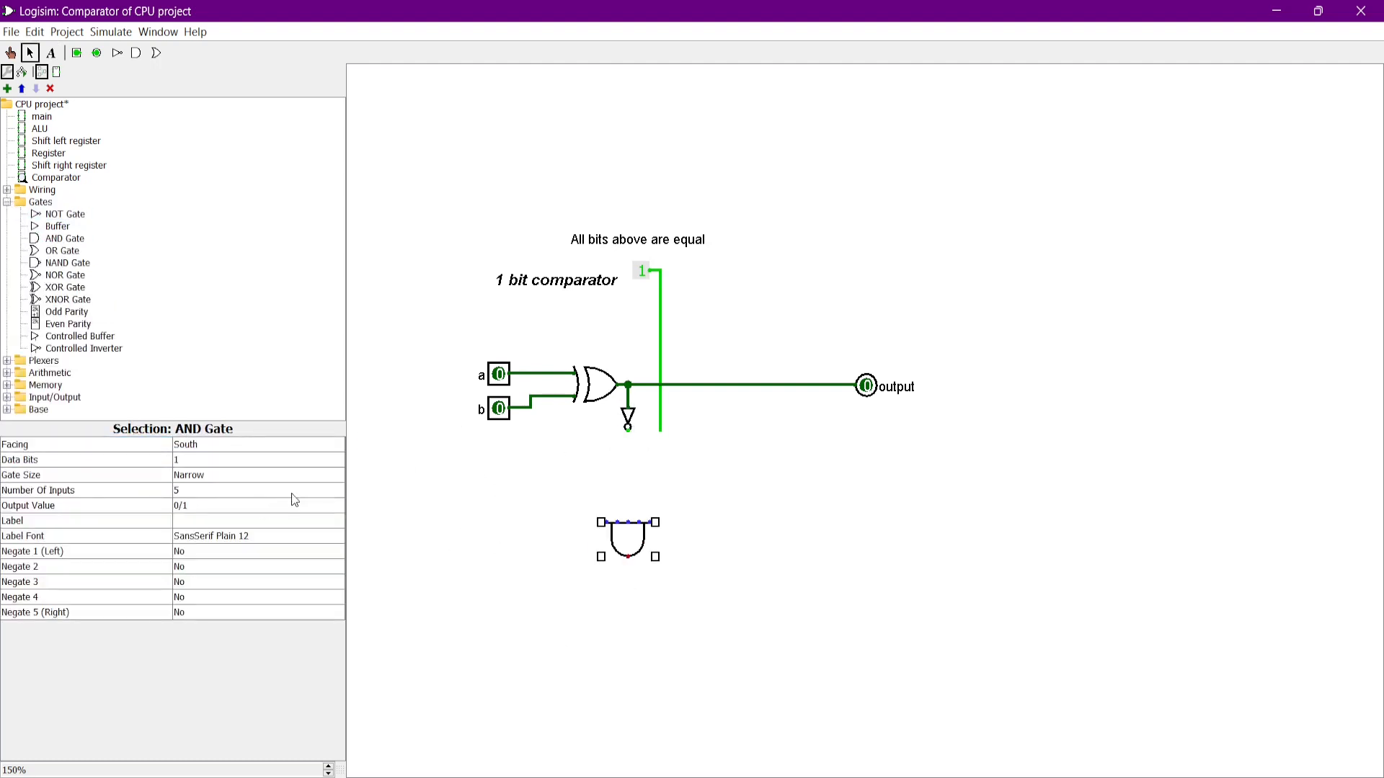
click(627, 510)
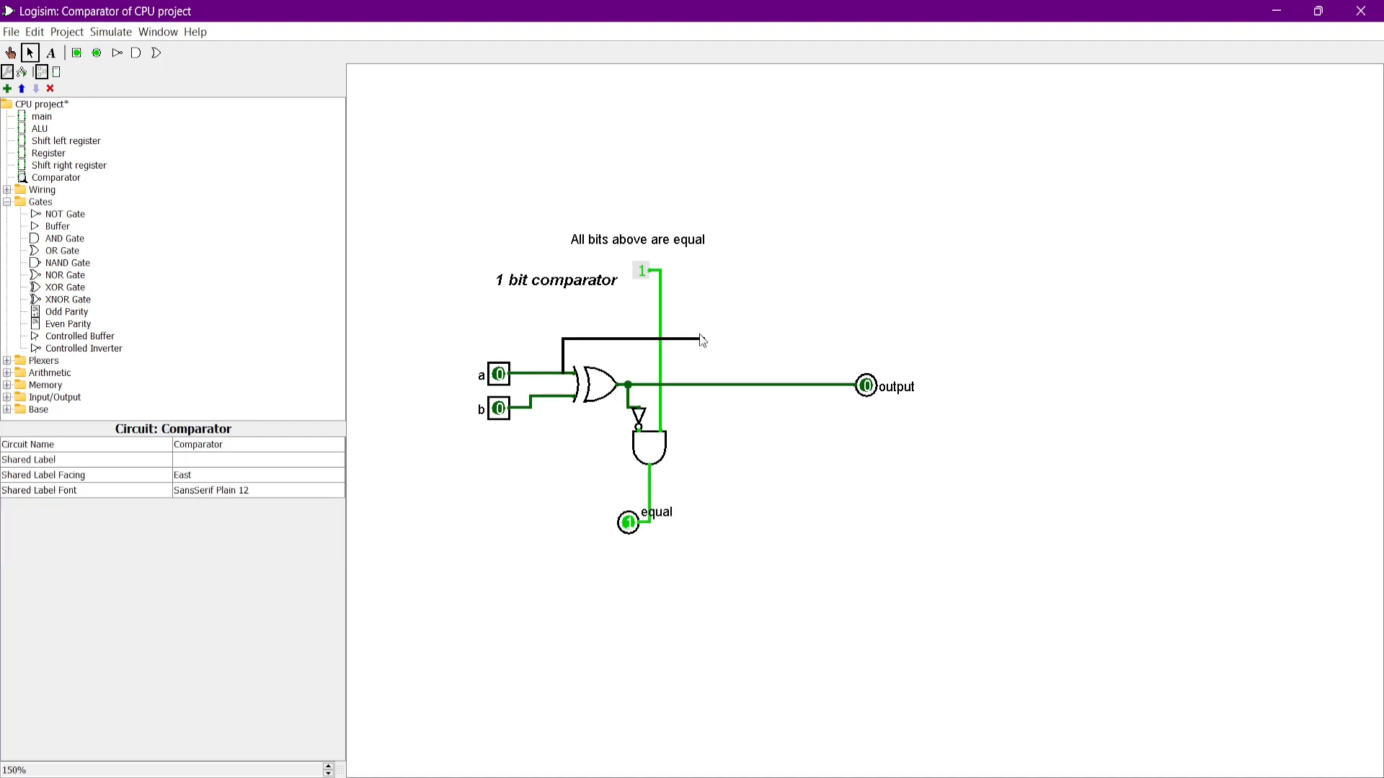
click(706, 339)
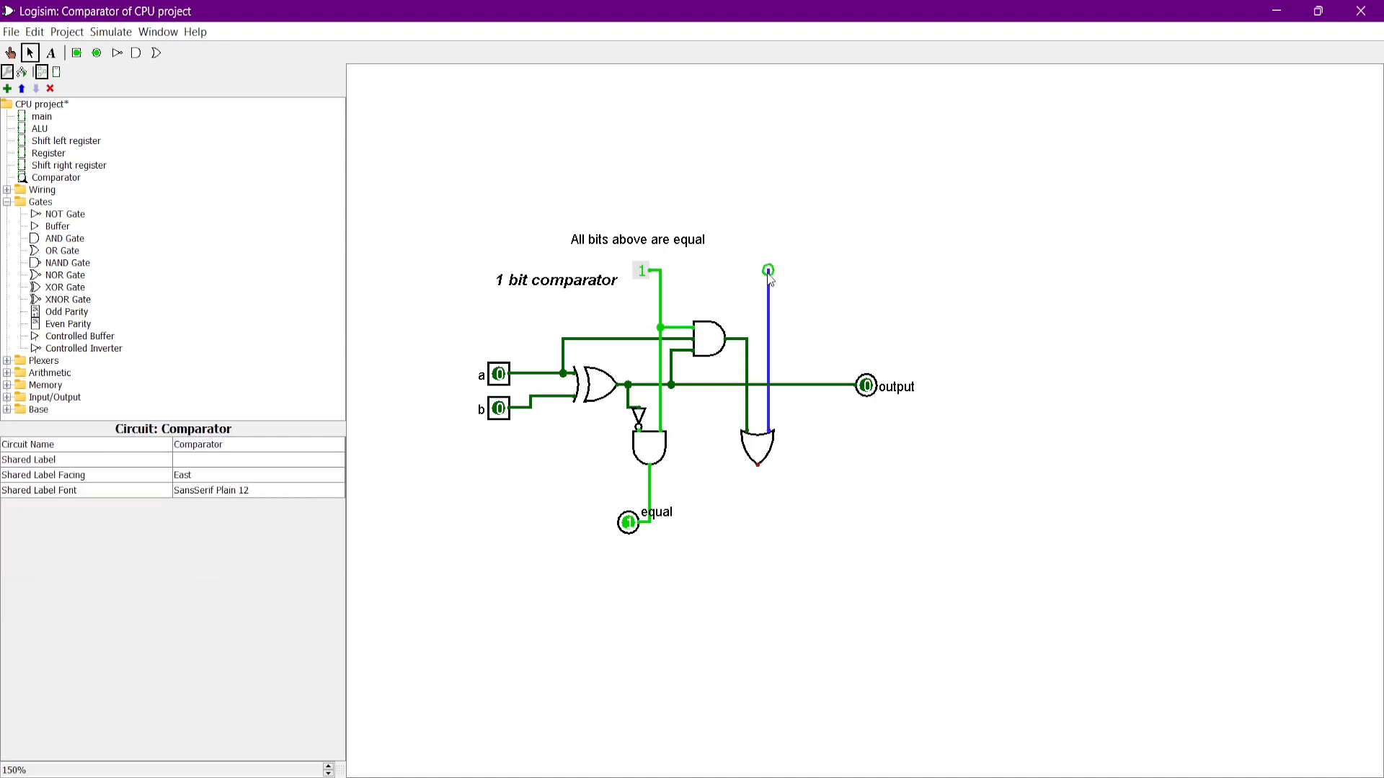
Step: Add the 'a' is larger input and output pin, then set a and b to test
click(8, 189)
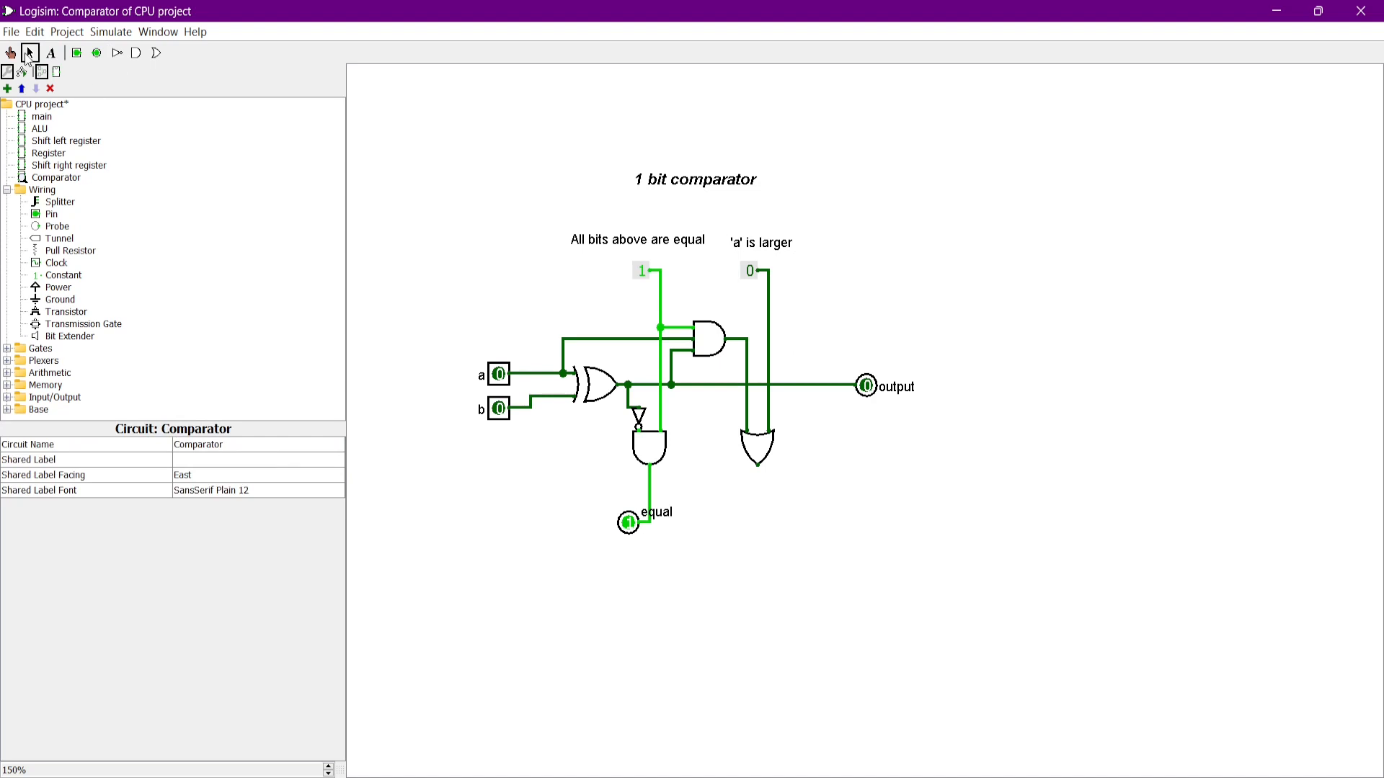
click(737, 522)
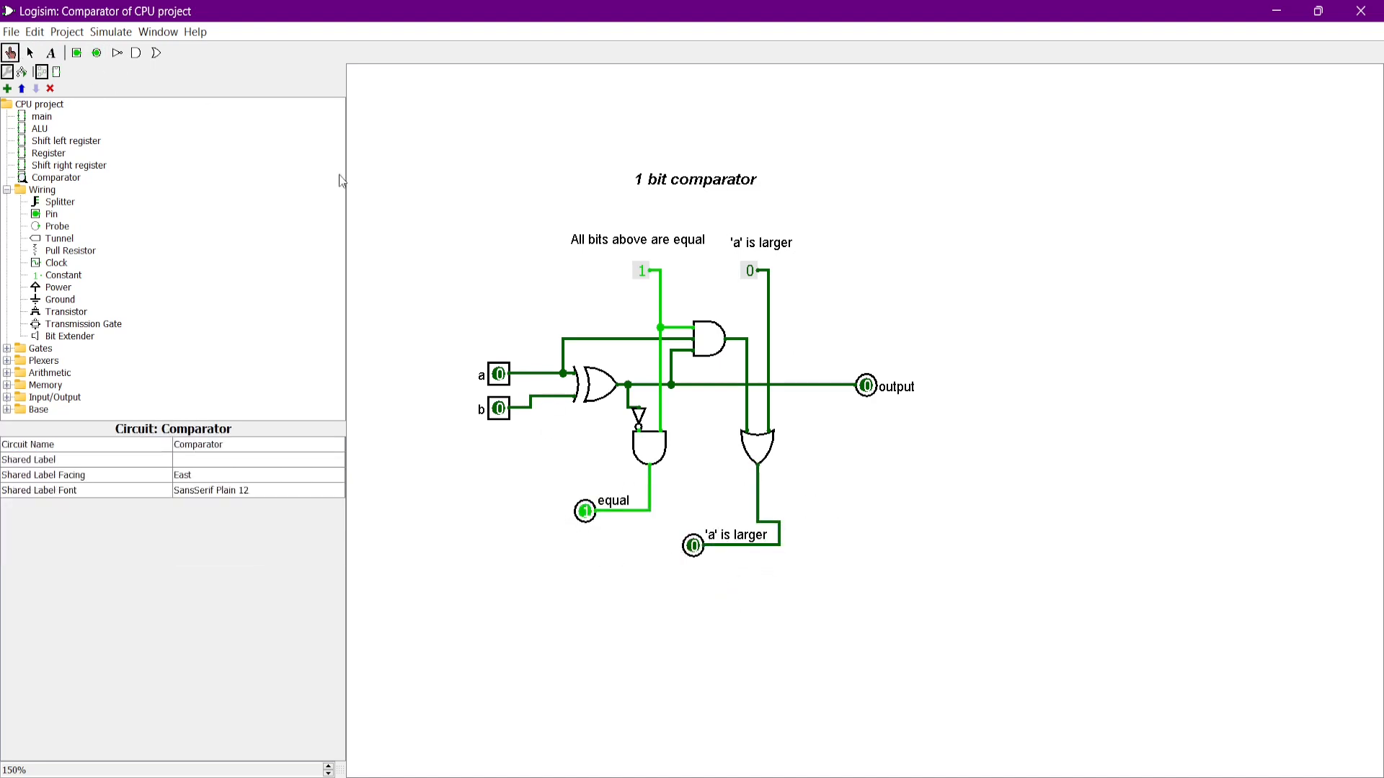
click(499, 408)
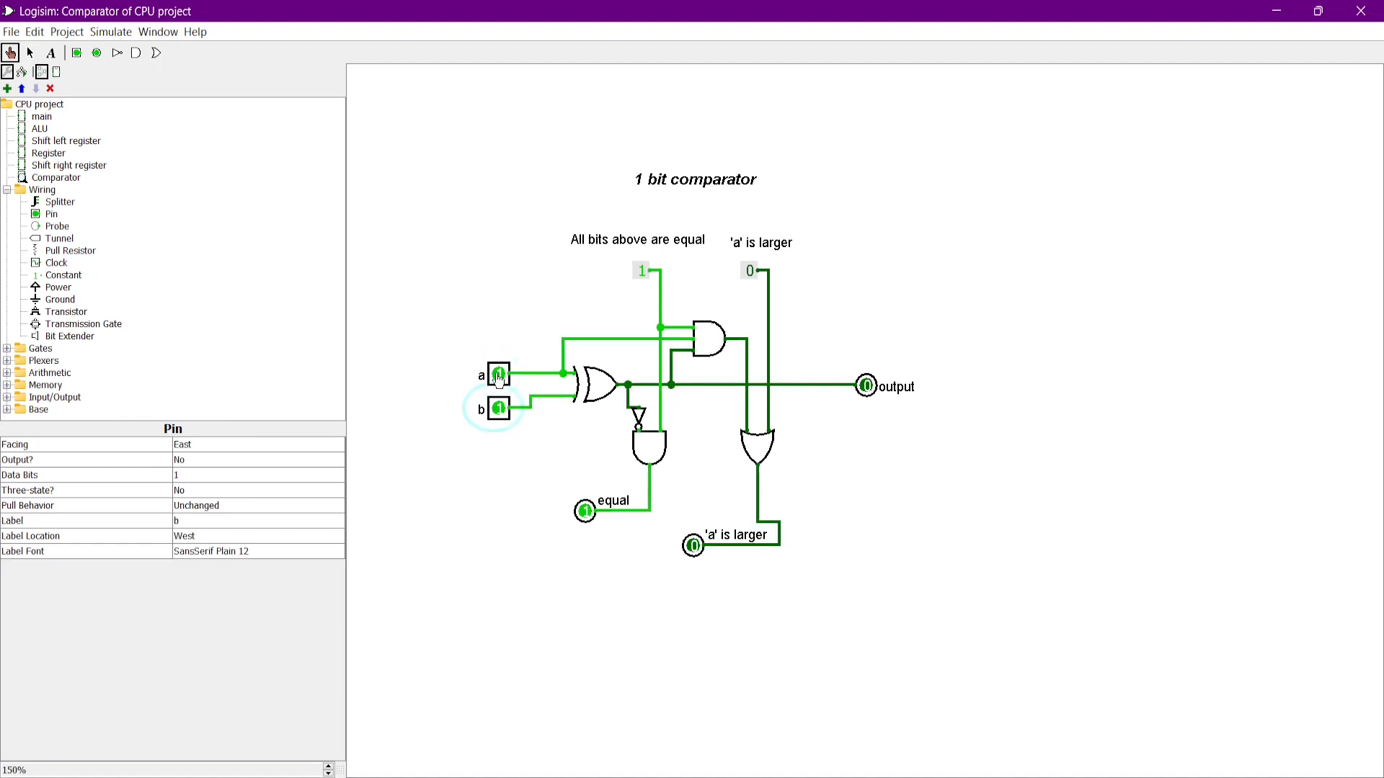
Step: Test a comparator input, link 'a' is larger between stages, and connect A input bits
click(498, 409)
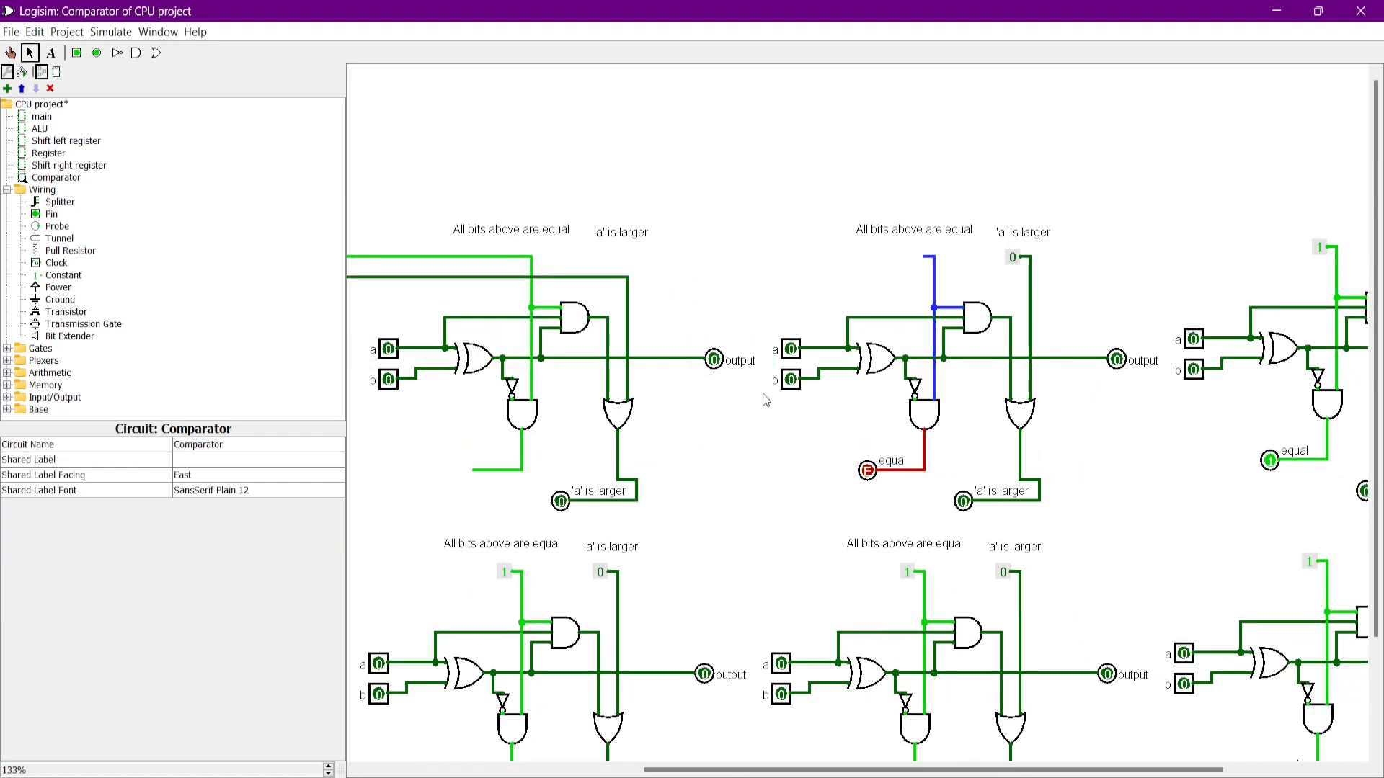
scroll(right, 3)
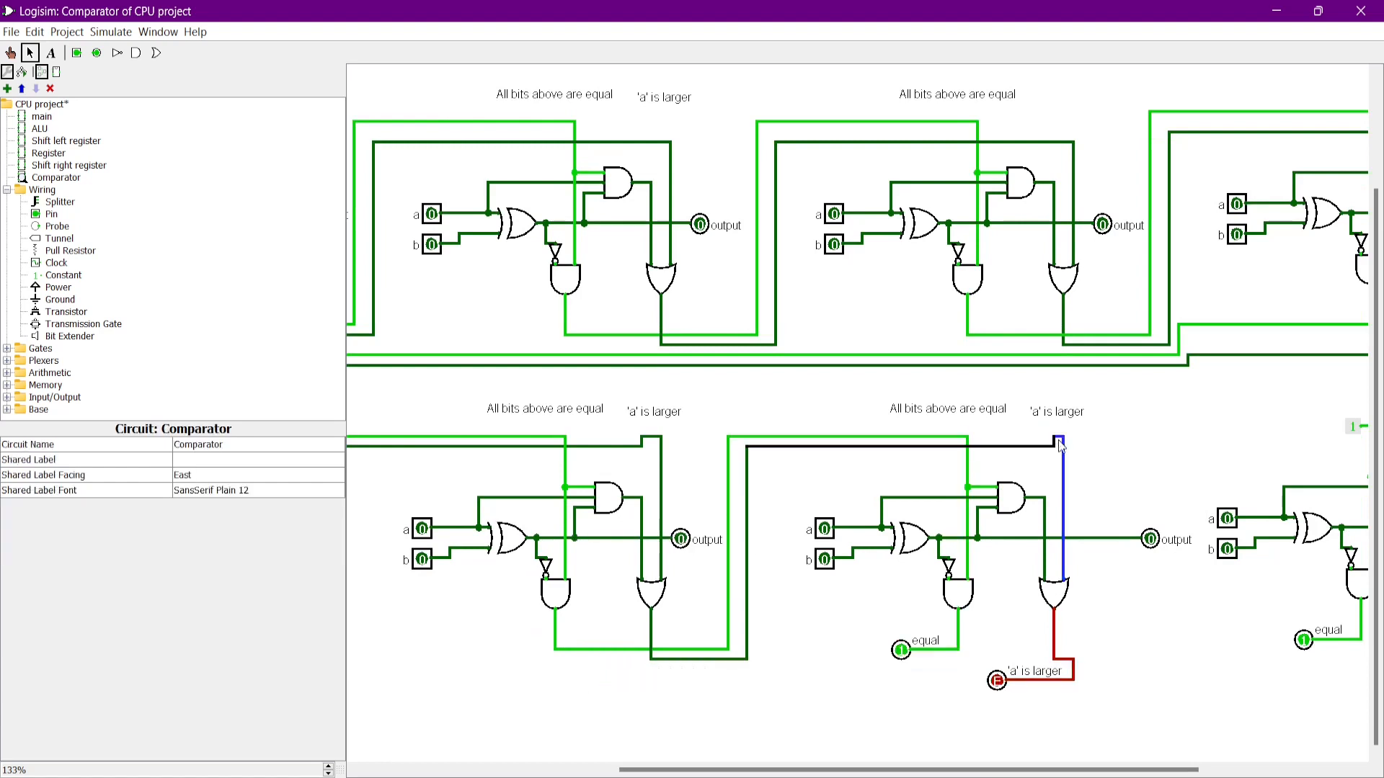
click(77, 52)
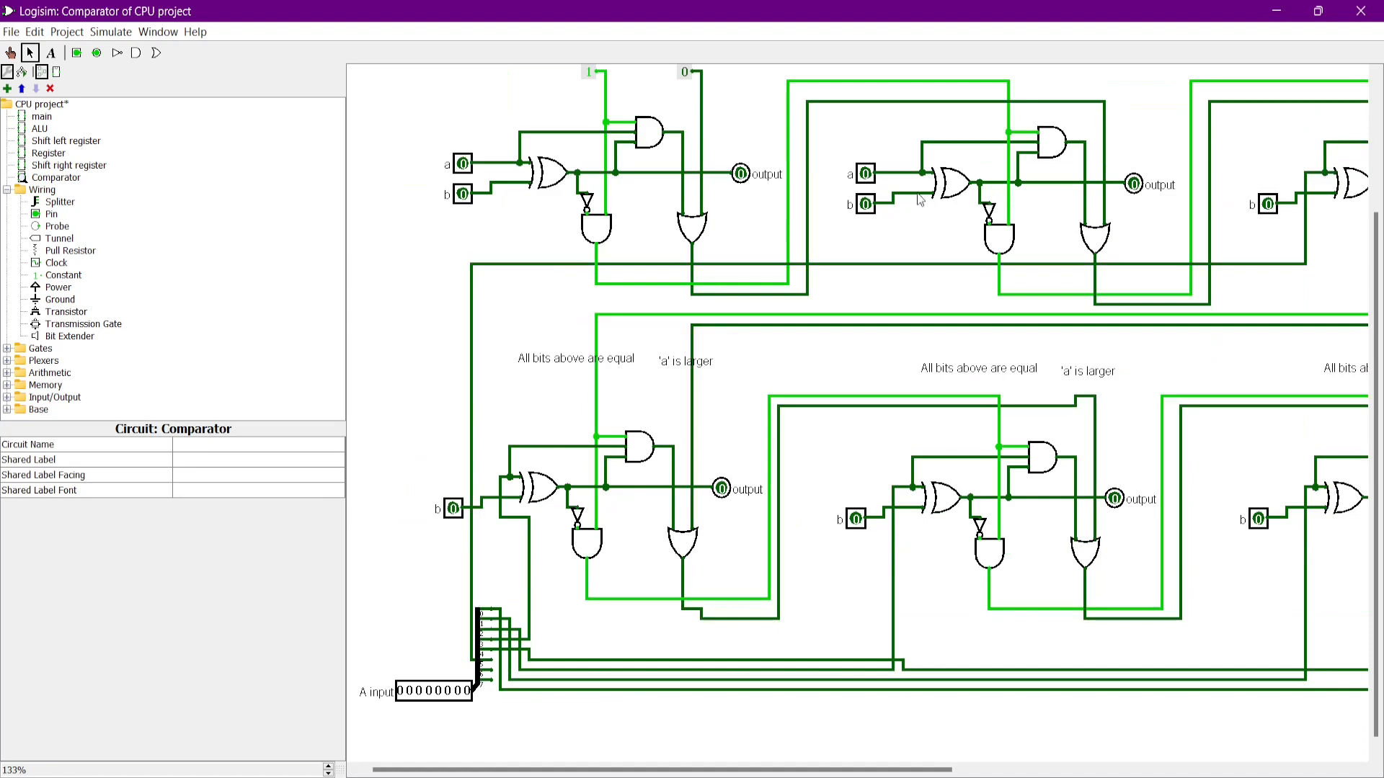
click(460, 164)
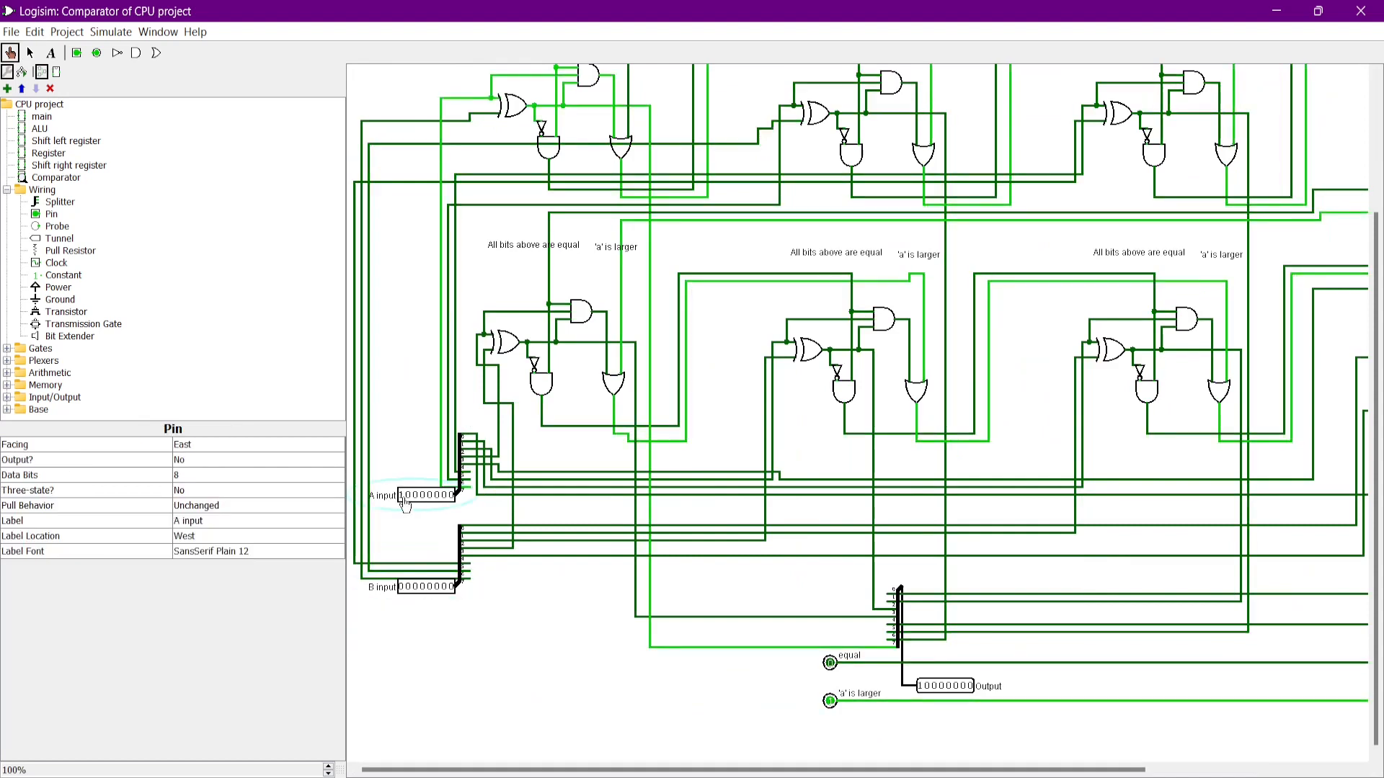
Step: Add a controlled buffer after the NOT gate and connect it to the selector
scroll(right, 3)
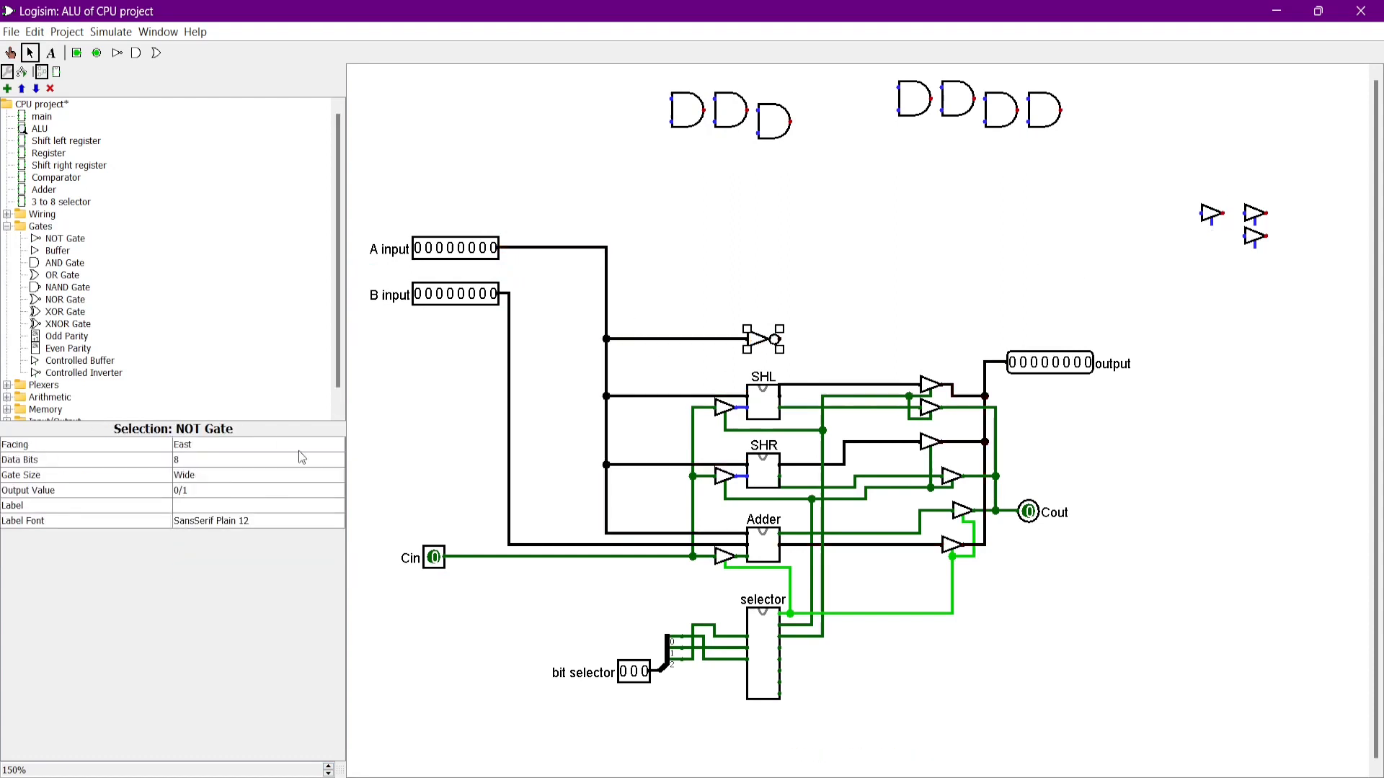
click(917, 339)
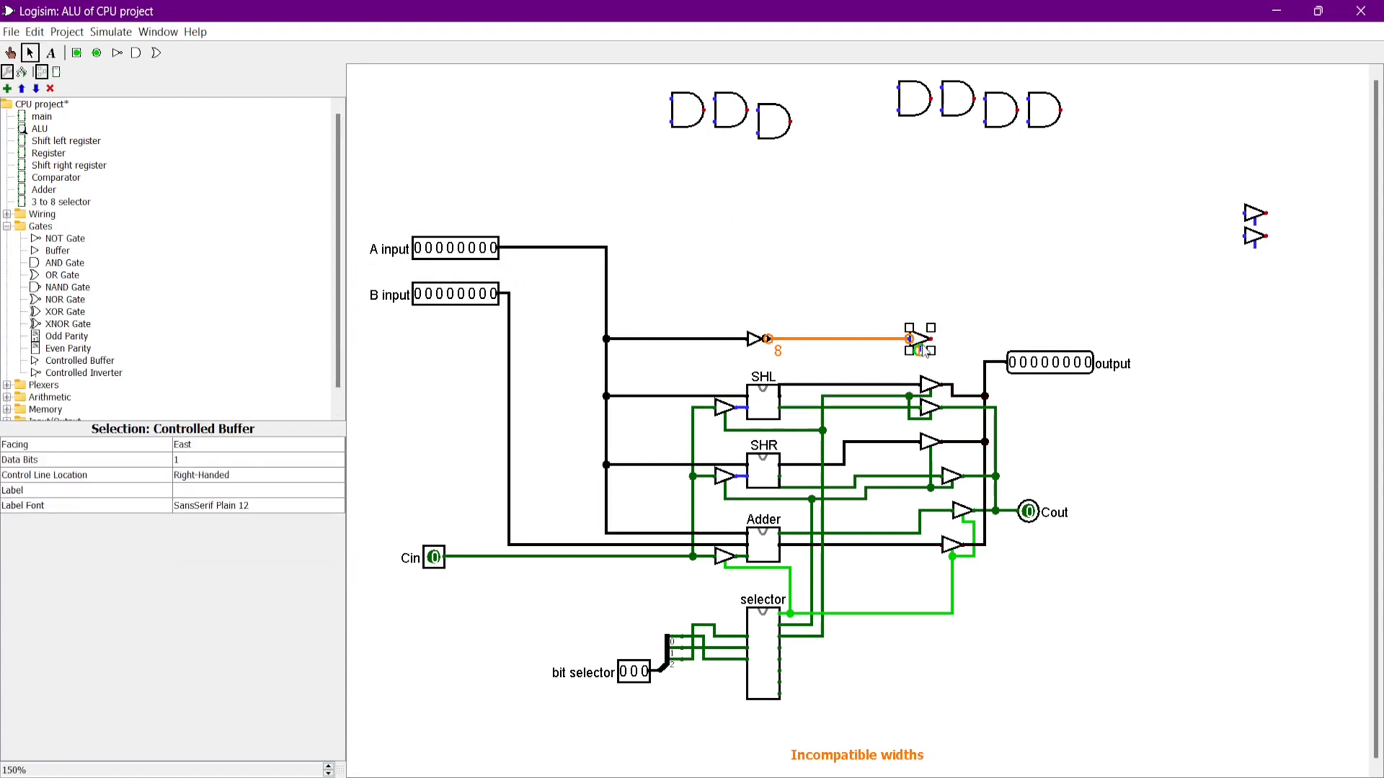
click(1030, 532)
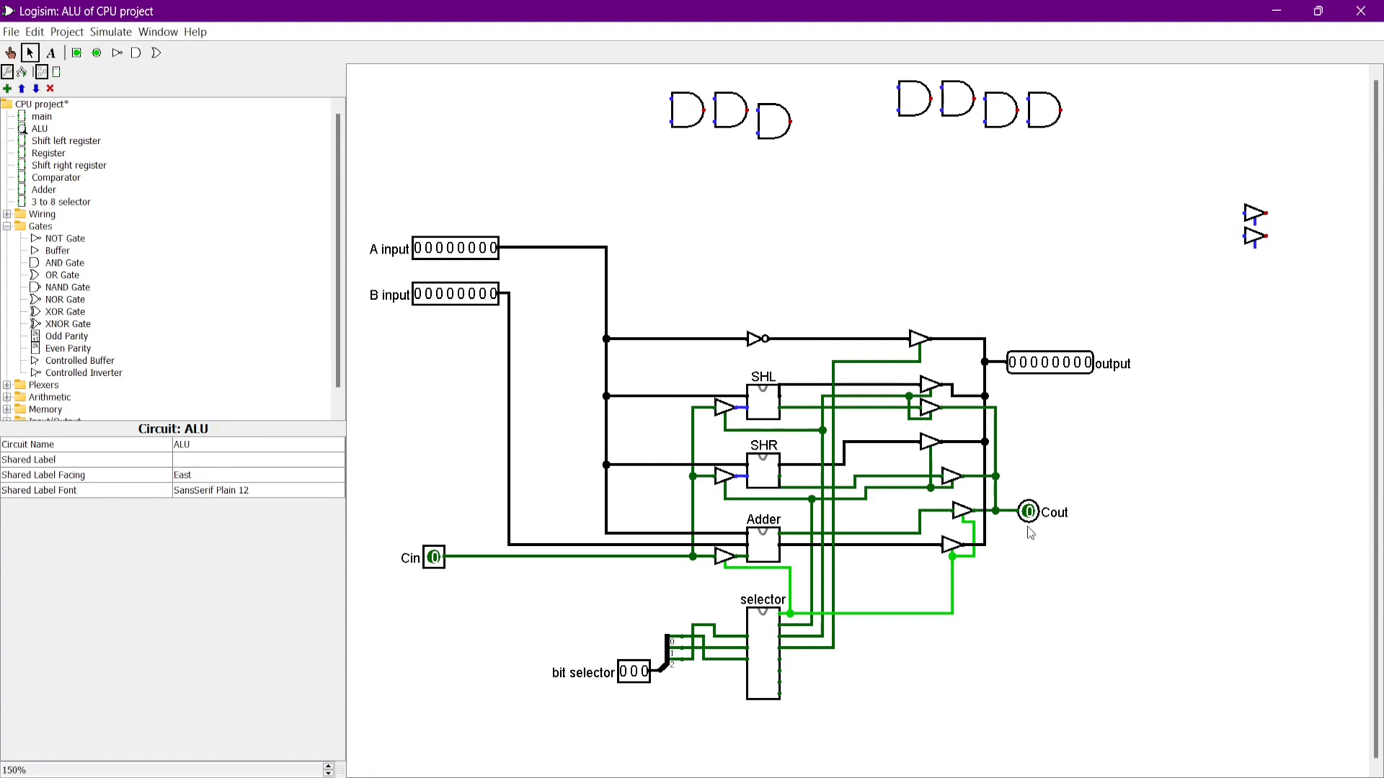
Step: Add an AND gate combining A and B inputs, and toggle A input bits to test
click(454, 248)
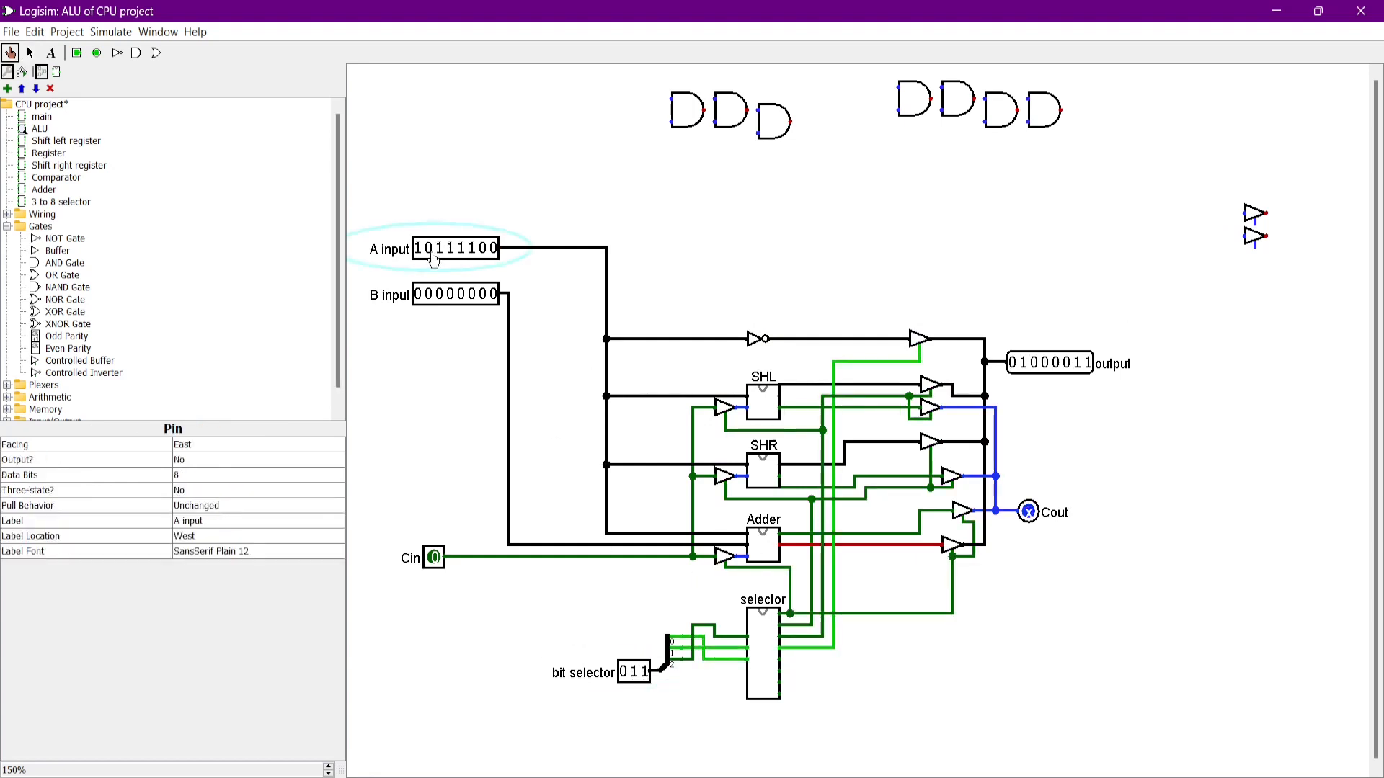
click(65, 262)
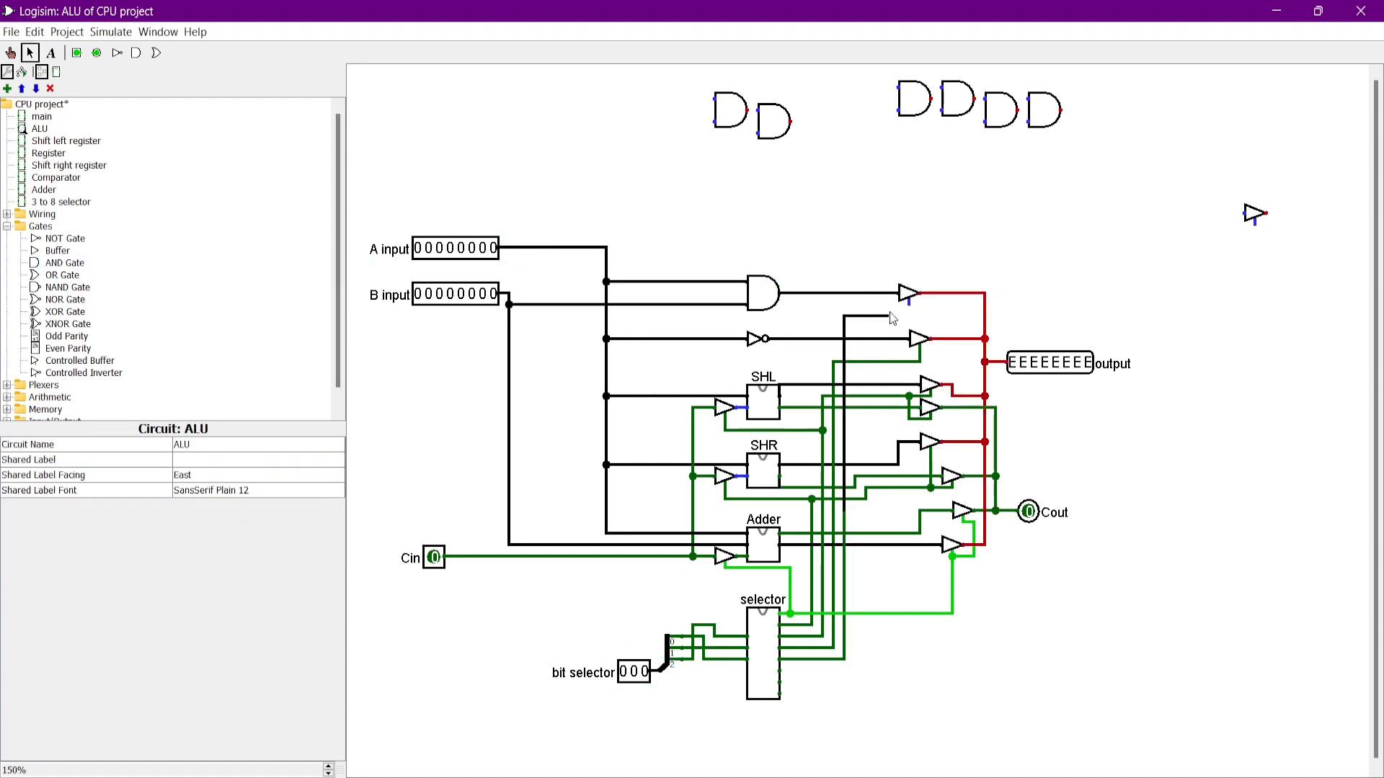
click(455, 248)
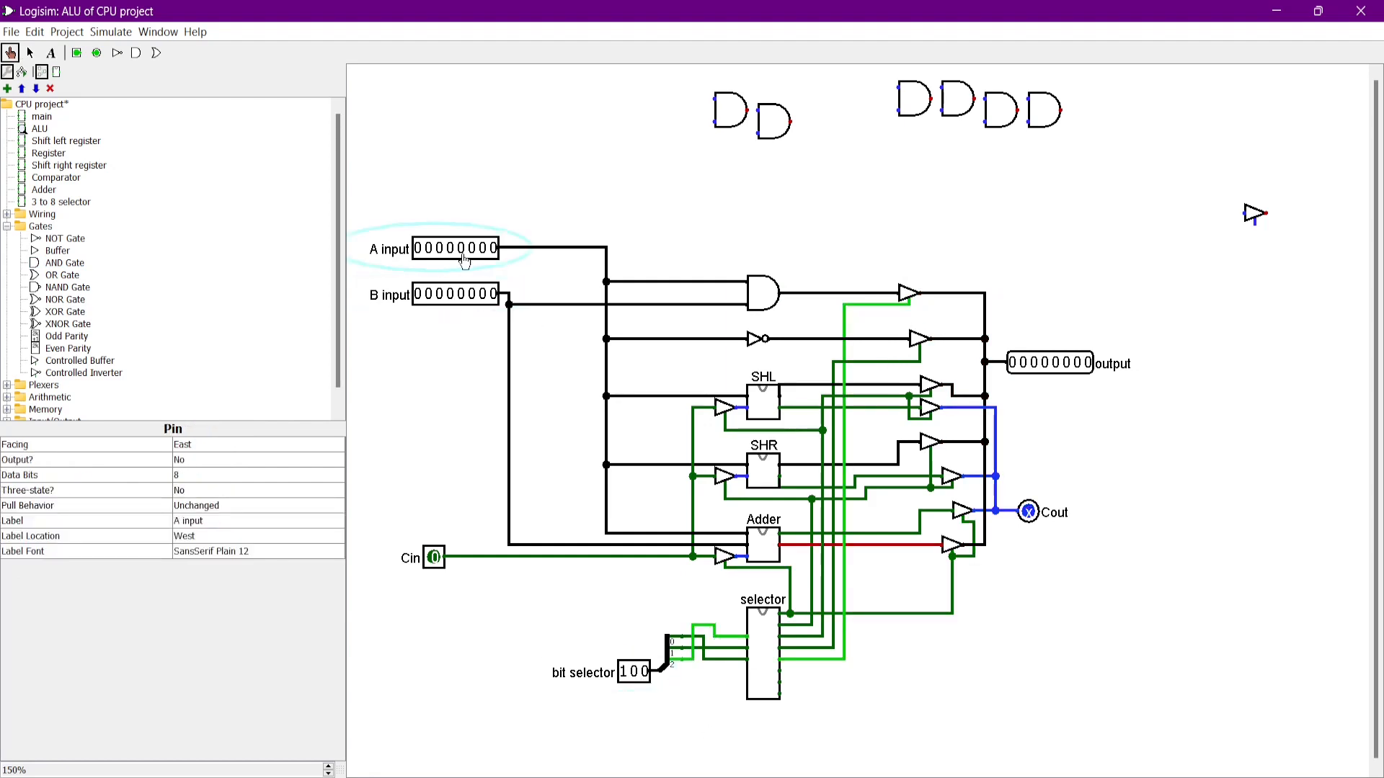
click(663, 180)
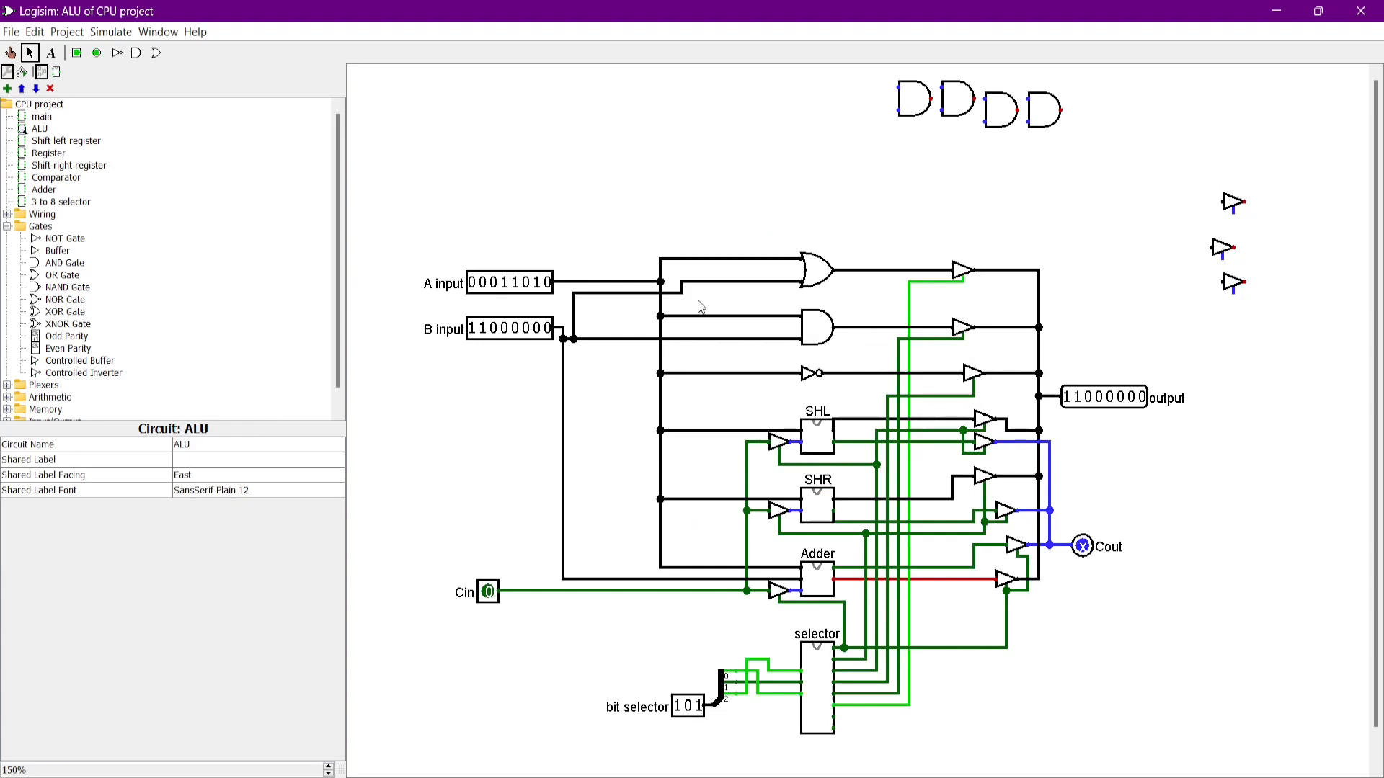
Step: Place the comparator above the gate rows with 'a' larger and equal output pins
click(805, 209)
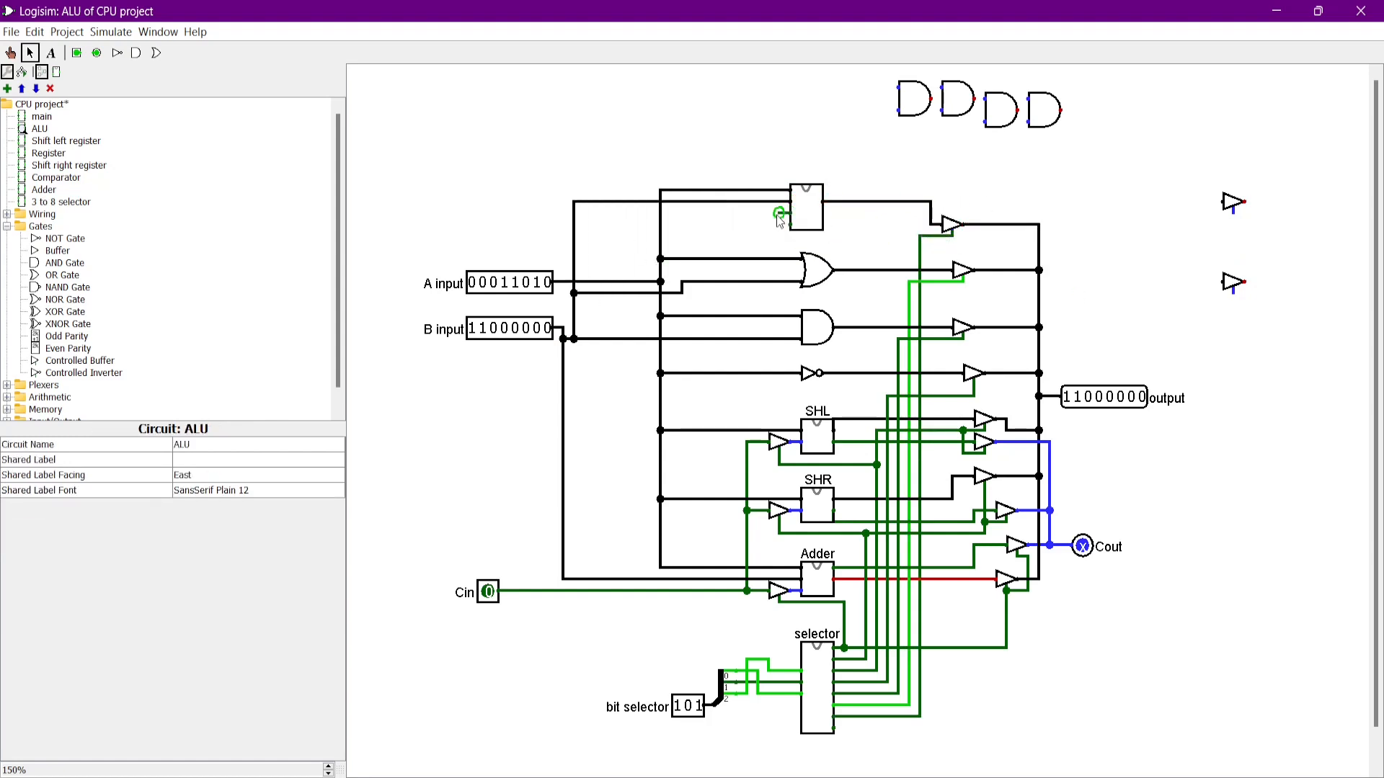
click(756, 133)
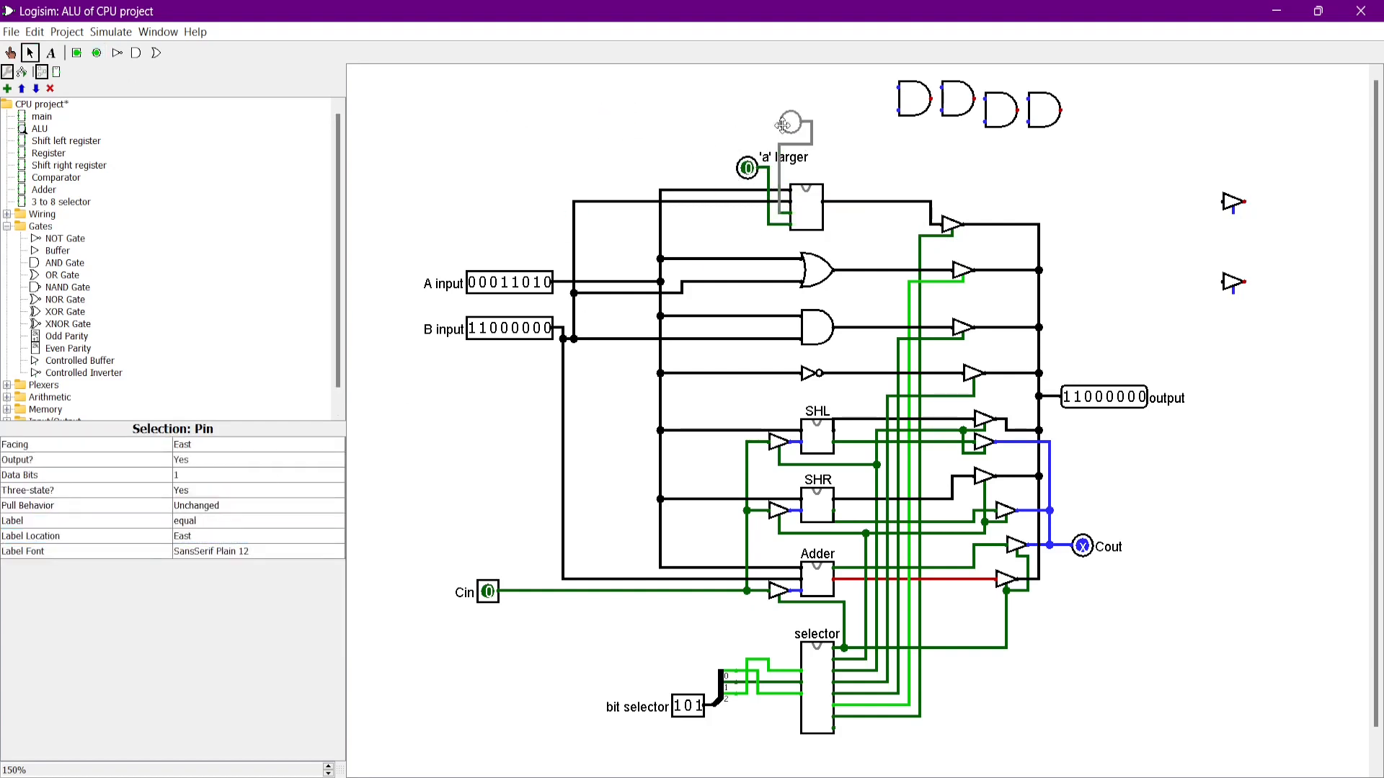
click(1160, 258)
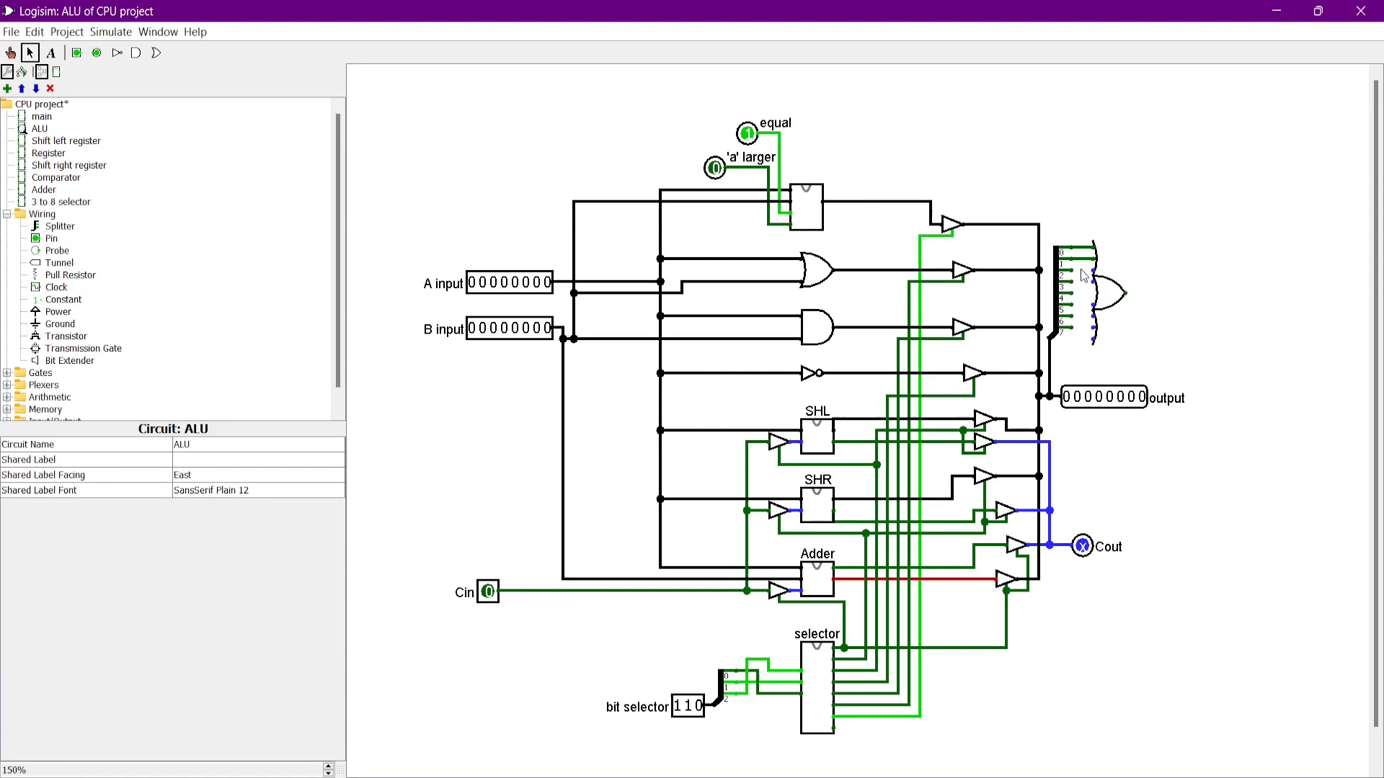
Step: Add the eight-input OR zero-detect with an inverting NOT gate, then switch to main
click(1098, 294)
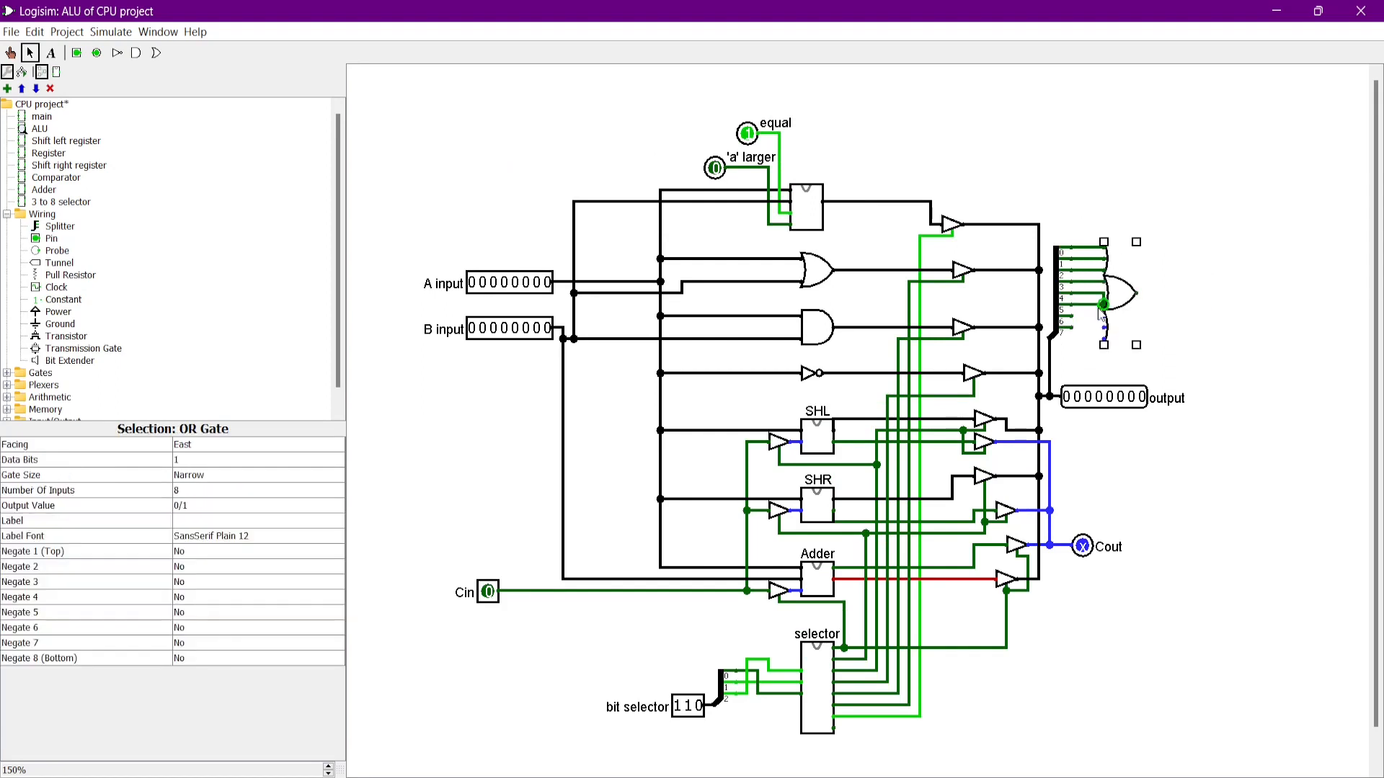
click(66, 239)
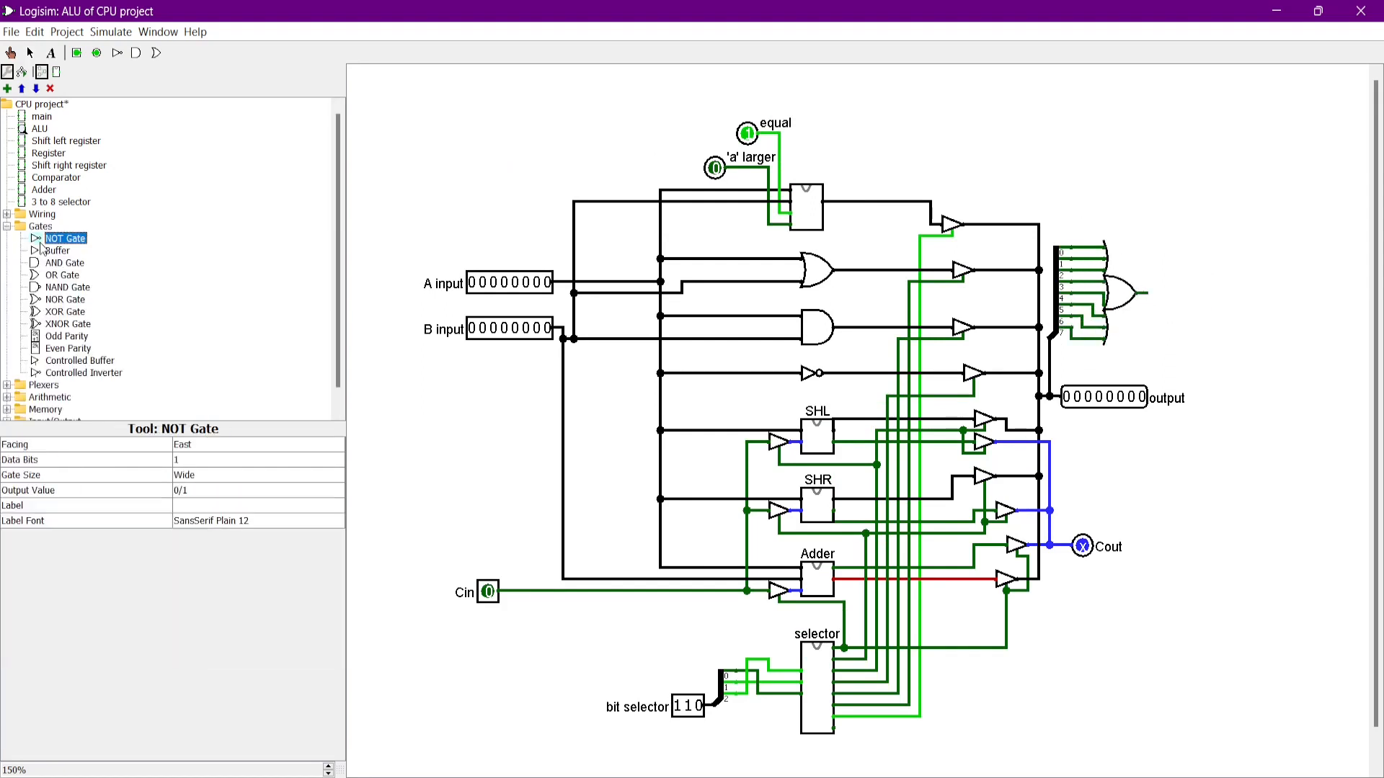
click(1178, 294)
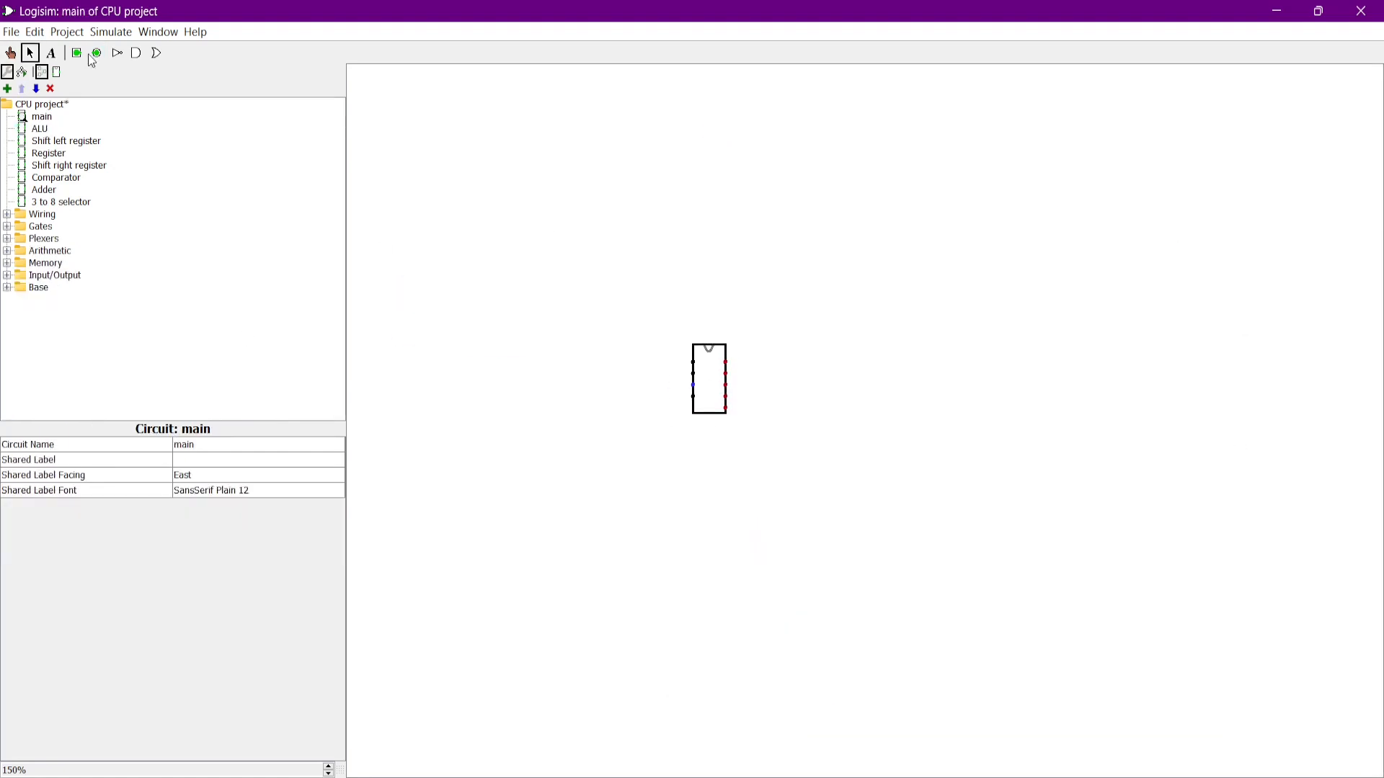
Step: Wire A, B, Cin and opcode input pins into the ALU block and add result output pins
click(476, 375)
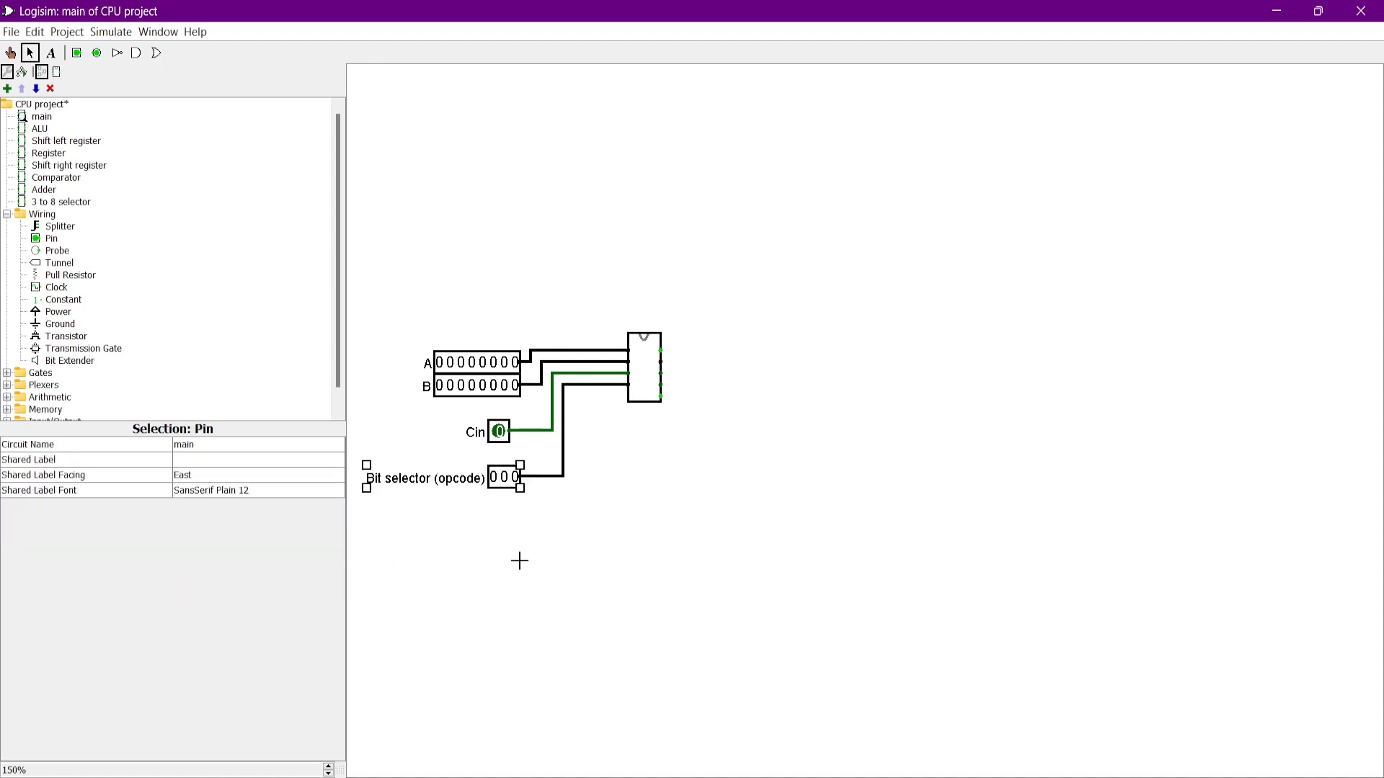
click(695, 338)
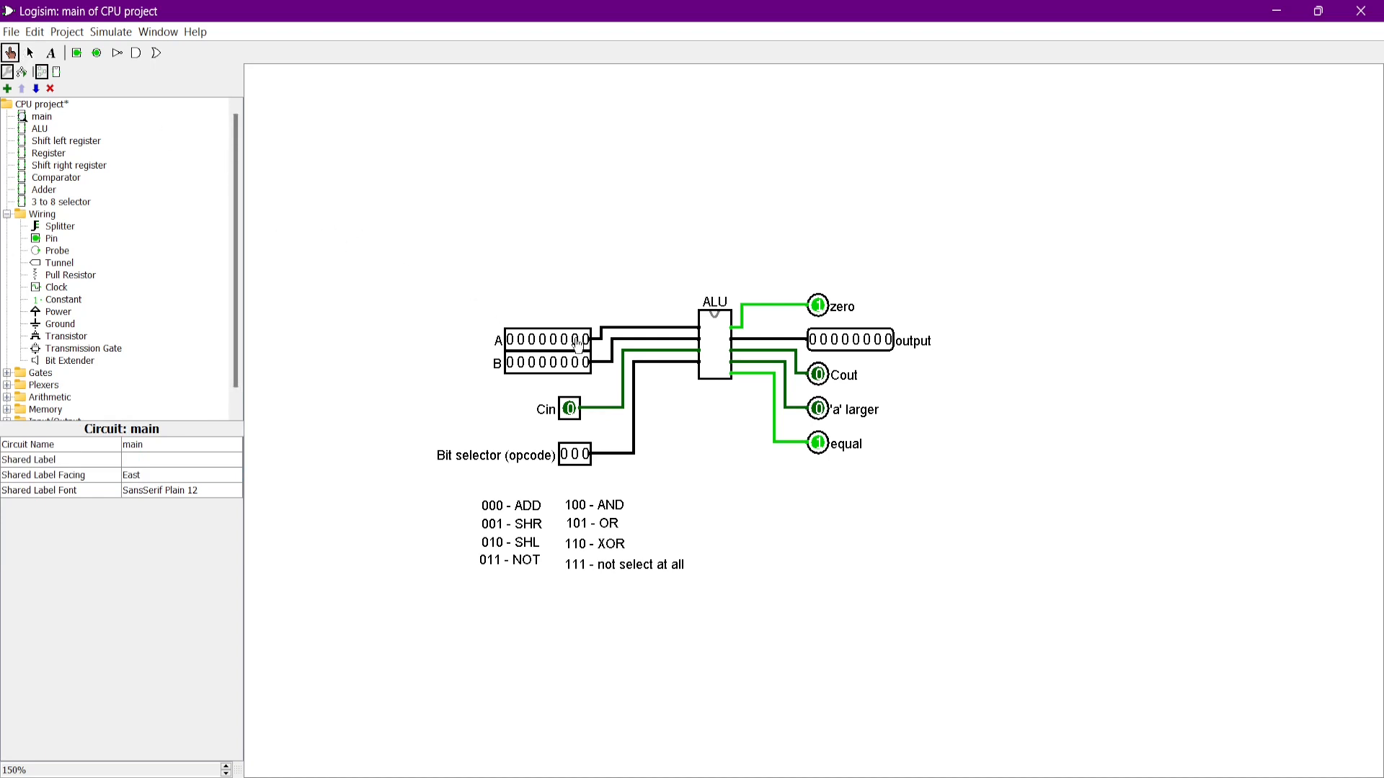
Step: Test opcode 000 by toggling bits of A, B and carry-in, then clearing A
click(574, 339)
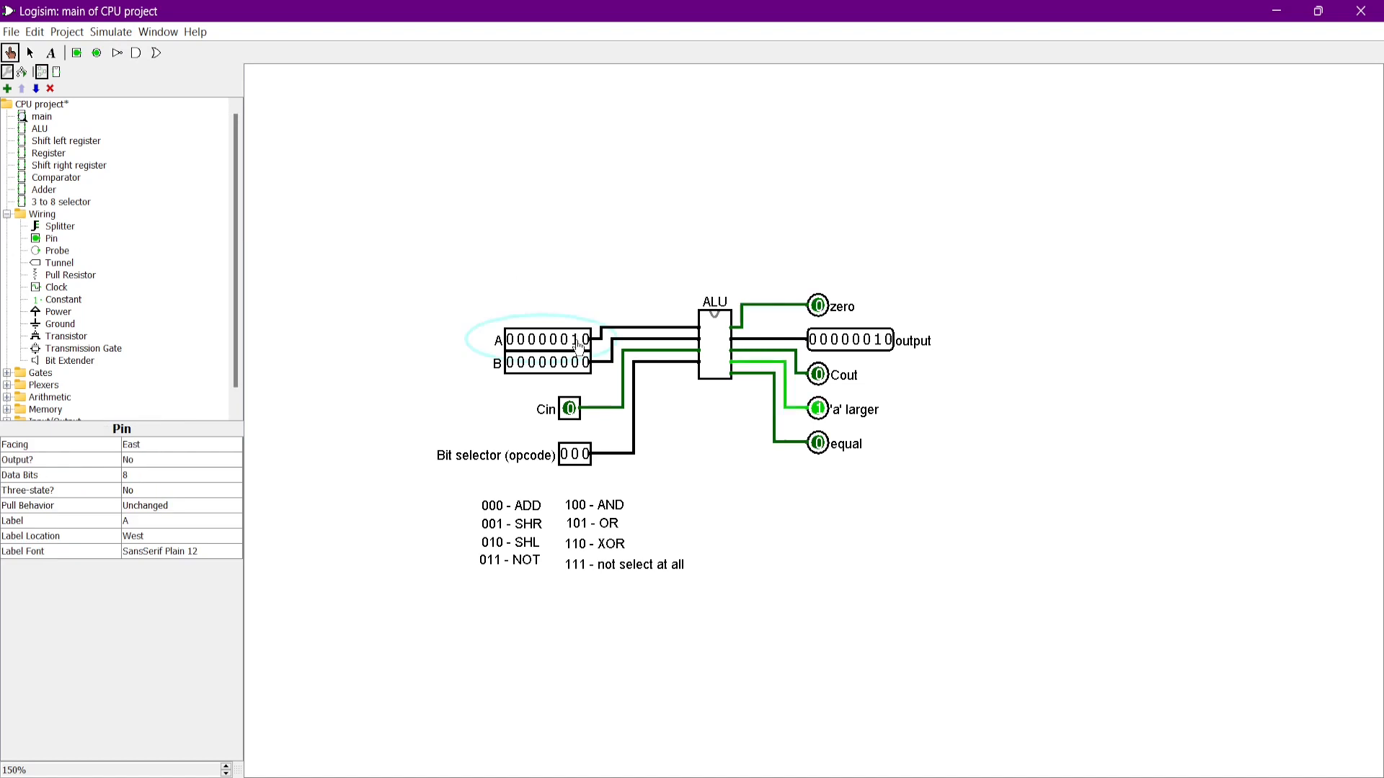
click(581, 363)
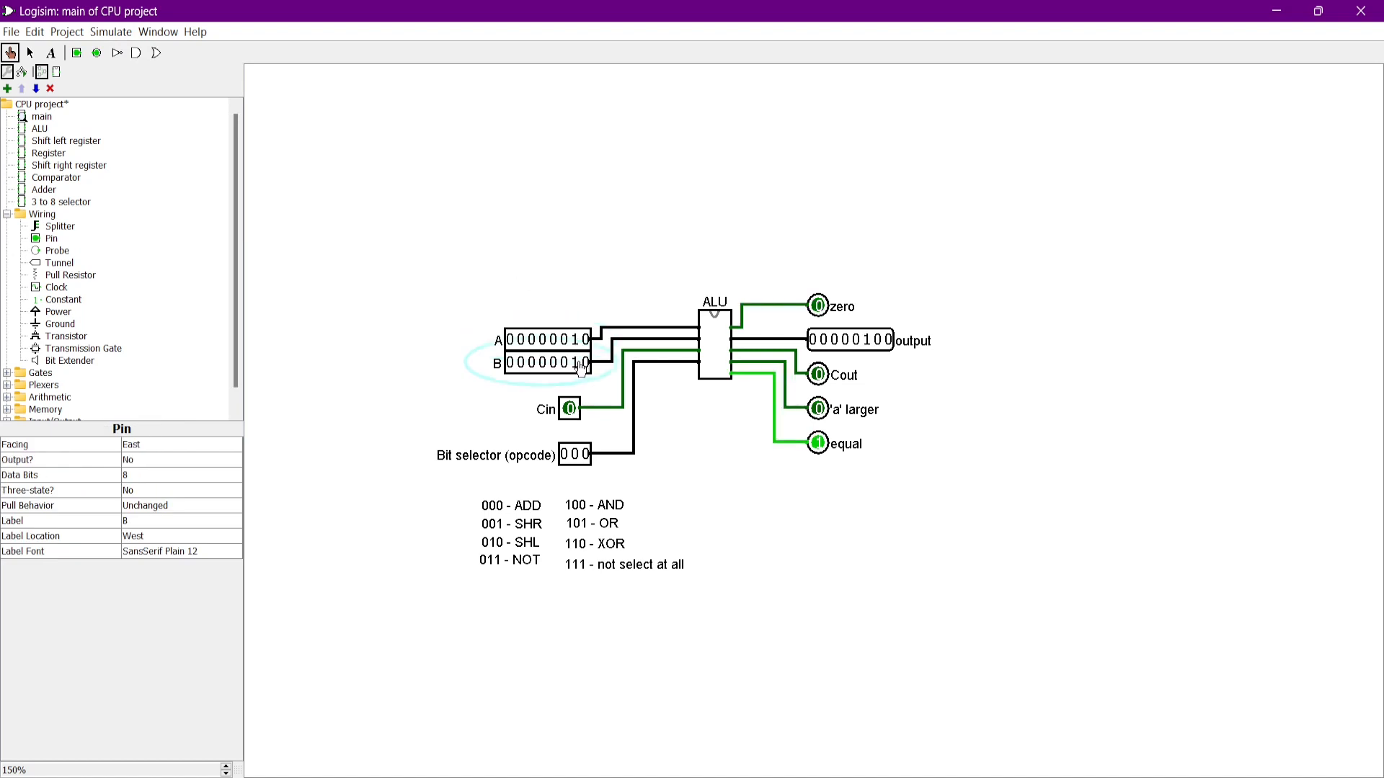
click(581, 362)
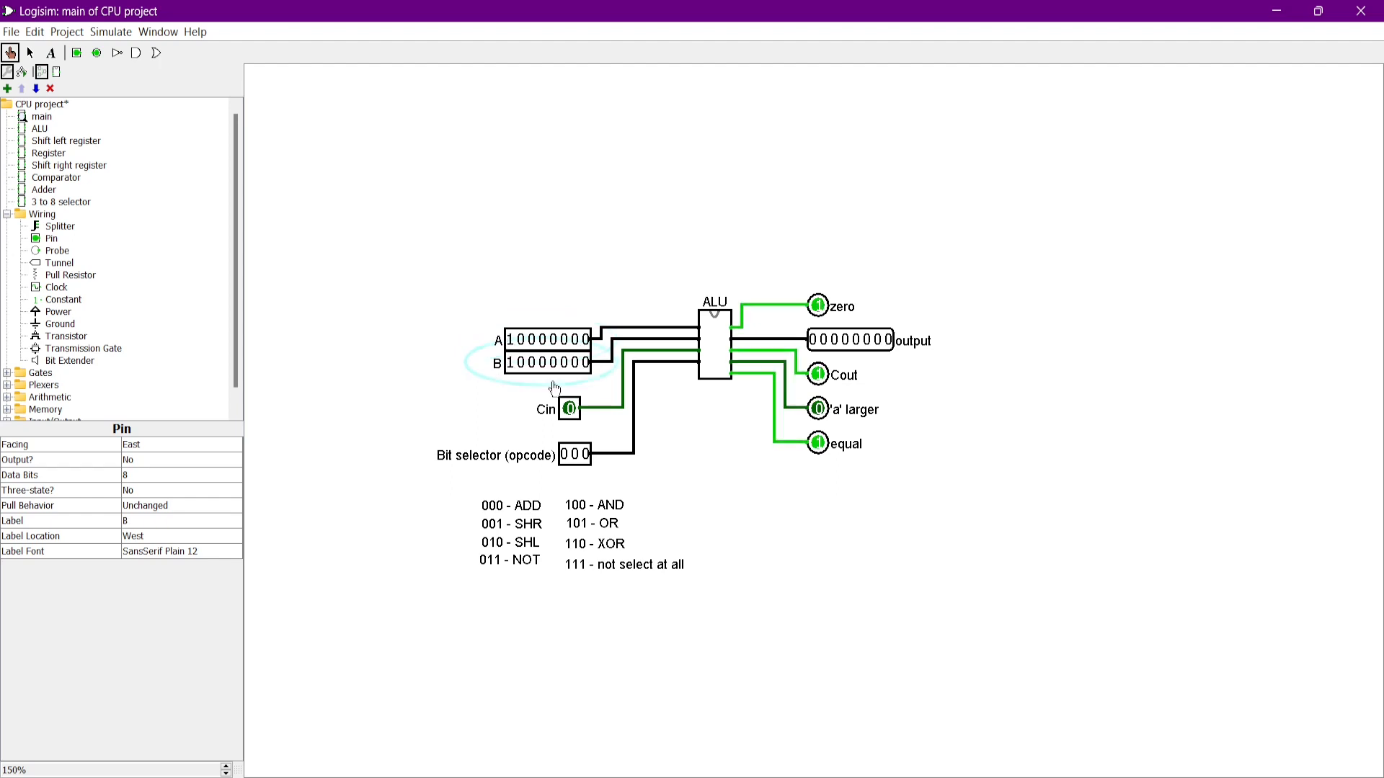
click(571, 409)
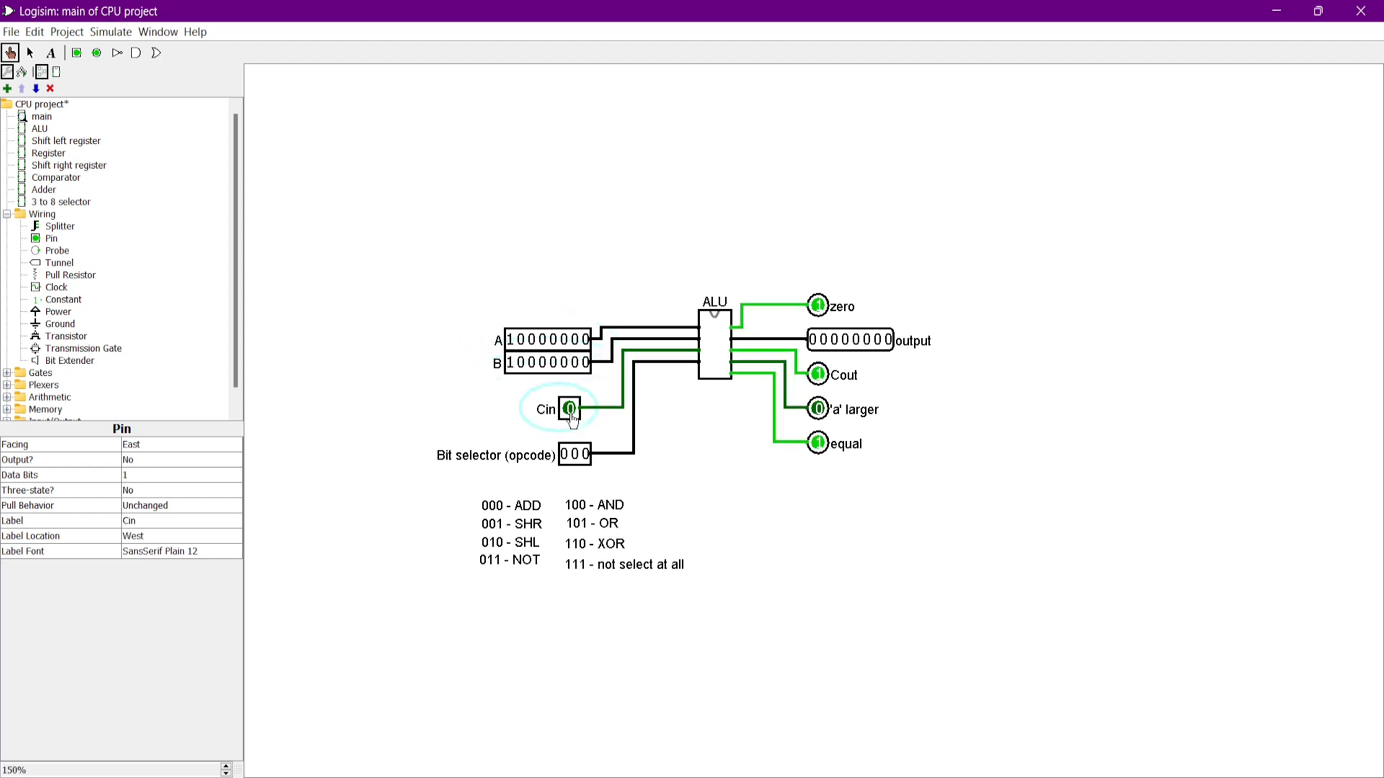
click(547, 363)
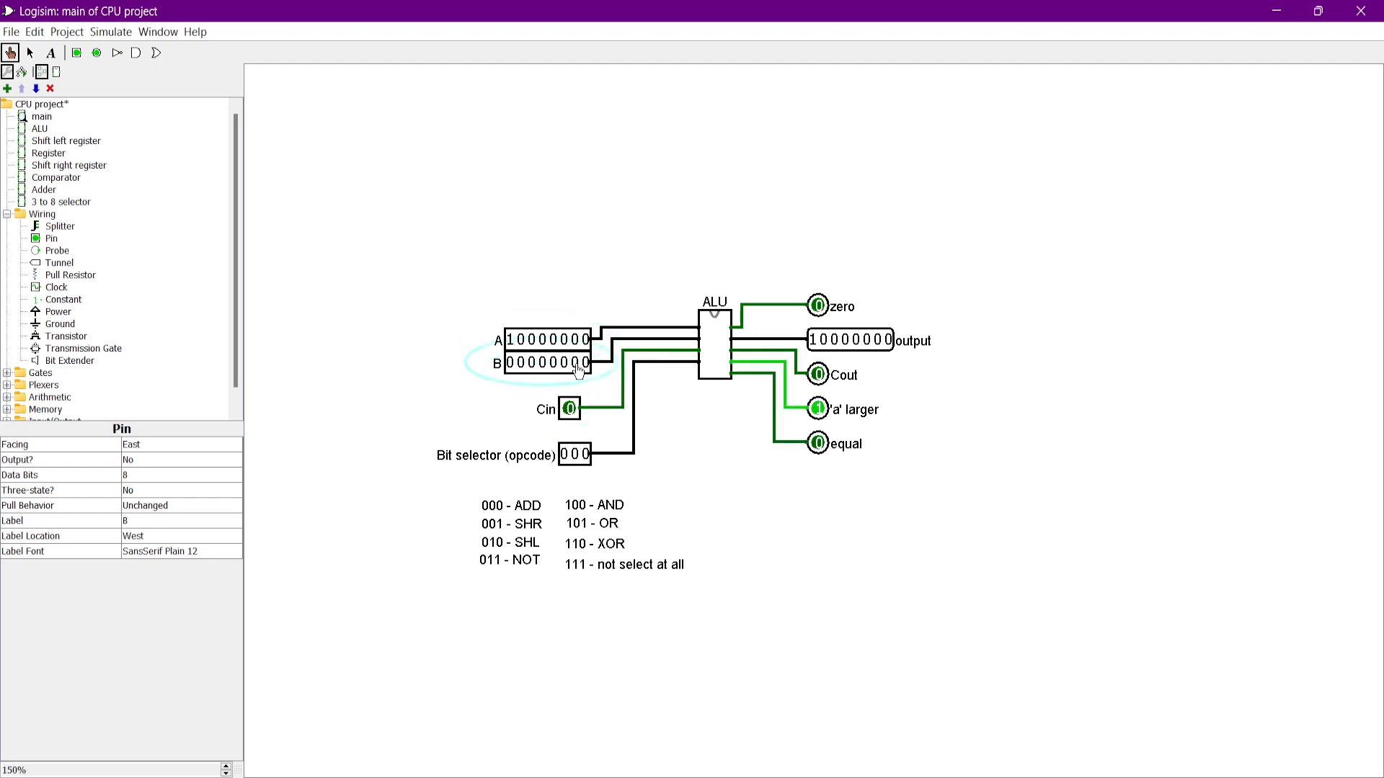
click(515, 339)
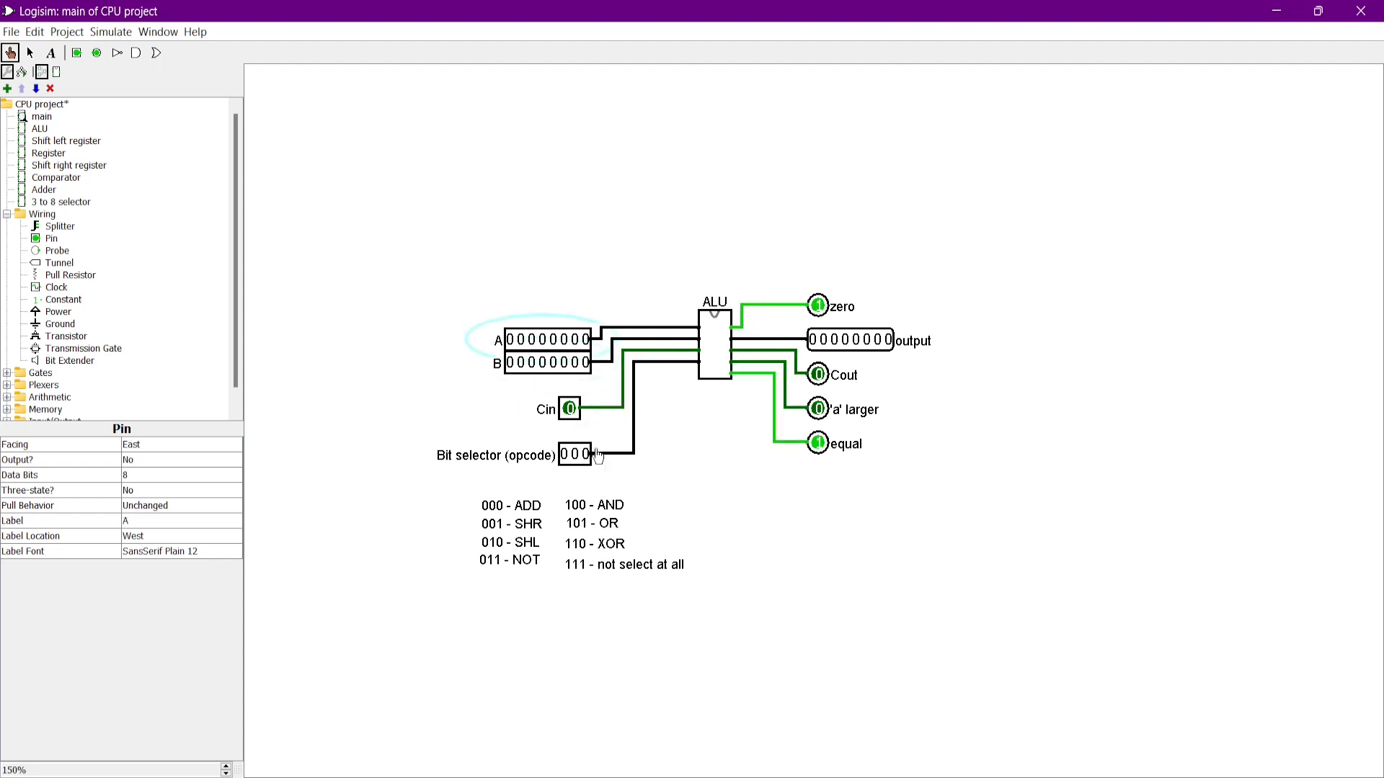
Step: Test shift right (001) and shift left (010) with A bits and carry-in toggled
click(585, 454)
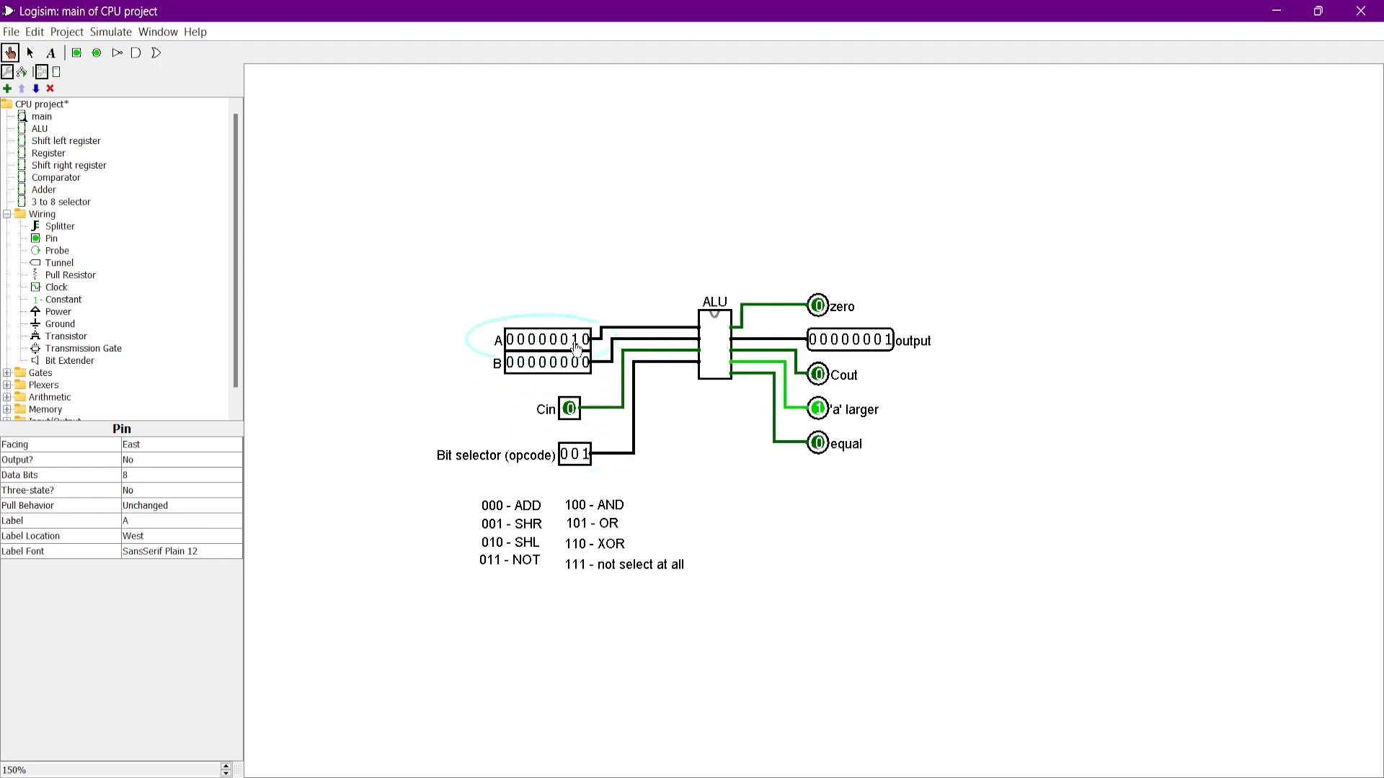
click(581, 339)
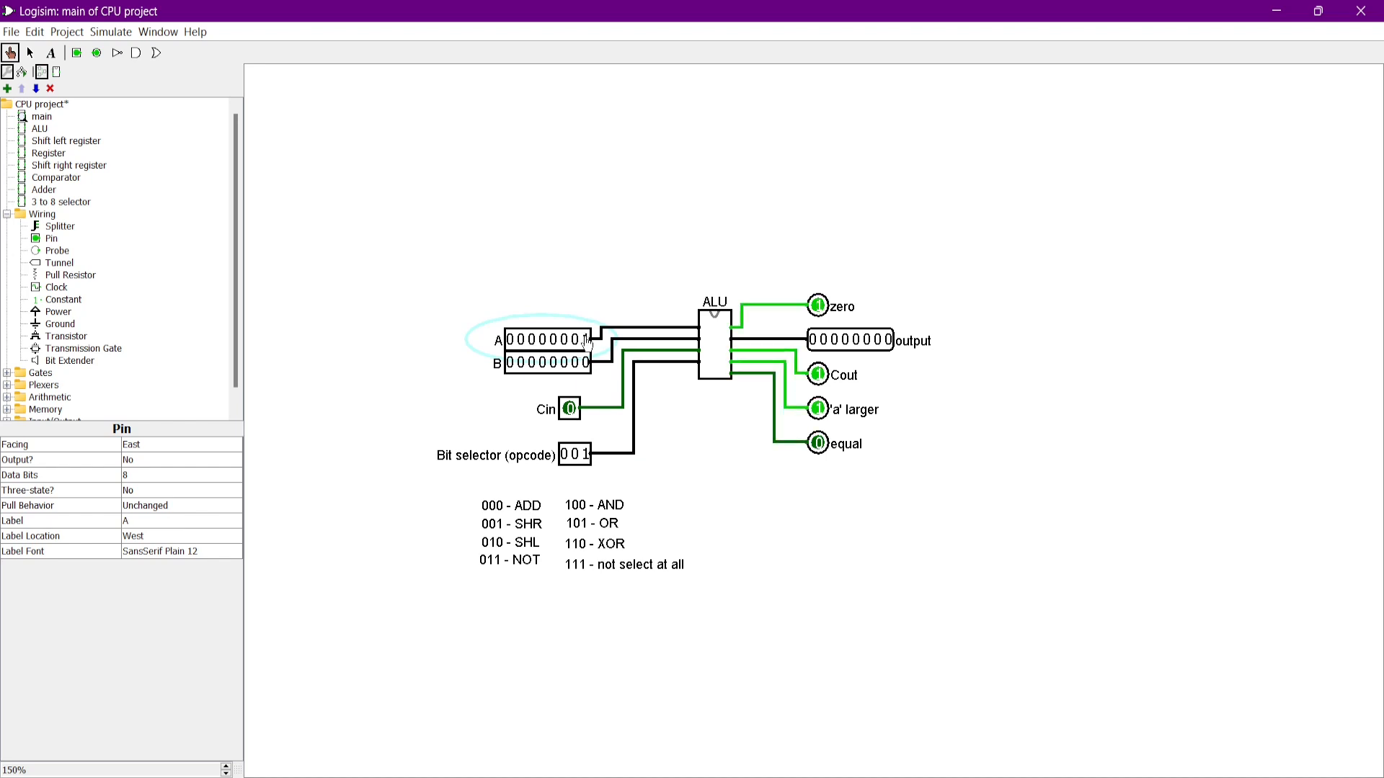
click(569, 409)
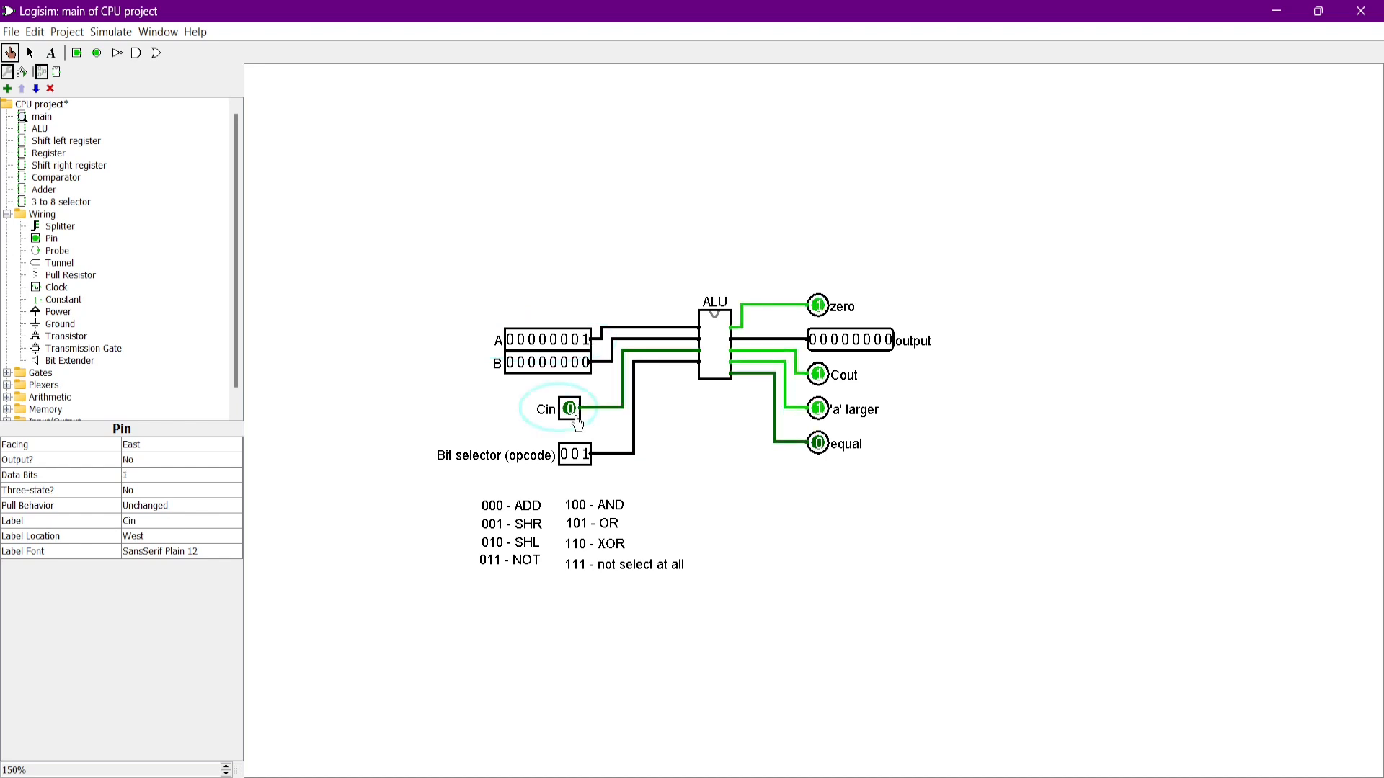
click(570, 408)
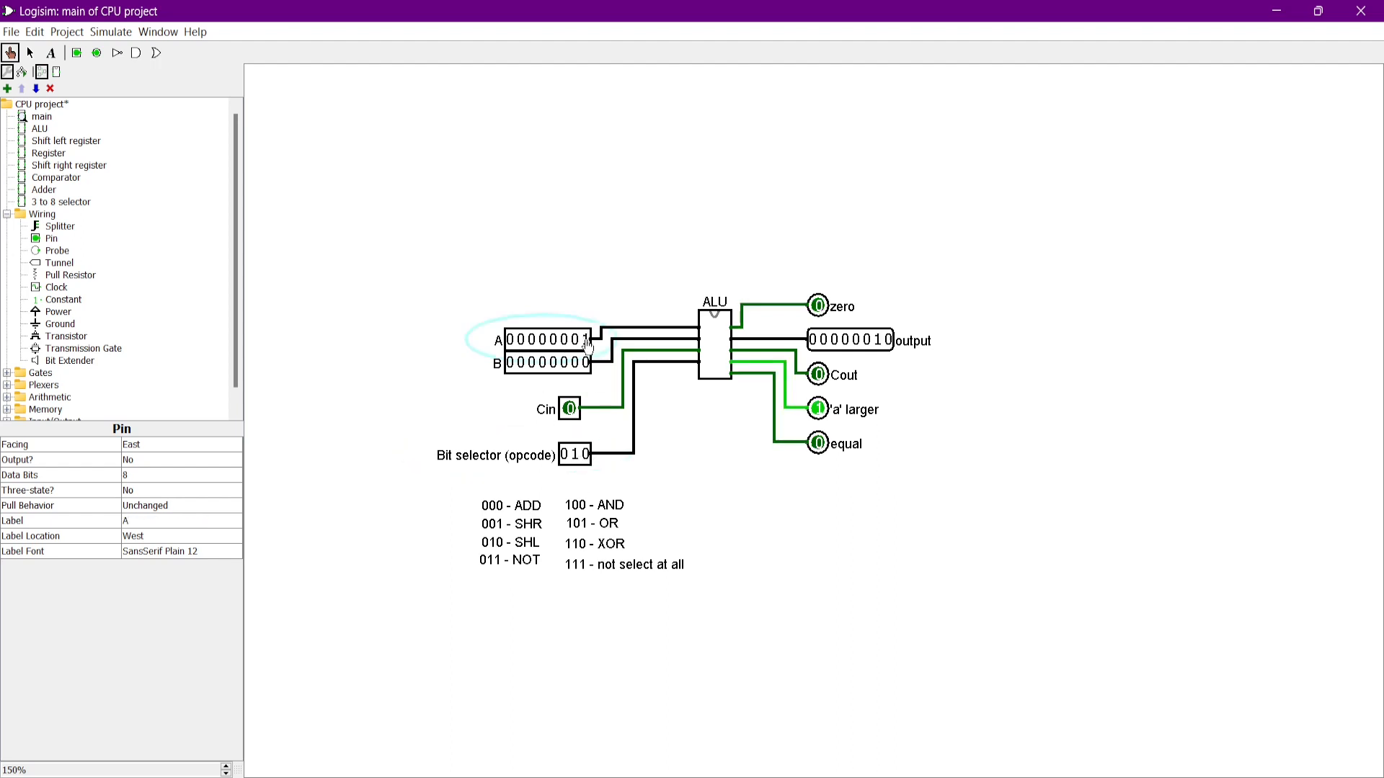
click(585, 339)
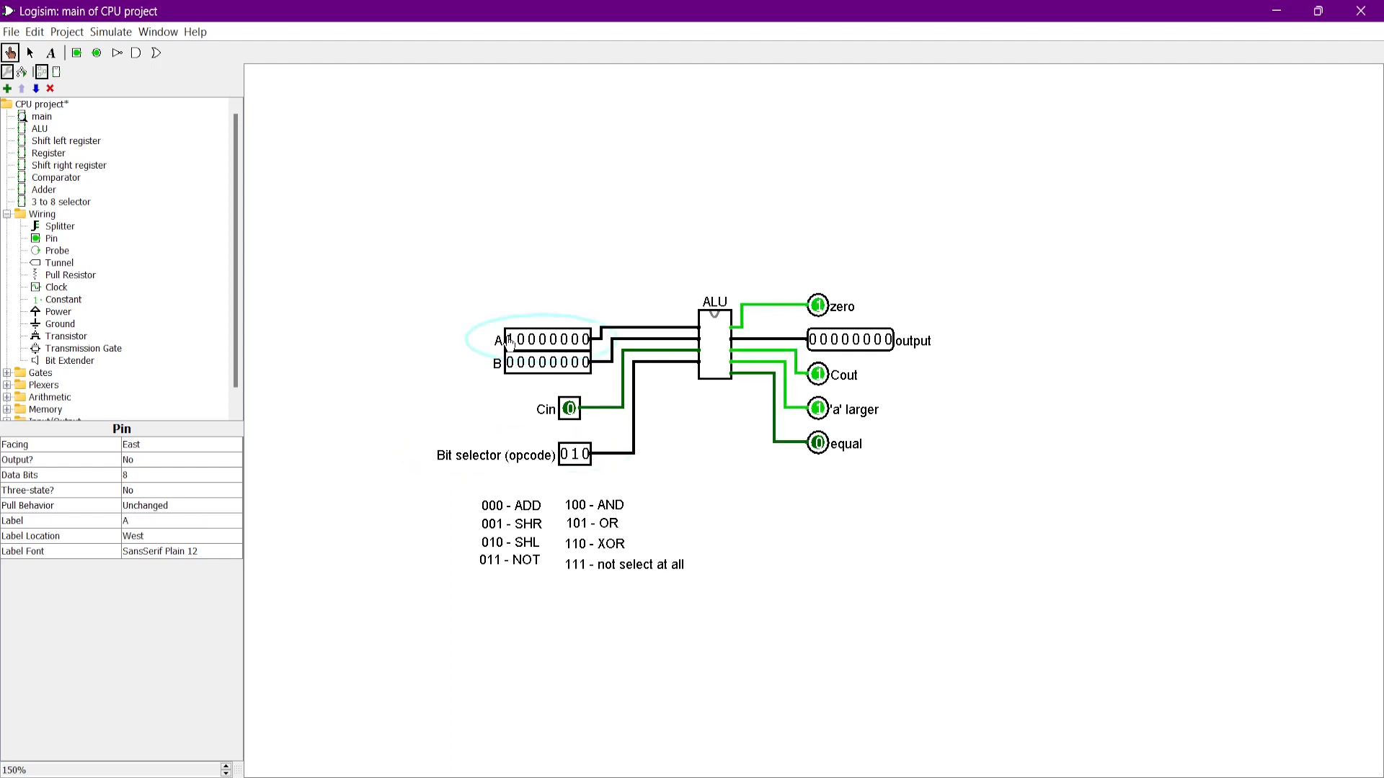
click(570, 408)
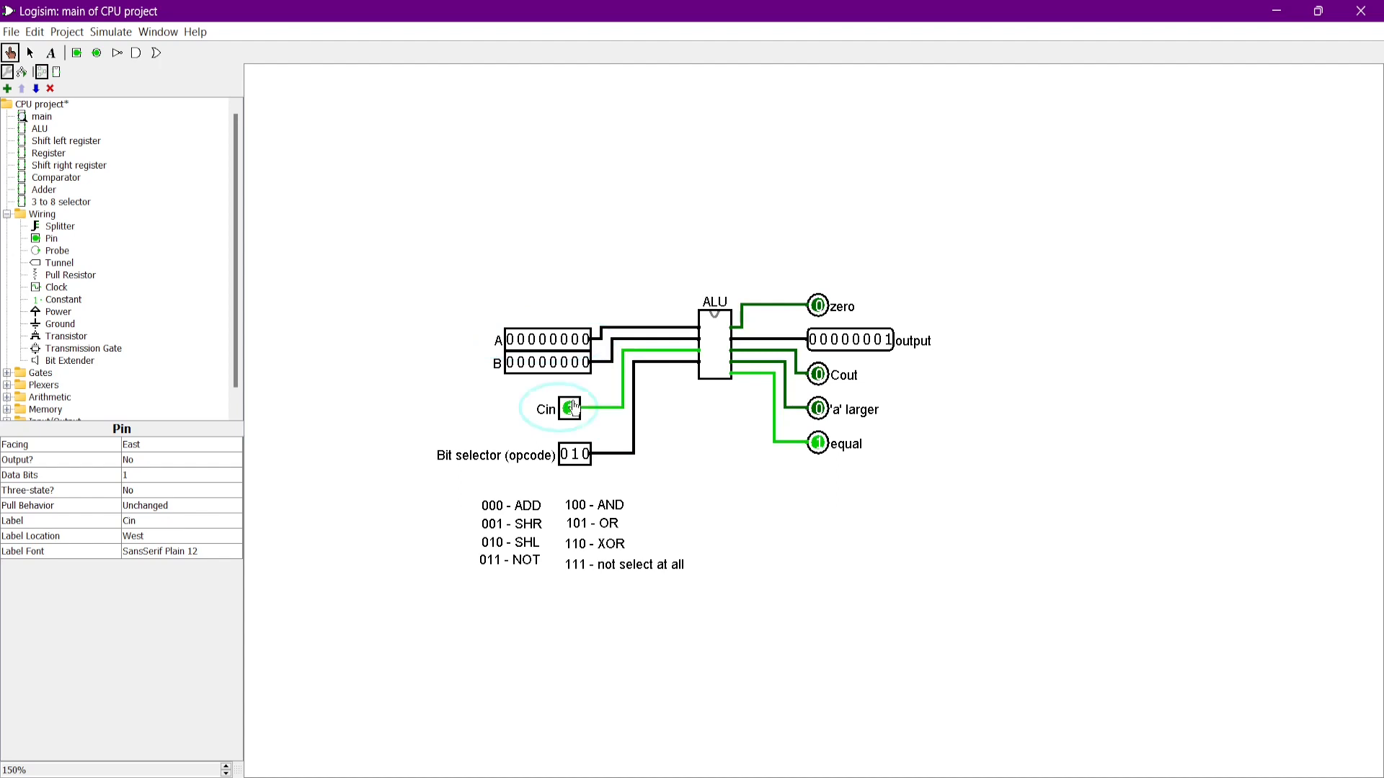
Step: Test NOT (011) and AND (100), including AND with A cleared to zero
click(586, 453)
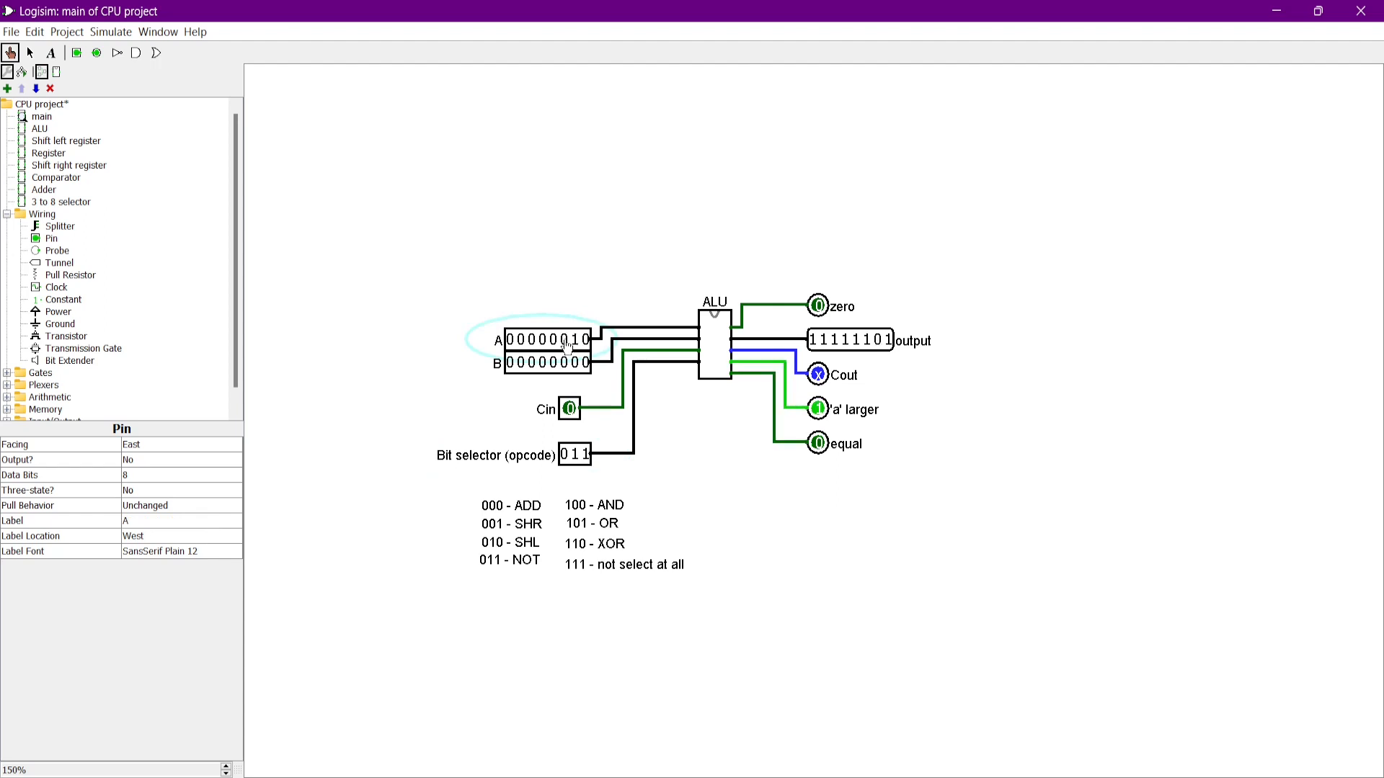
click(569, 341)
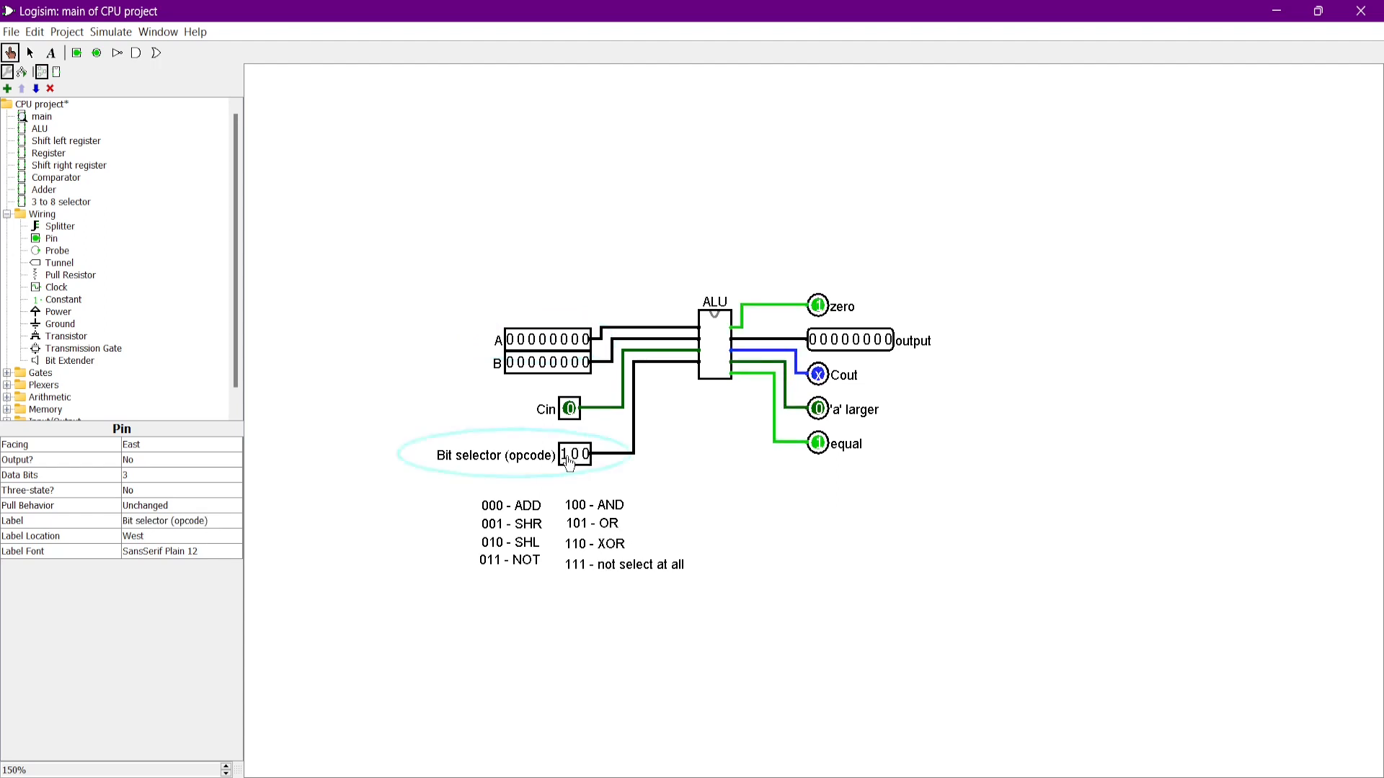
click(547, 363)
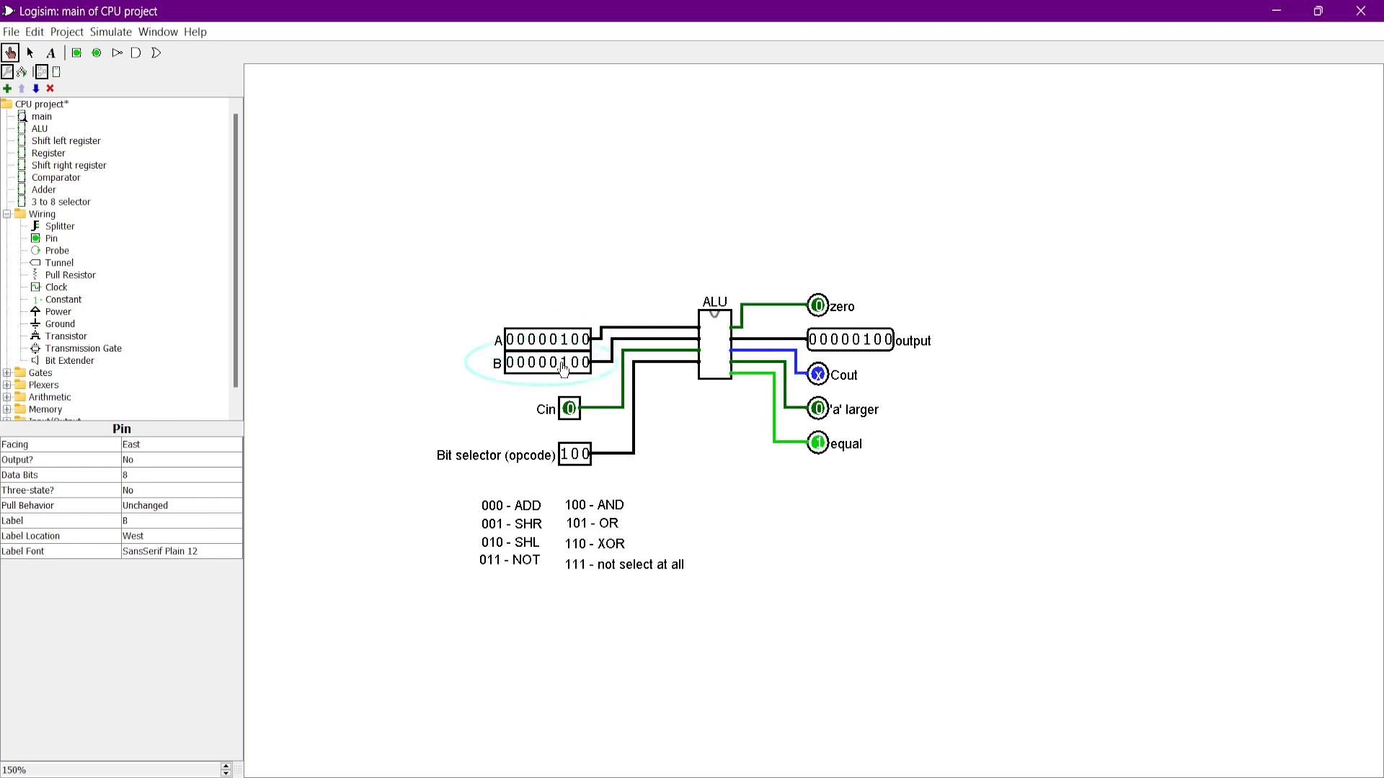
click(506, 339)
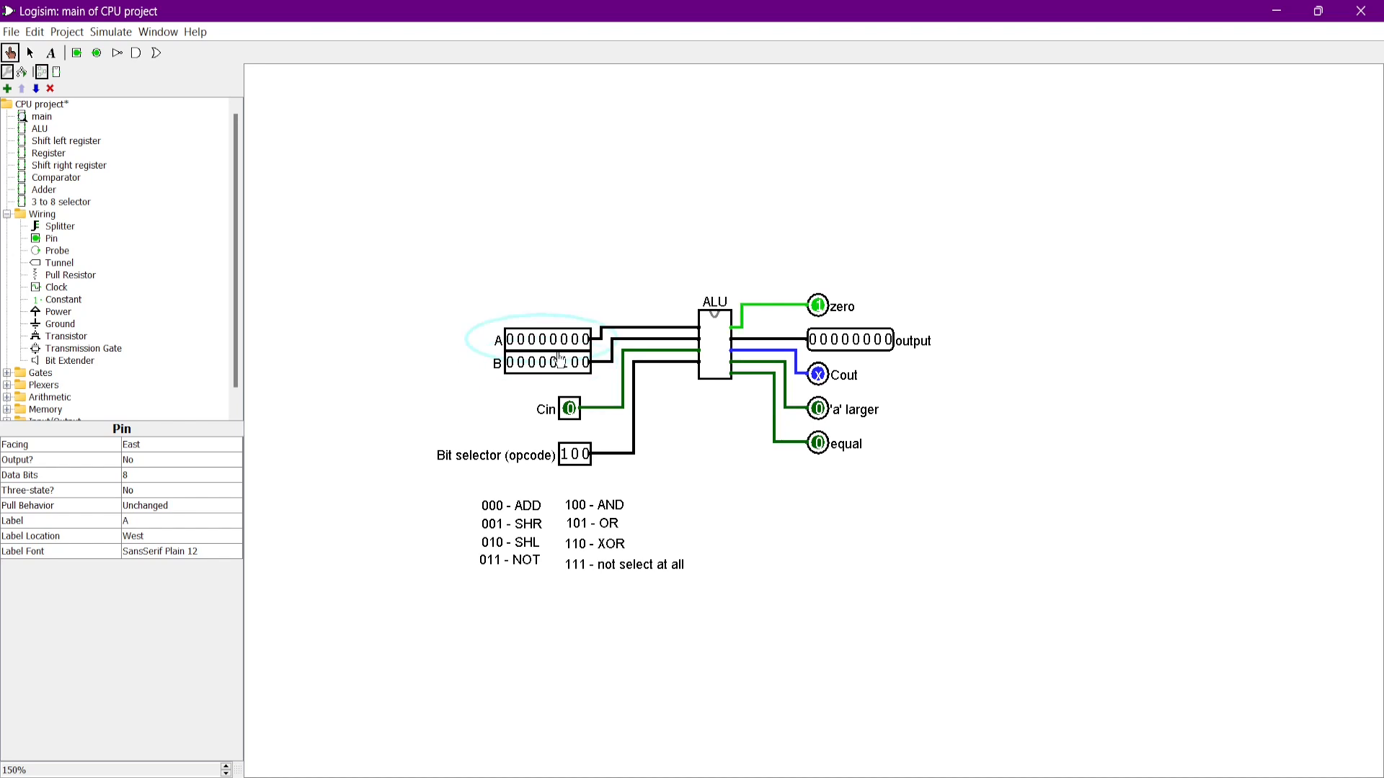
click(575, 454)
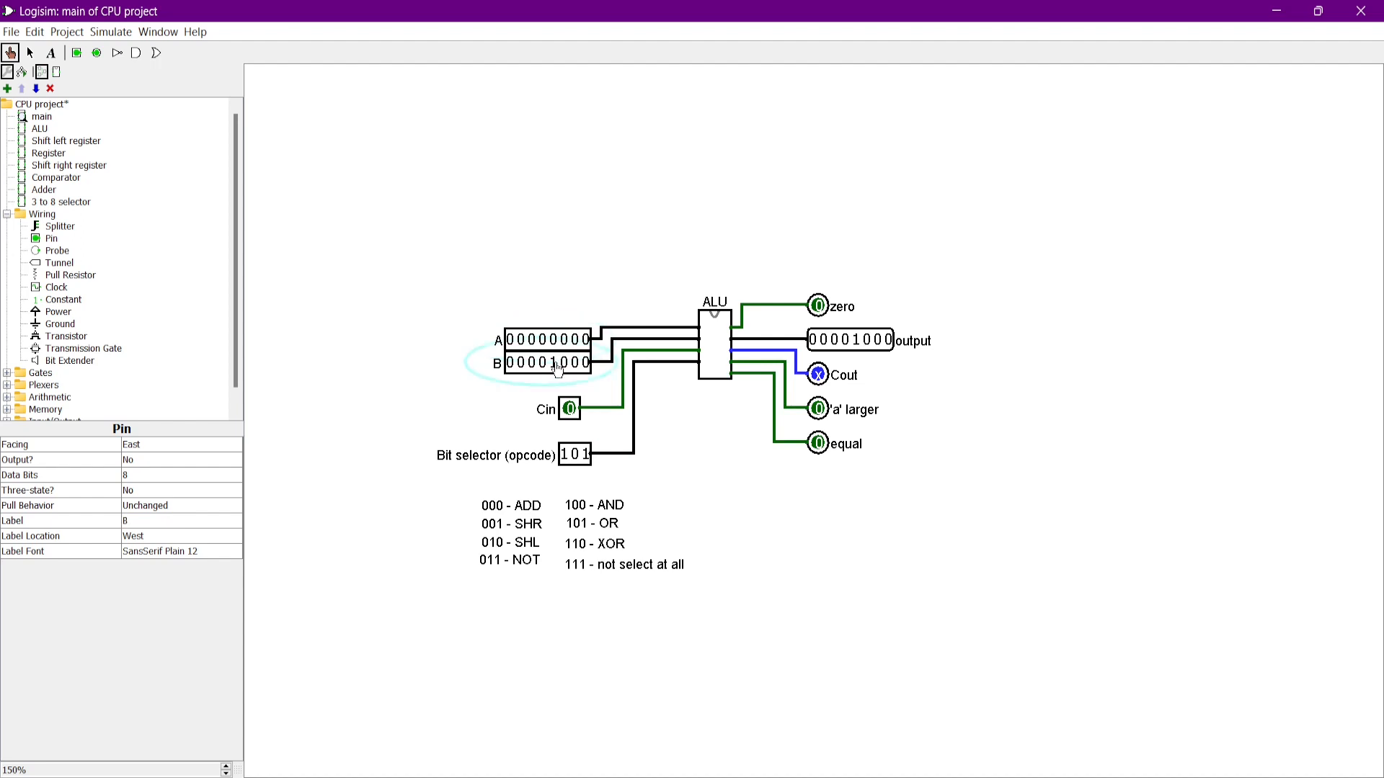
click(582, 453)
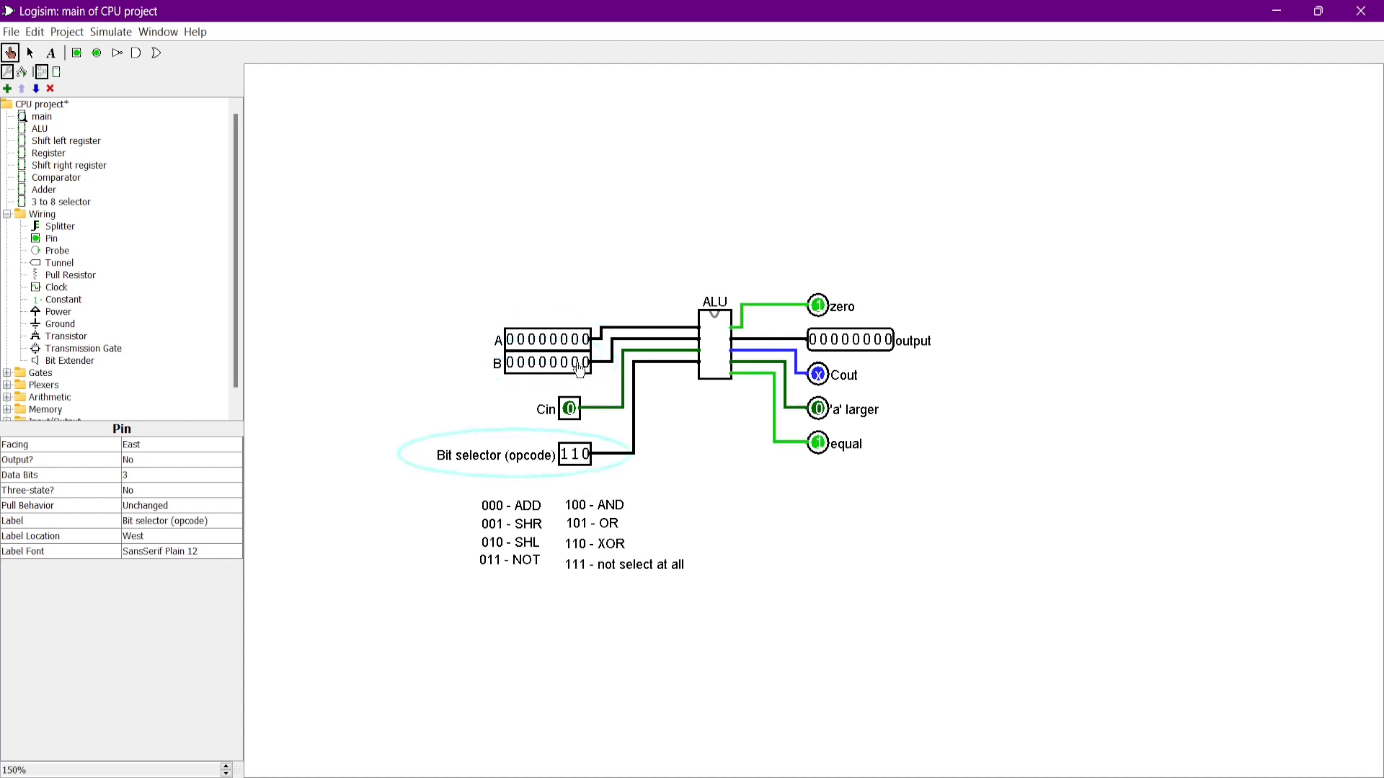
Step: Test XOR (110) with A equal to B, then select opcode 111 for no operation
click(546, 338)
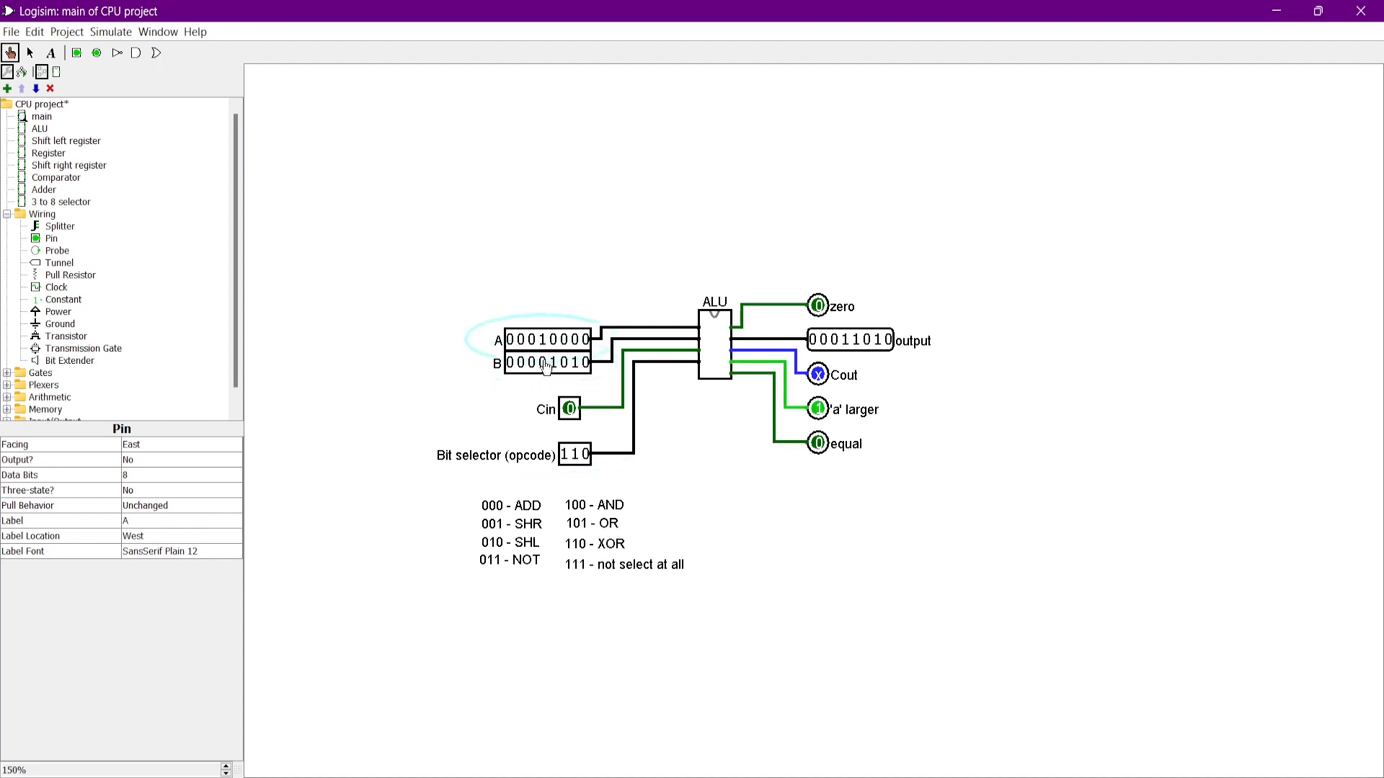
click(572, 341)
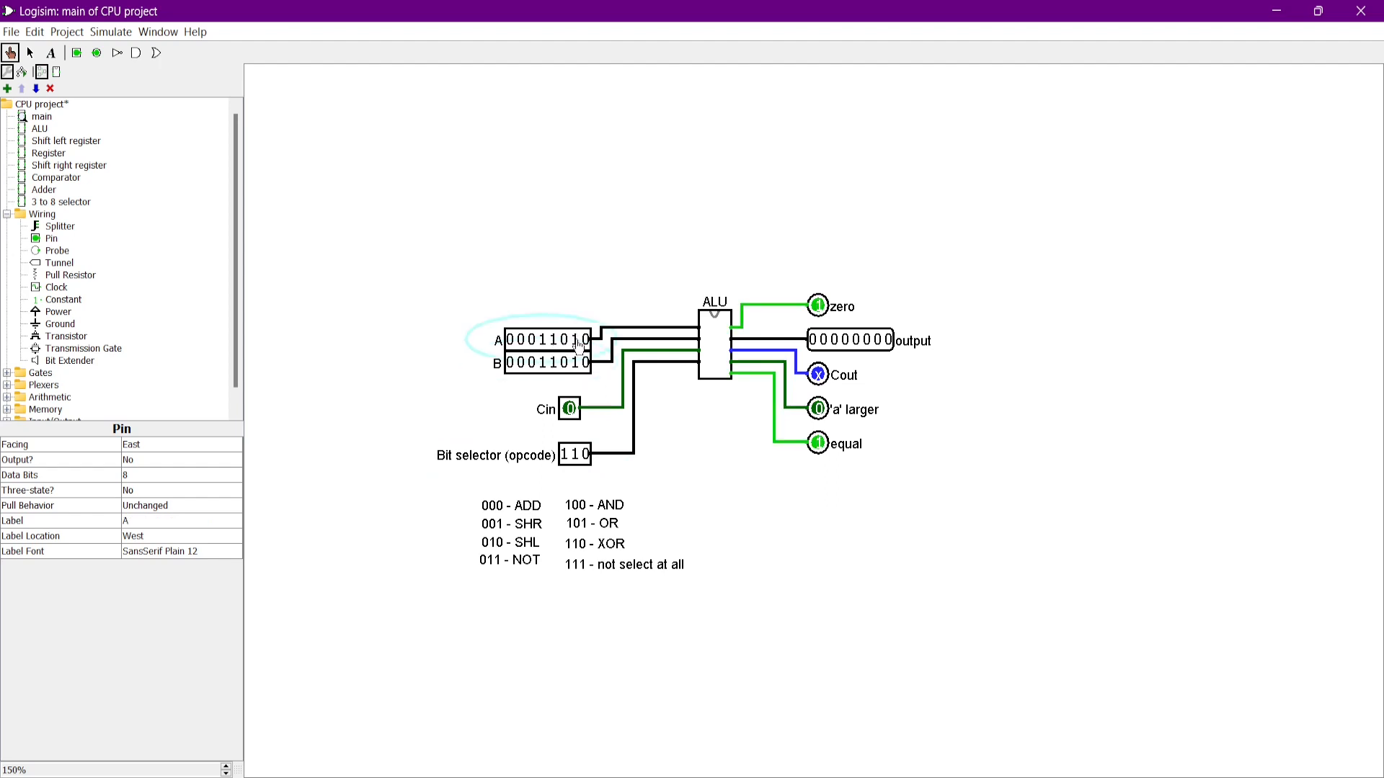
click(579, 363)
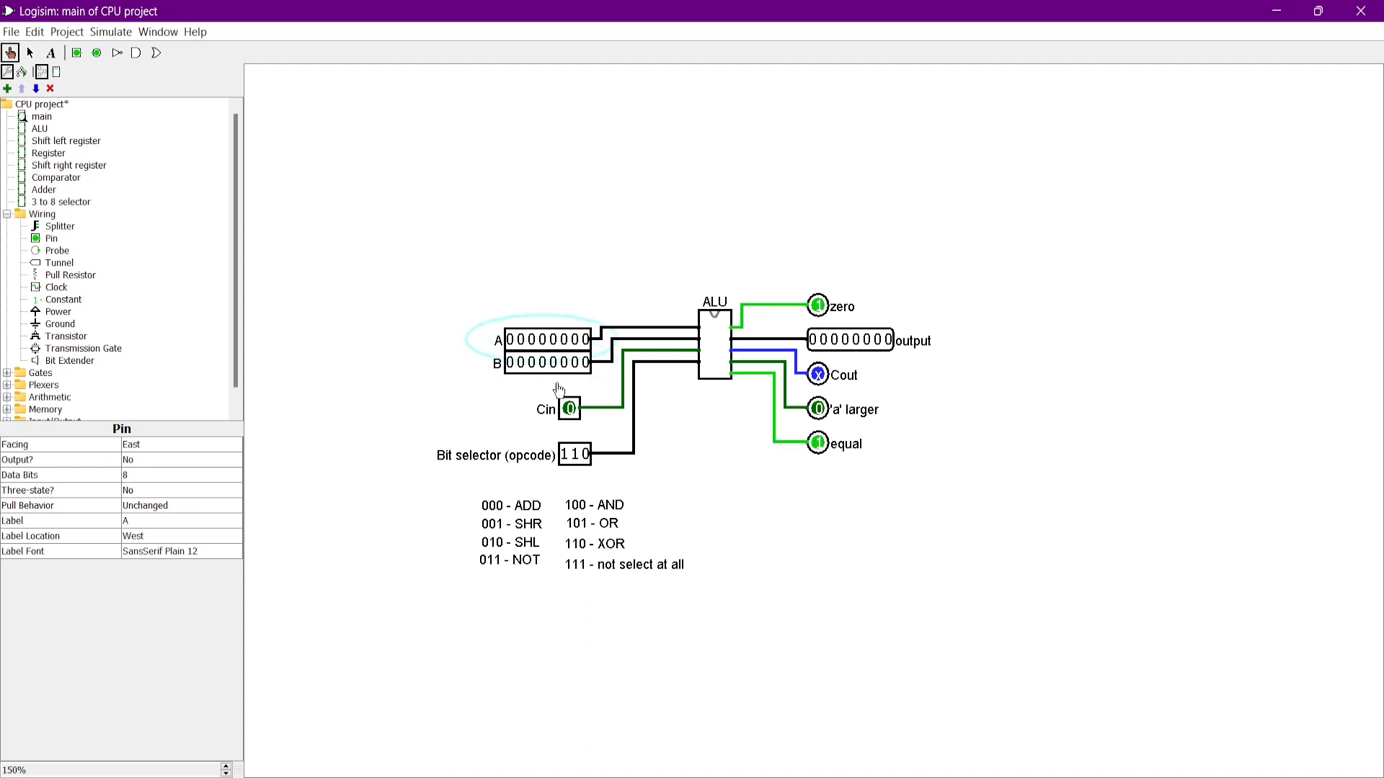
click(574, 454)
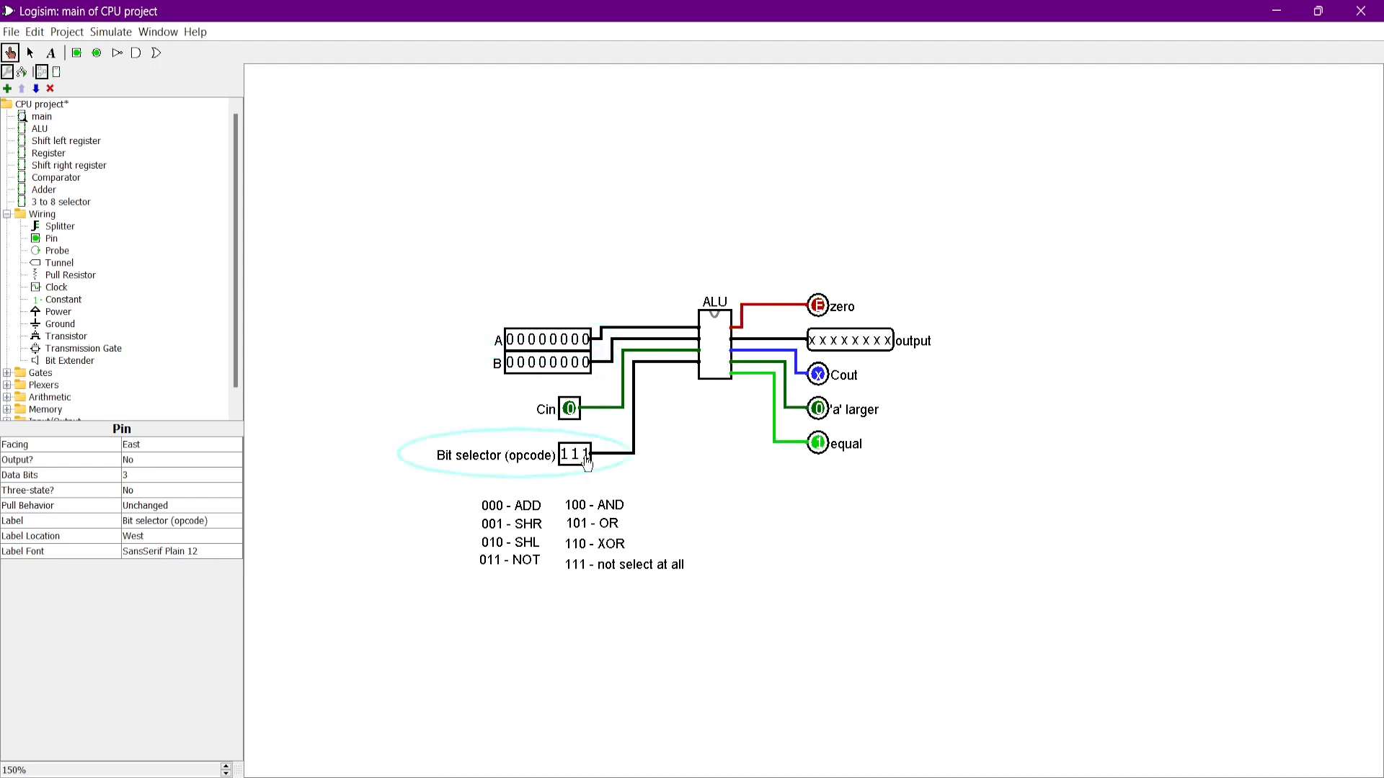